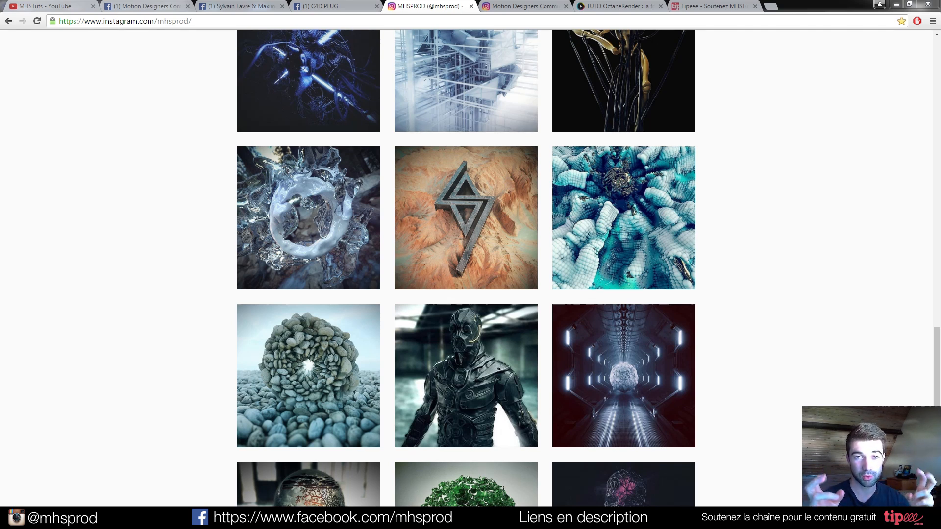
pyautogui.moveTo(755, 216)
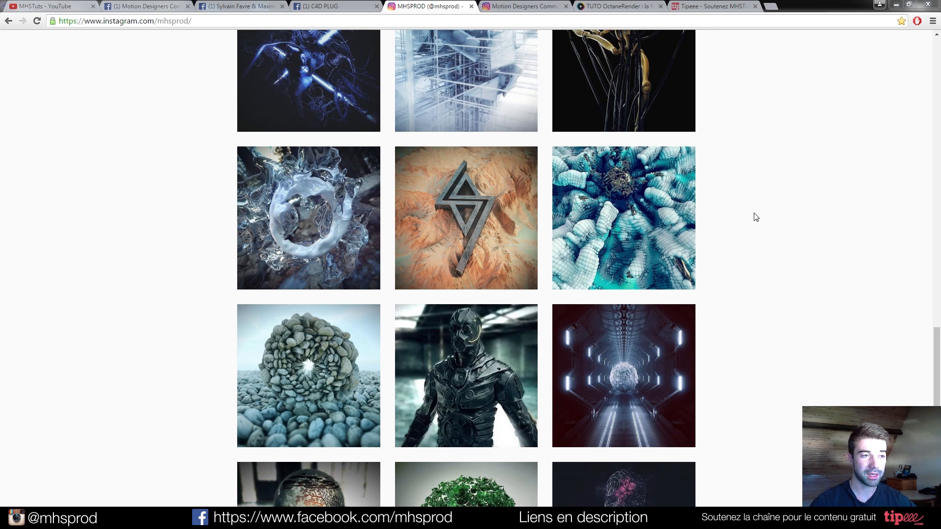
pyautogui.moveTo(188, 229)
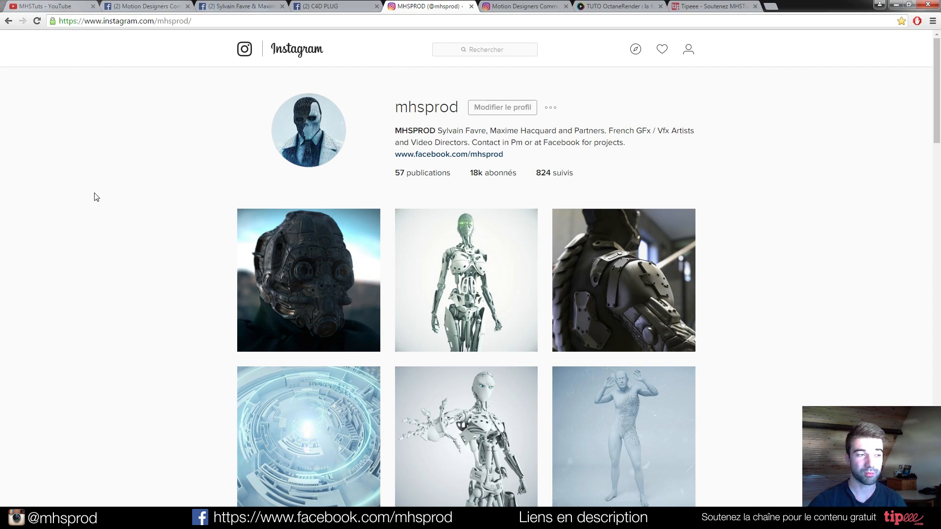
pyautogui.moveTo(80, 198)
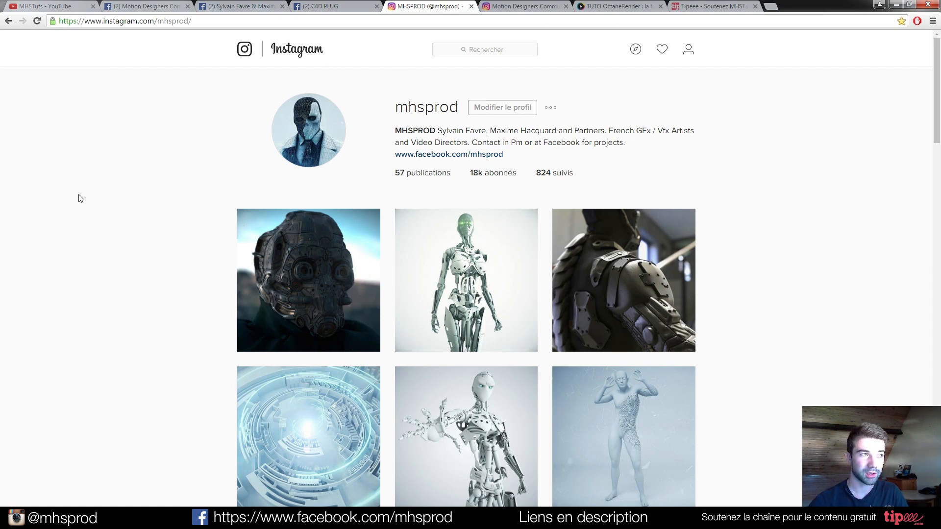
# Scroll down through the mhsprod Instagram artwork gallery
pyautogui.scroll(-3)
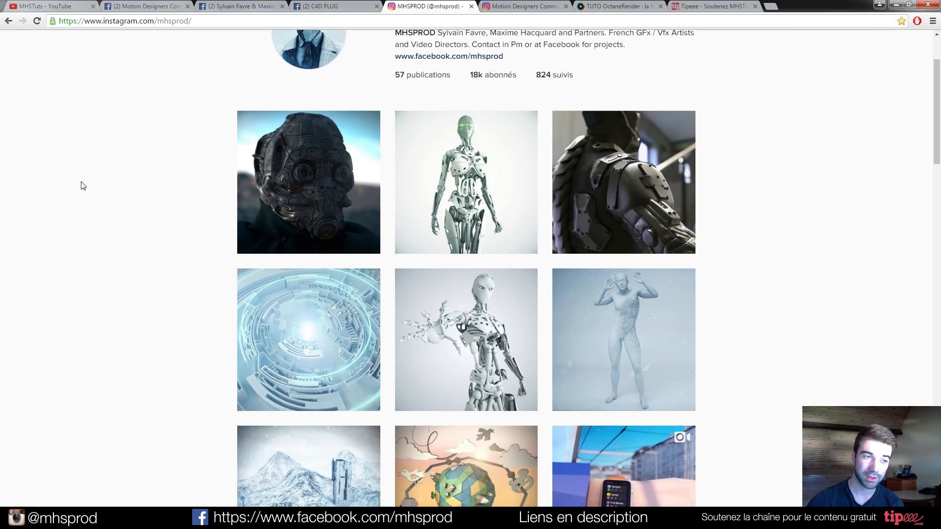
pyautogui.scroll(-3)
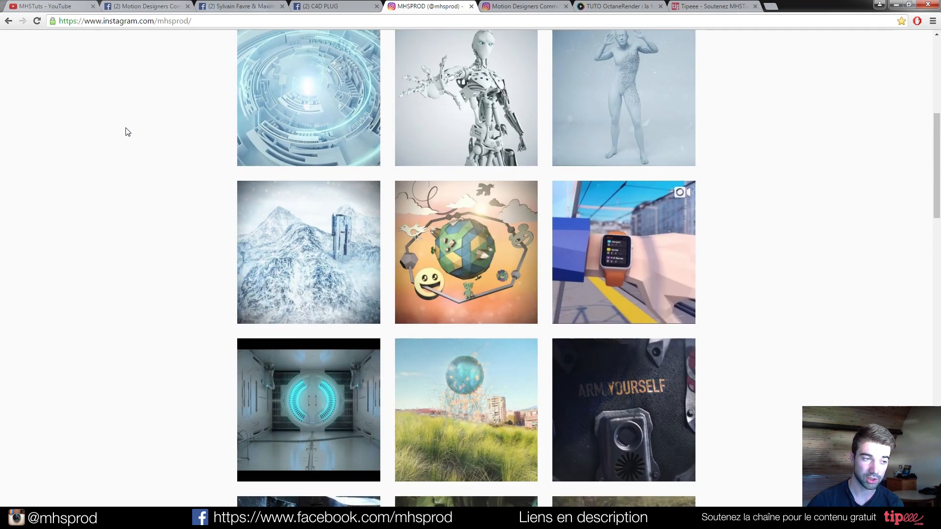
pyautogui.scroll(-3)
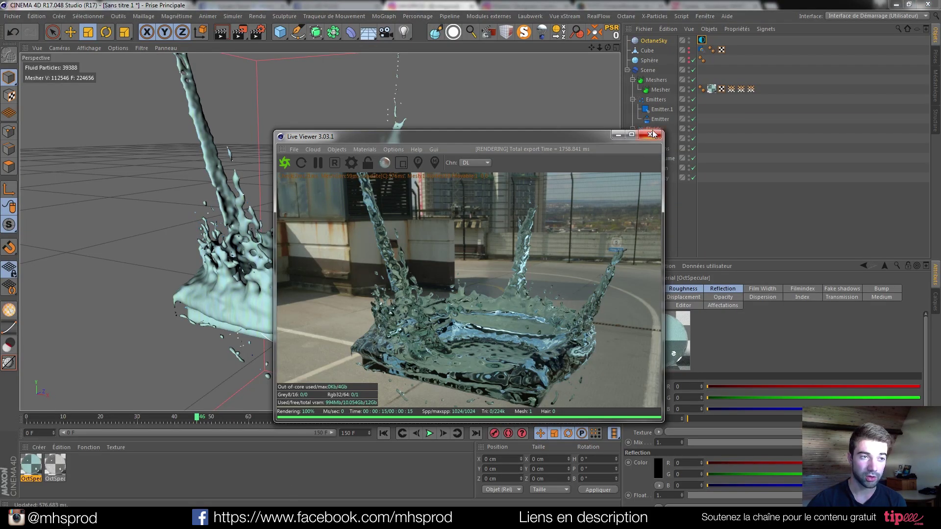
# Close the Octane Live Viewer splash render preview
pyautogui.click(651, 134)
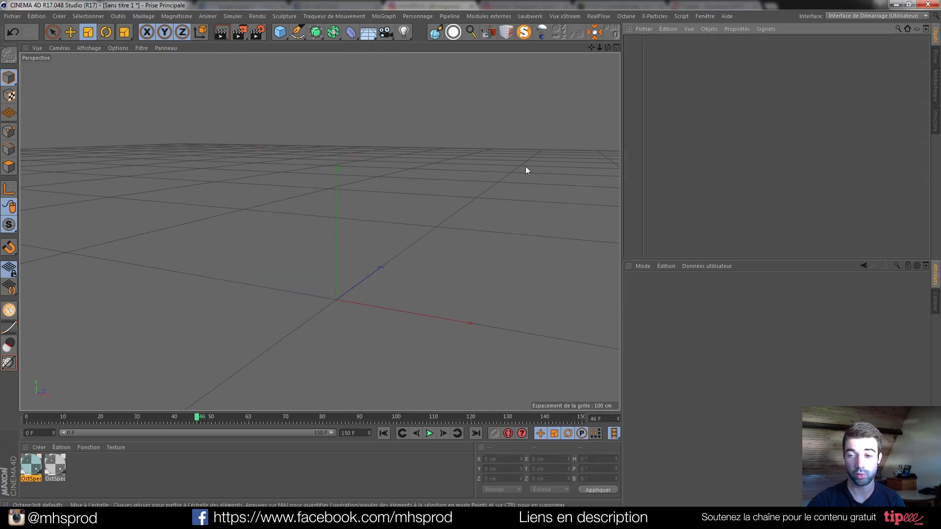
pyautogui.moveTo(327, 235)
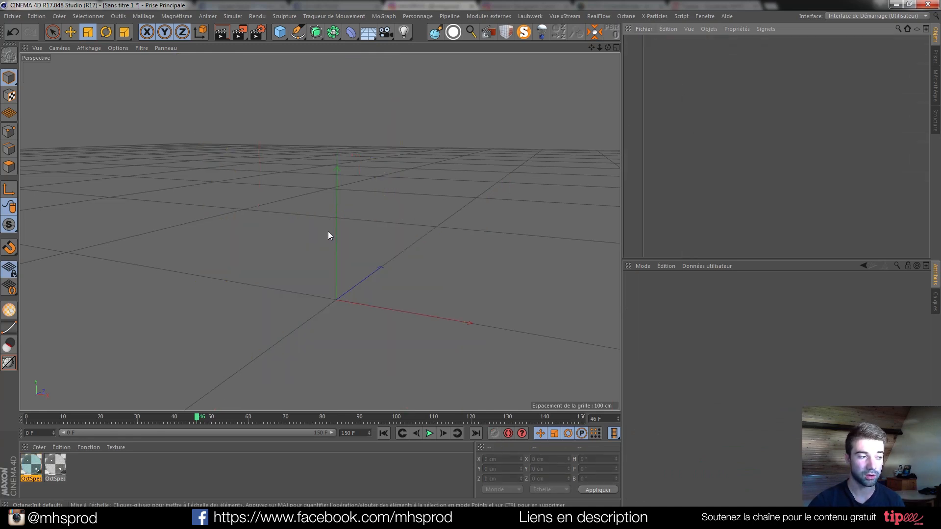
pyautogui.moveTo(322, 230)
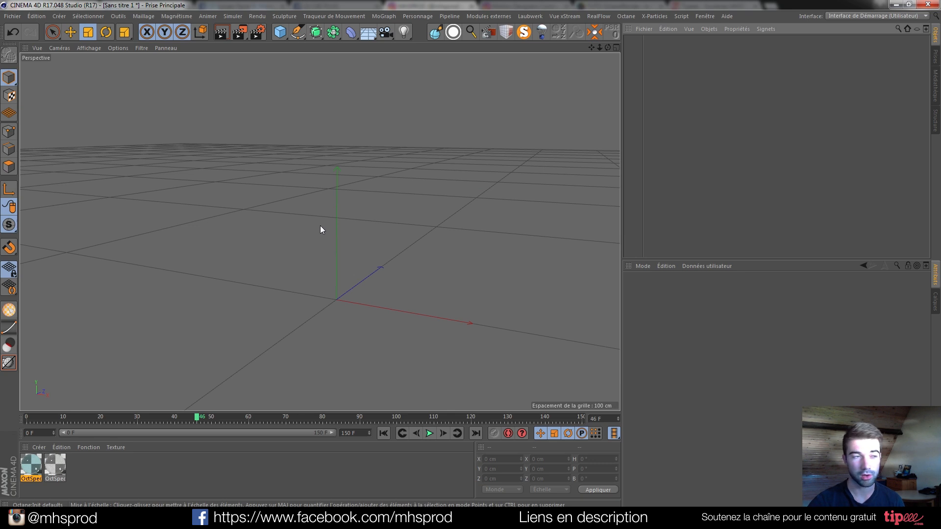
pyautogui.moveTo(320, 245)
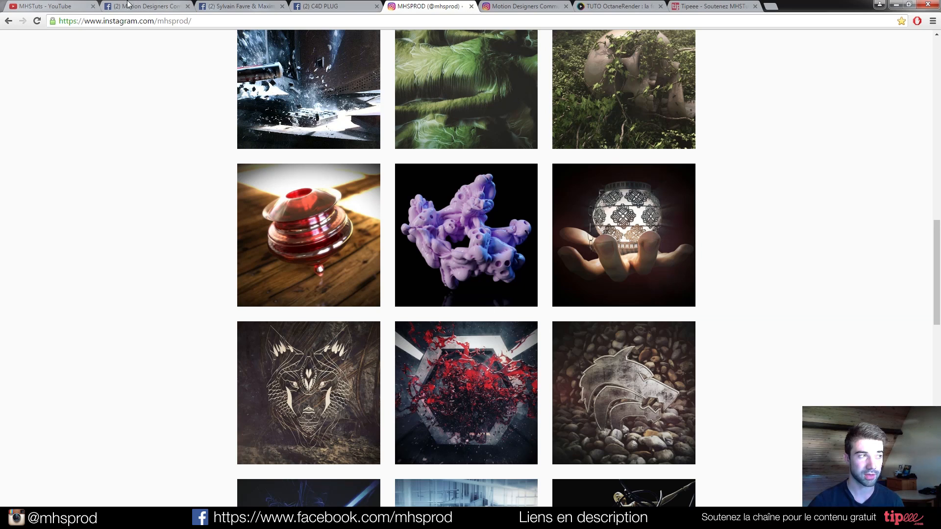
# Browse the MHSTuts YouTube channel's grid of uploaded tutorial videos
pyautogui.click(44, 5)
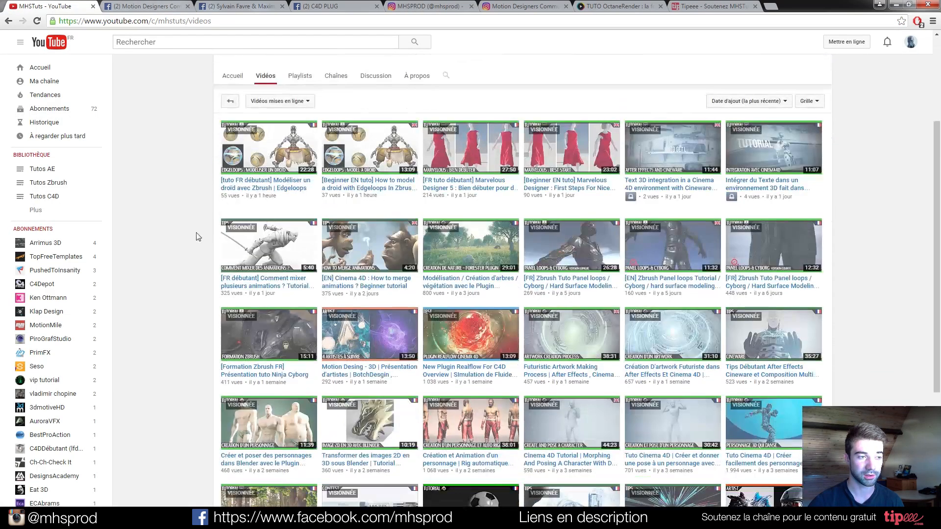
pyautogui.moveTo(499, 104)
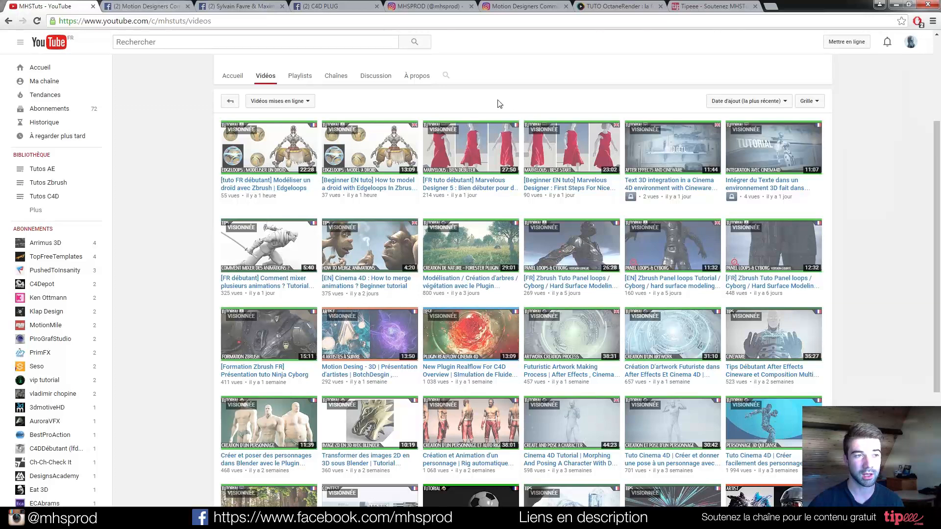
pyautogui.moveTo(619, 132)
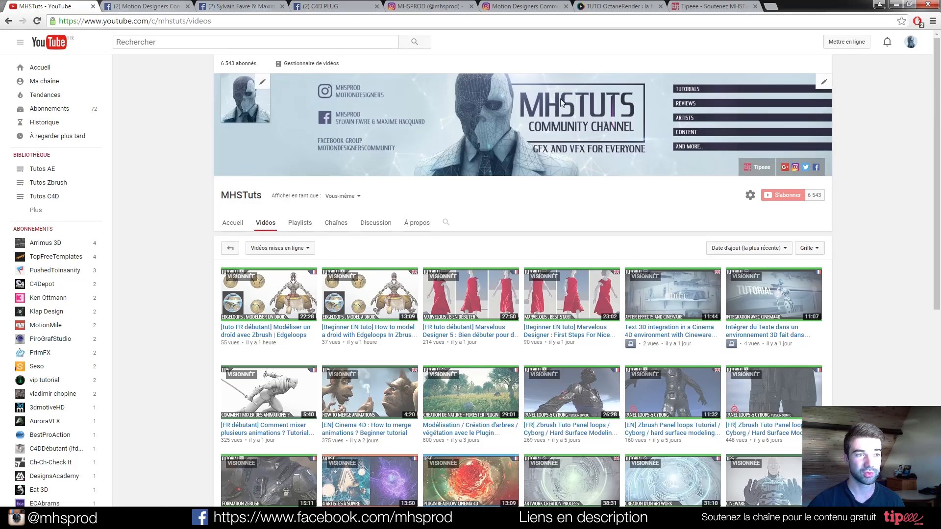
pyautogui.scroll(-3)
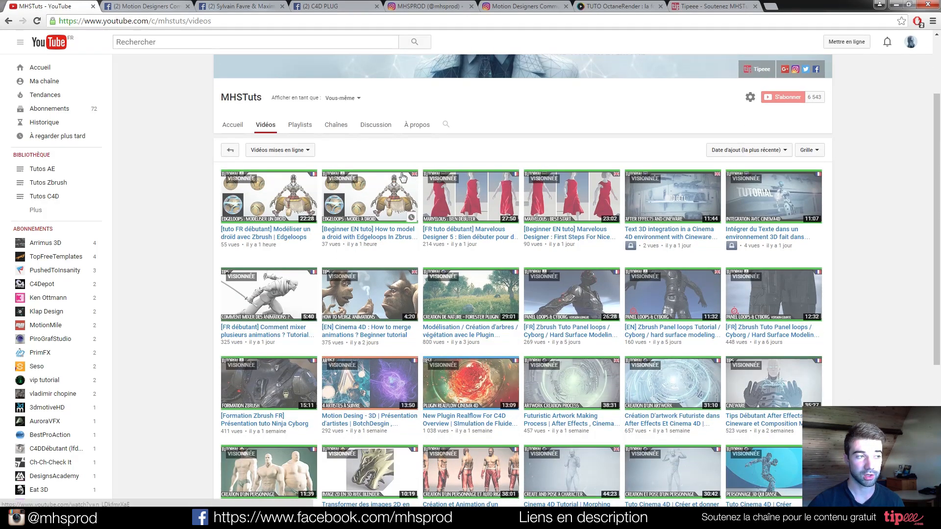
pyautogui.scroll(-3)
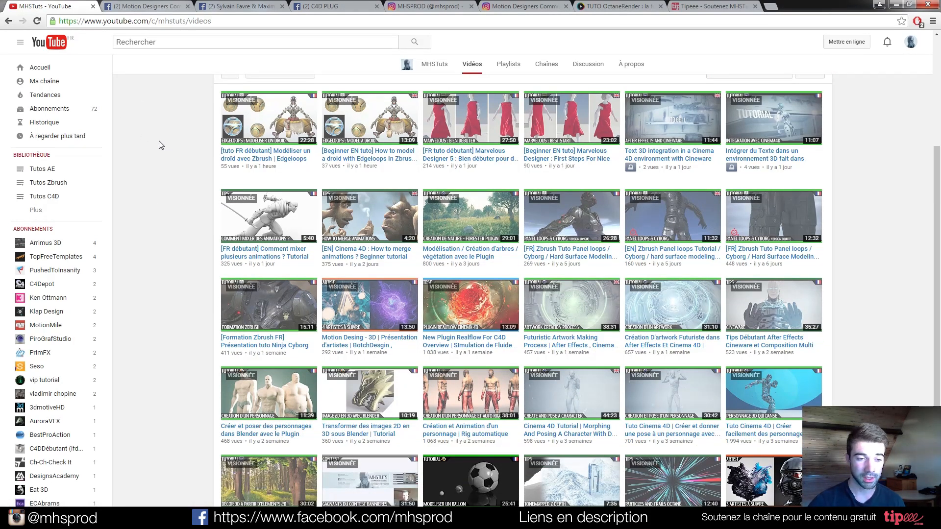
pyautogui.moveTo(179, 172)
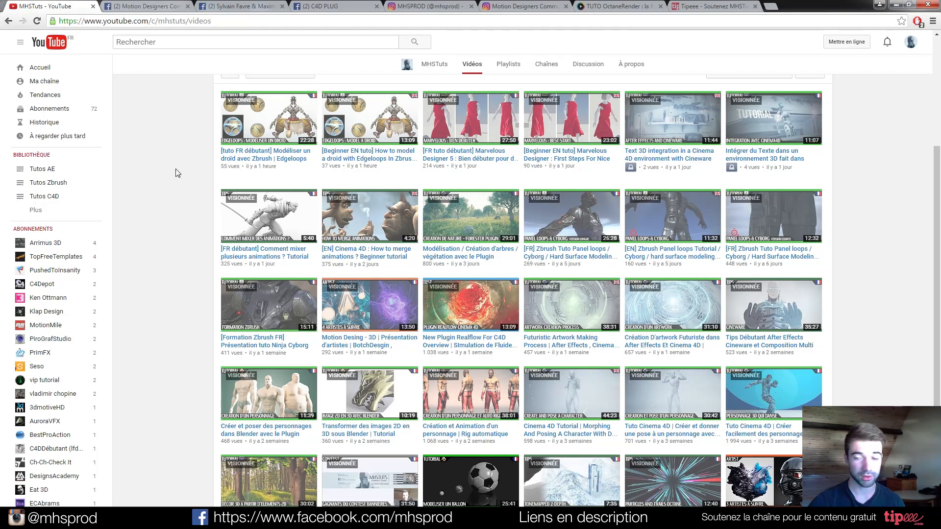
pyautogui.moveTo(190, 200)
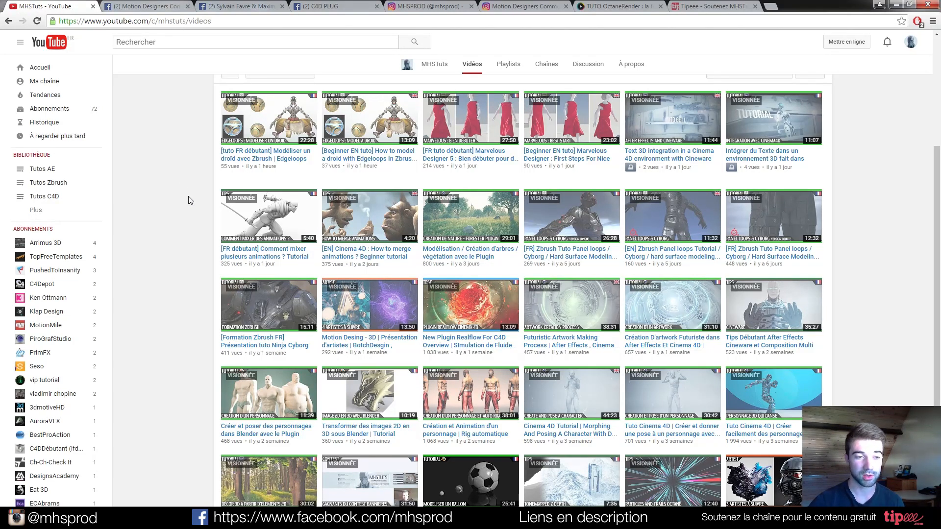
pyautogui.moveTo(195, 162)
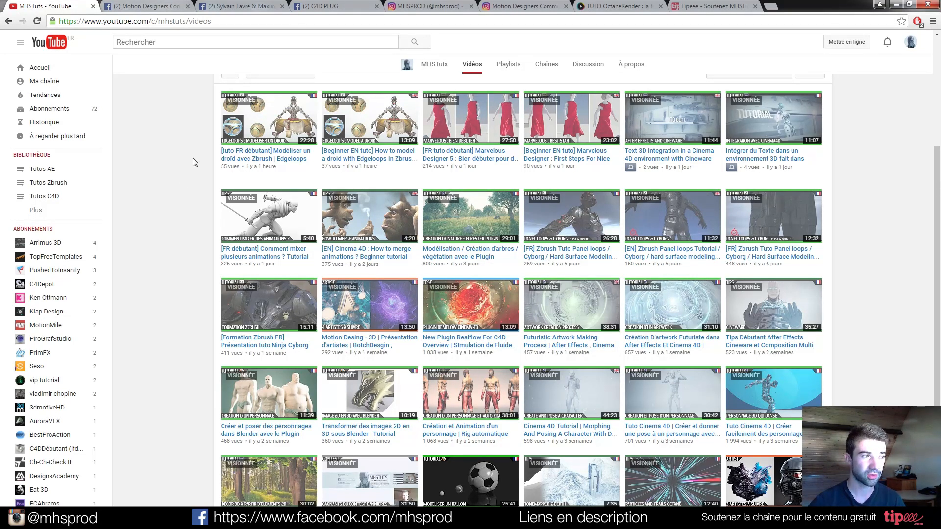
pyautogui.moveTo(189, 159)
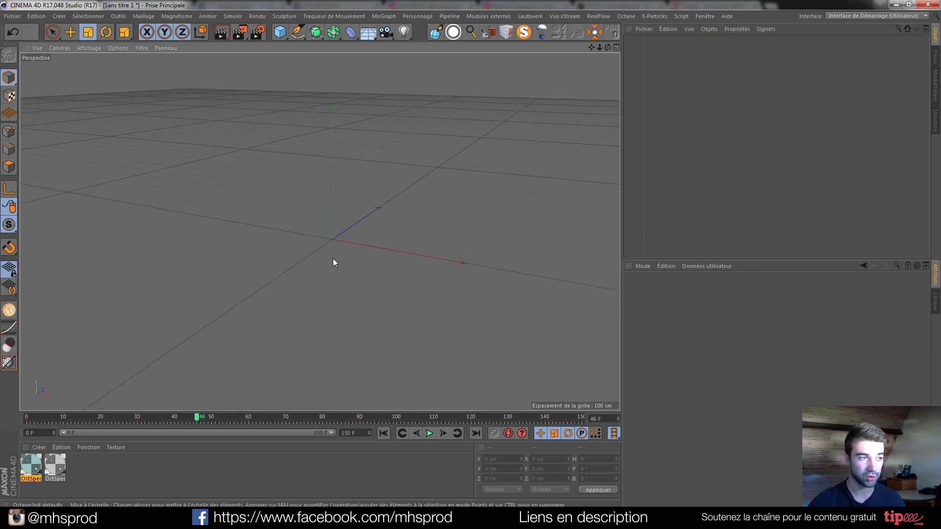
pyautogui.click(31, 467)
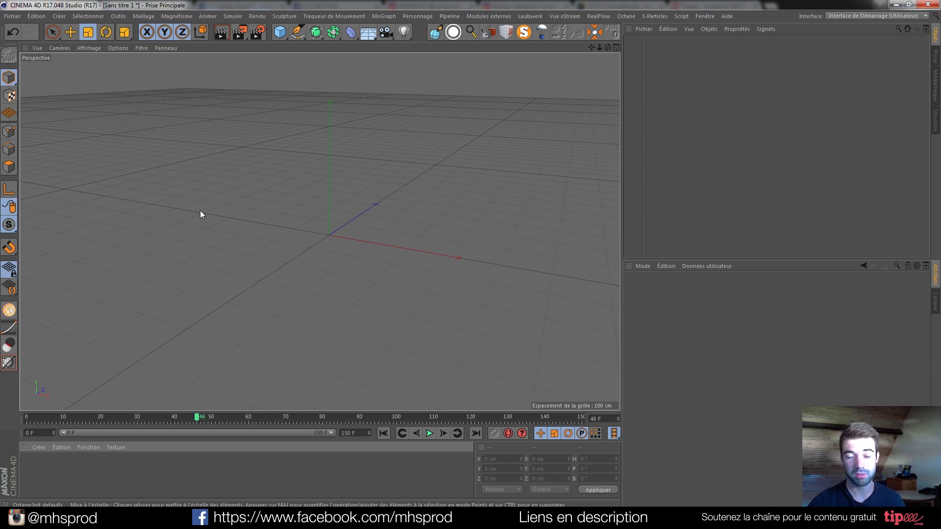
pyautogui.moveTo(196, 175)
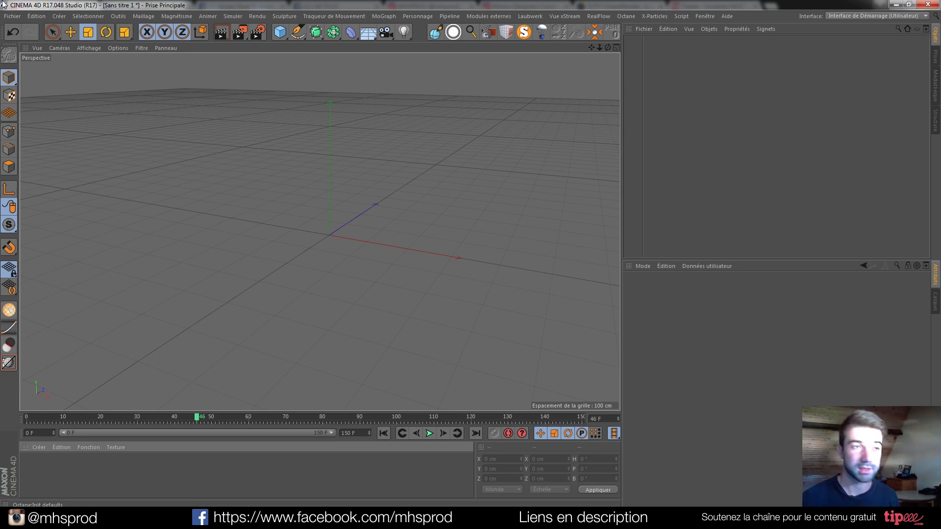
pyautogui.click(600, 16)
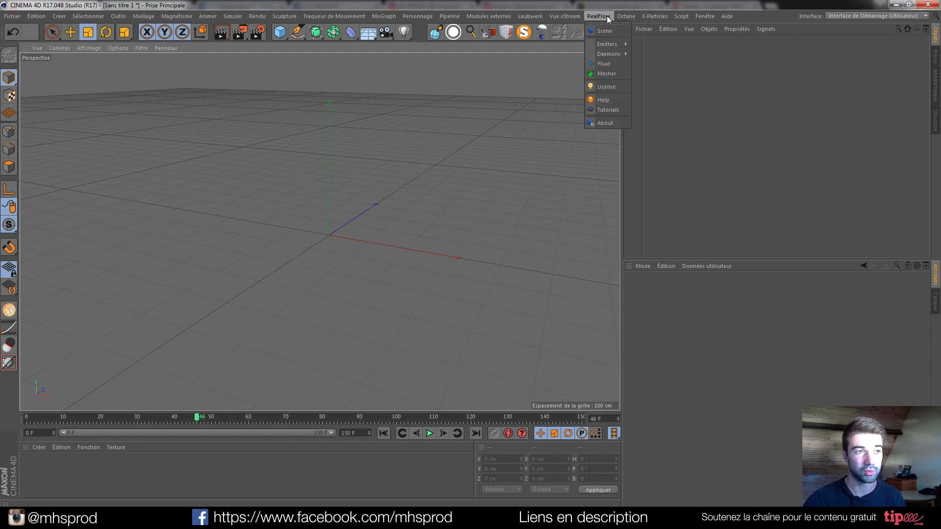
pyautogui.moveTo(616, 103)
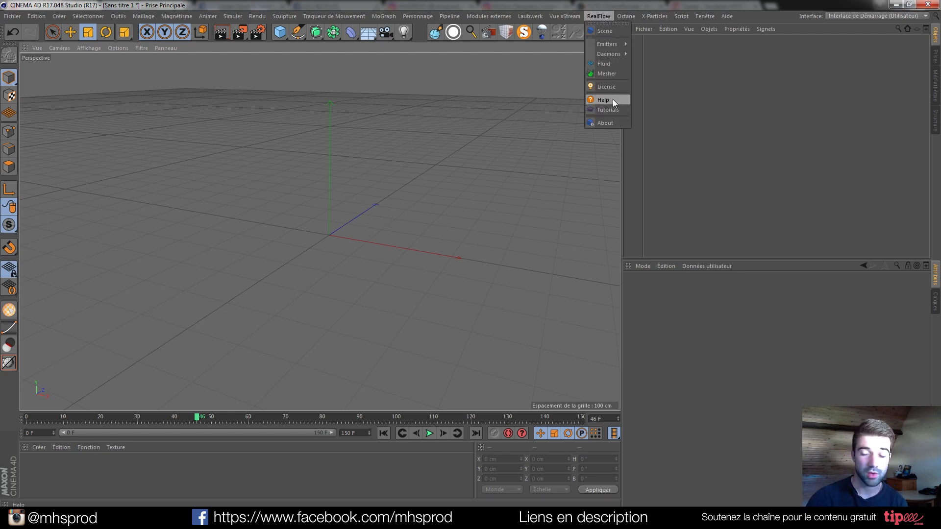
pyautogui.moveTo(603, 31)
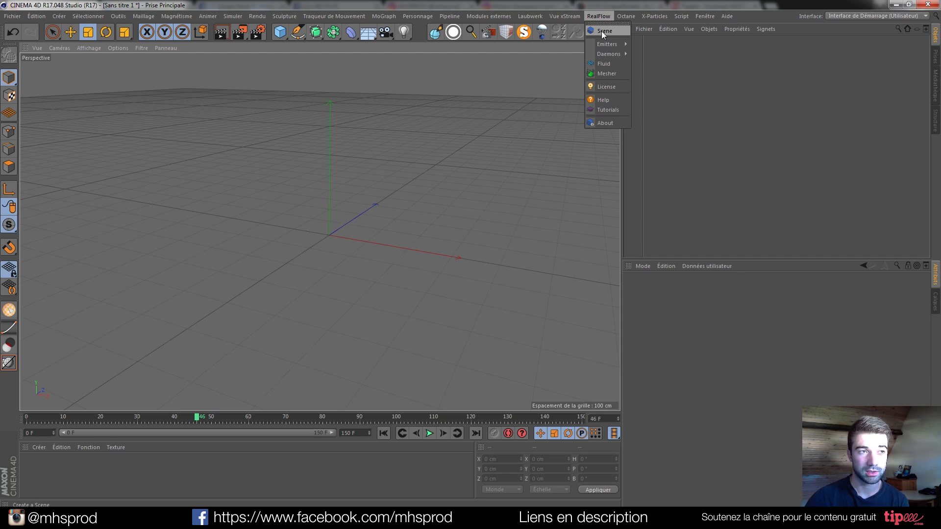
pyautogui.click(654, 16)
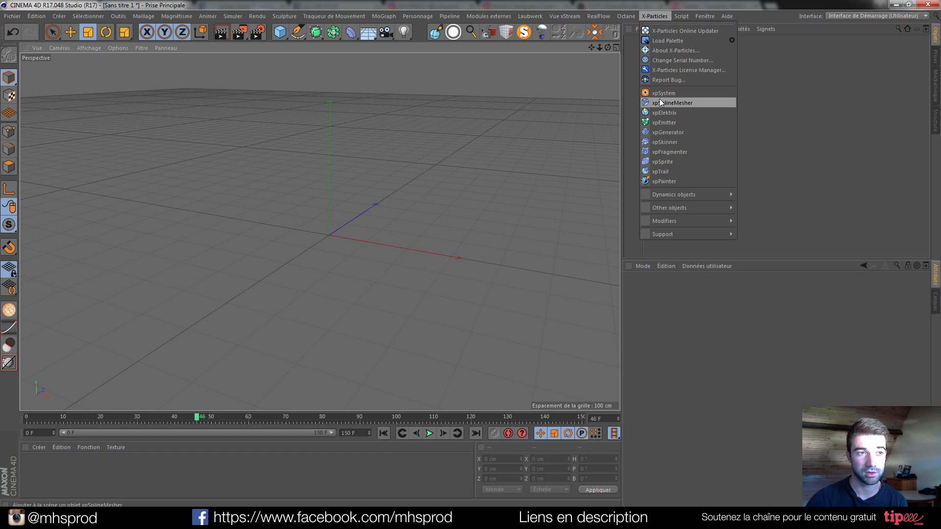
pyautogui.click(663, 92)
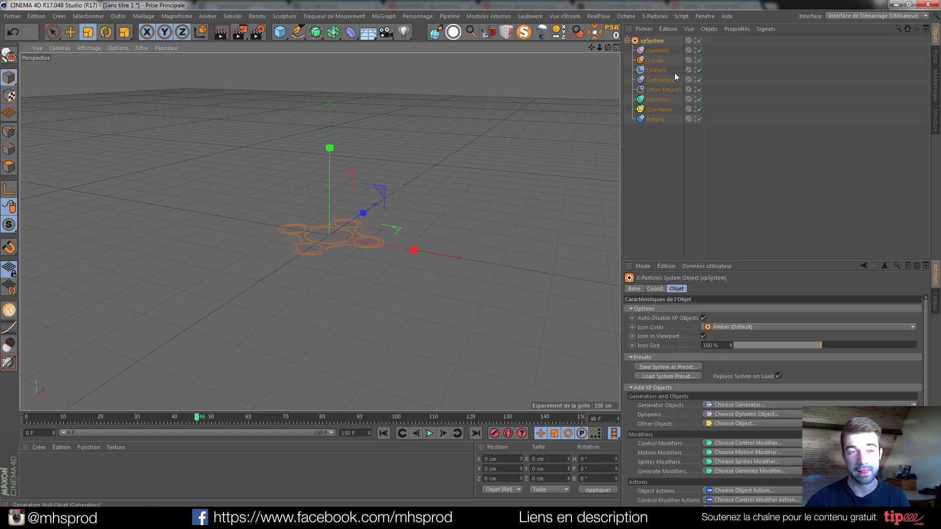
pyautogui.click(655, 59)
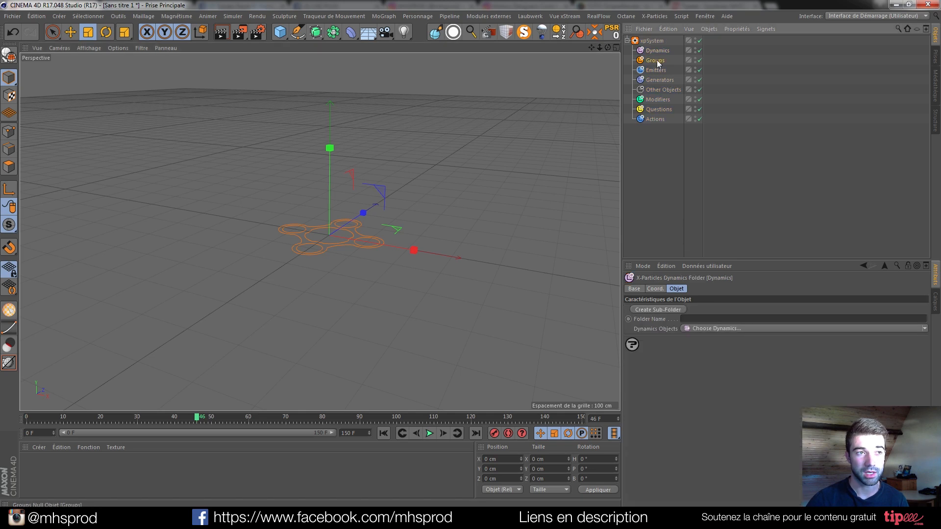
pyautogui.click(658, 99)
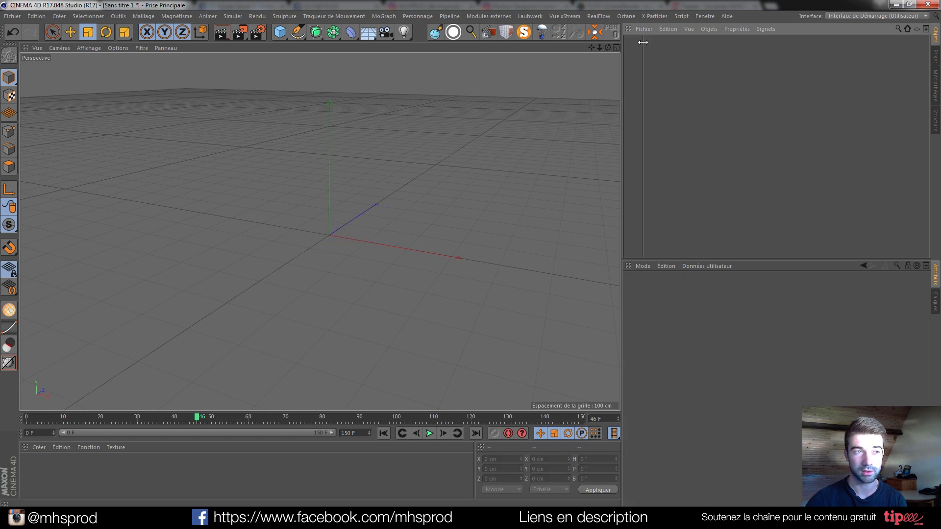
# Add a RealFlow Scene with an Emitter from the RealFlow menu
pyautogui.click(601, 15)
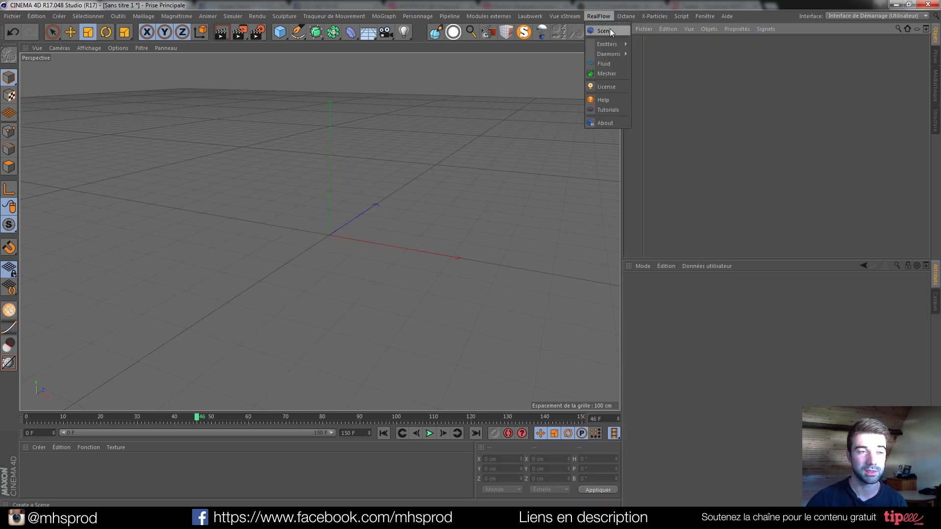
pyautogui.click(604, 32)
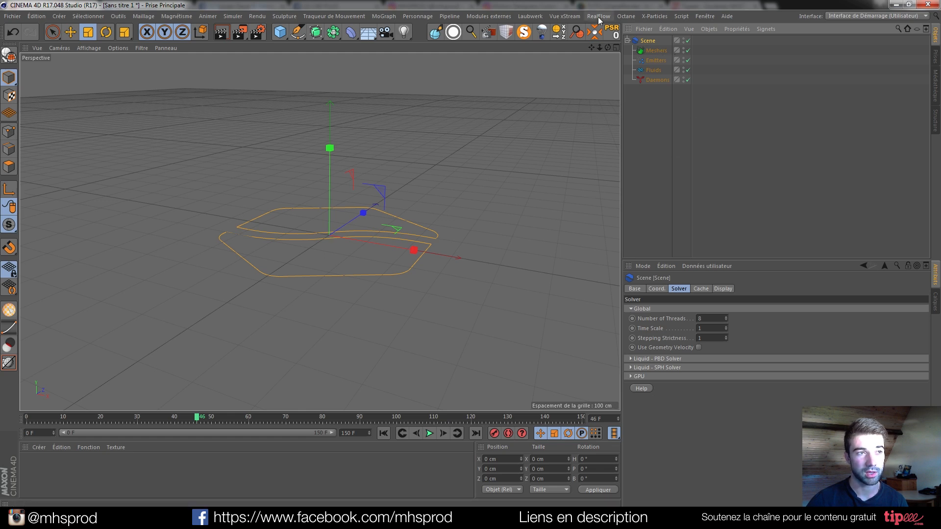
pyautogui.click(599, 16)
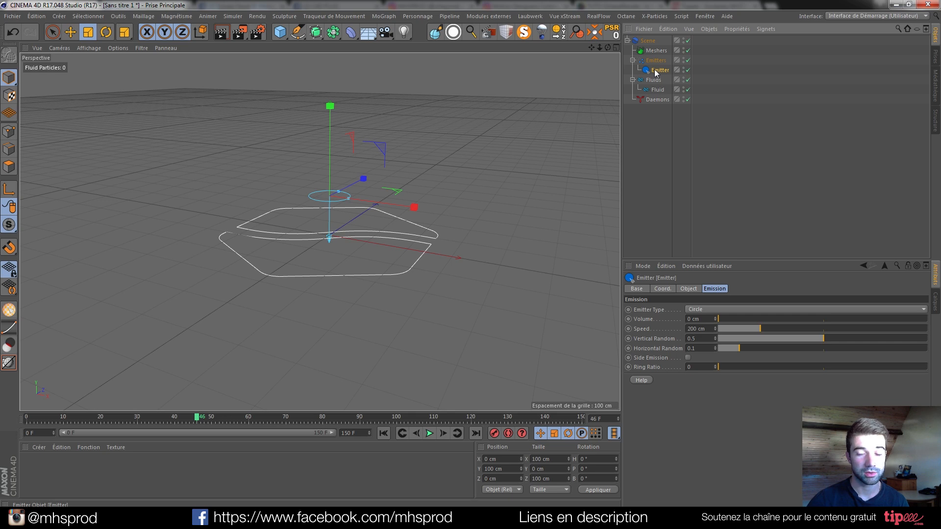
pyautogui.moveTo(657, 89)
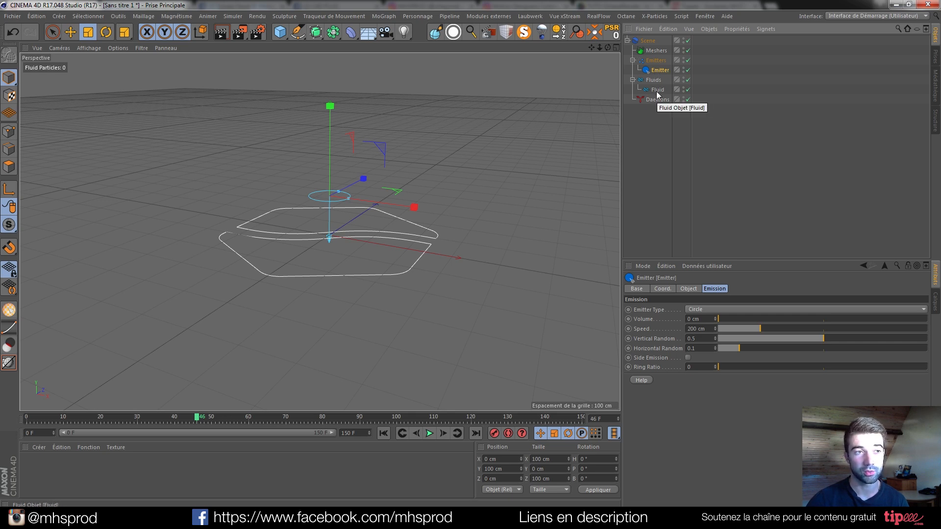
# Select the Fluid object and show its Liquid - PBD type settings
pyautogui.click(657, 89)
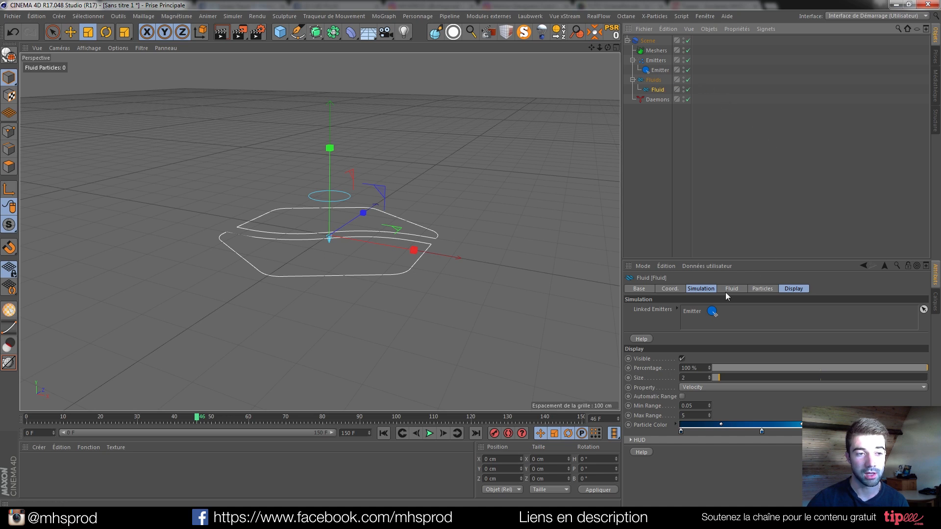
pyautogui.moveTo(725, 259)
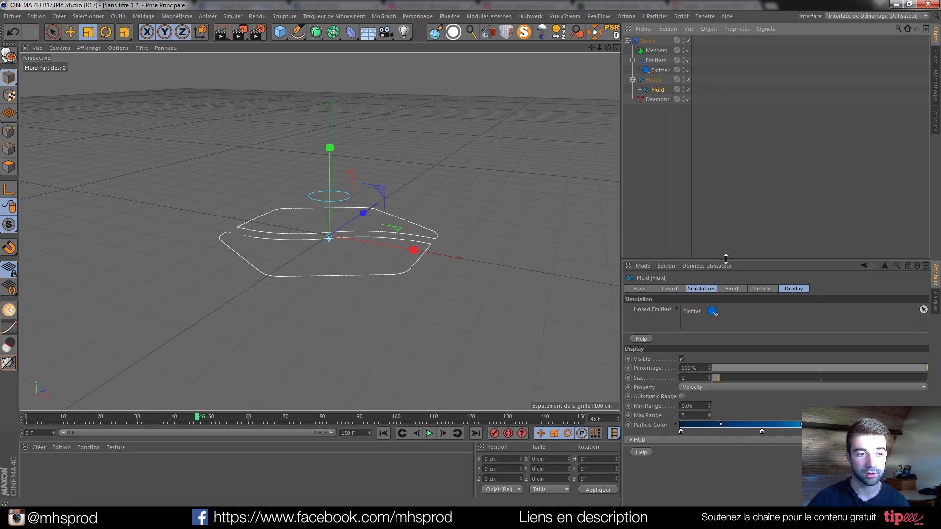
pyautogui.click(731, 288)
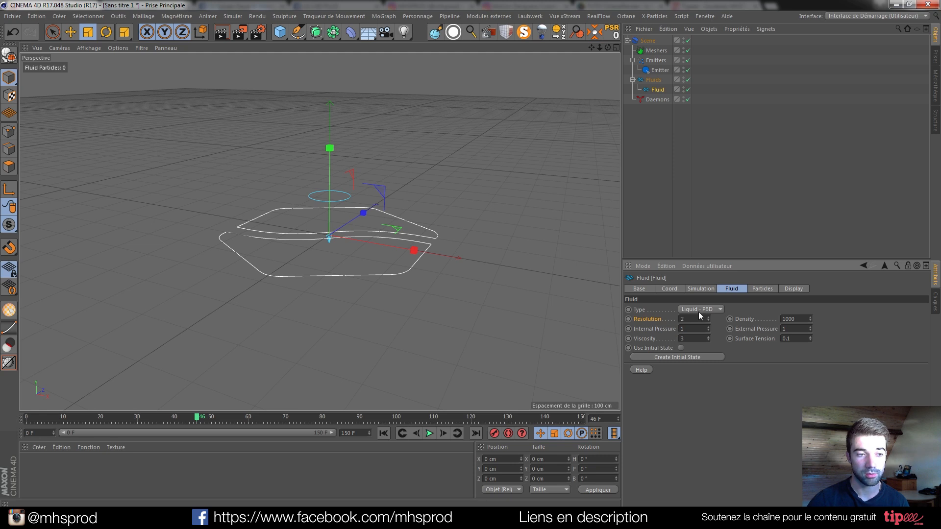
pyautogui.moveTo(700, 347)
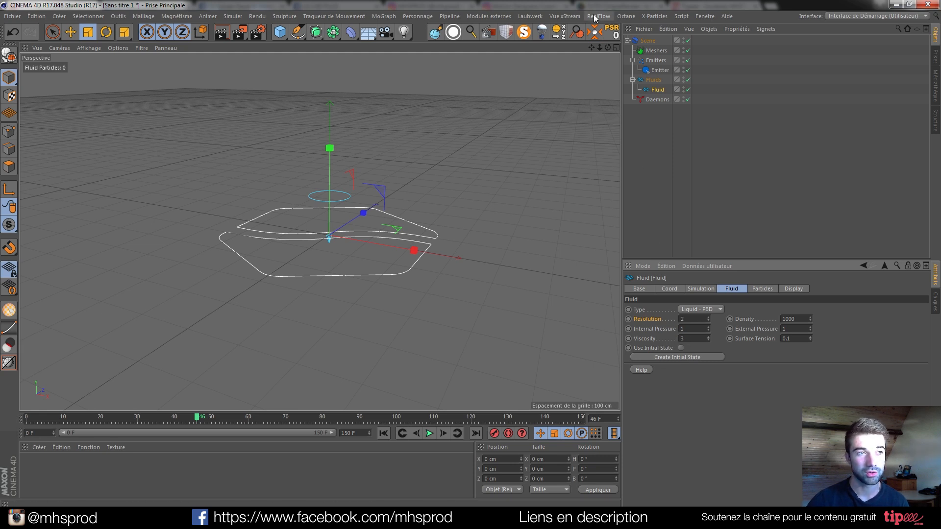
# Add a RealFlow Mesher linked to the fluid particles
pyautogui.click(598, 16)
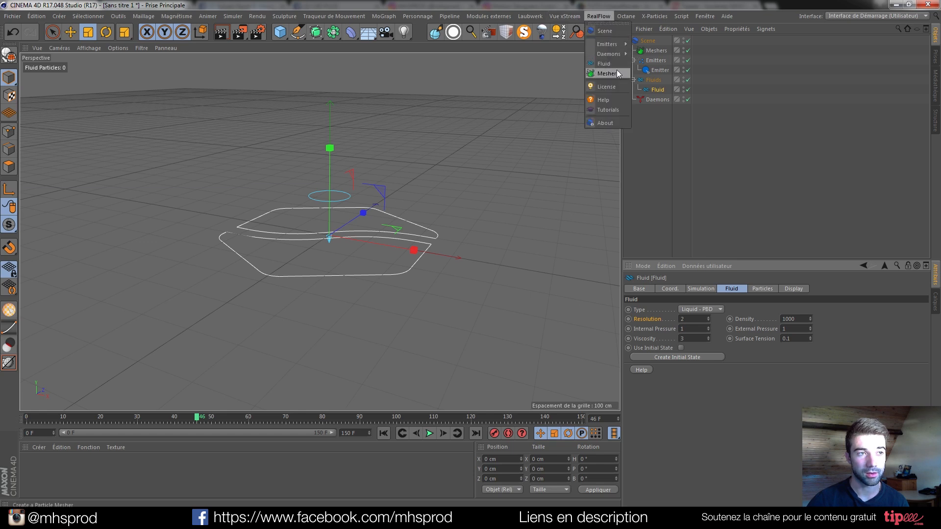
pyautogui.click(604, 73)
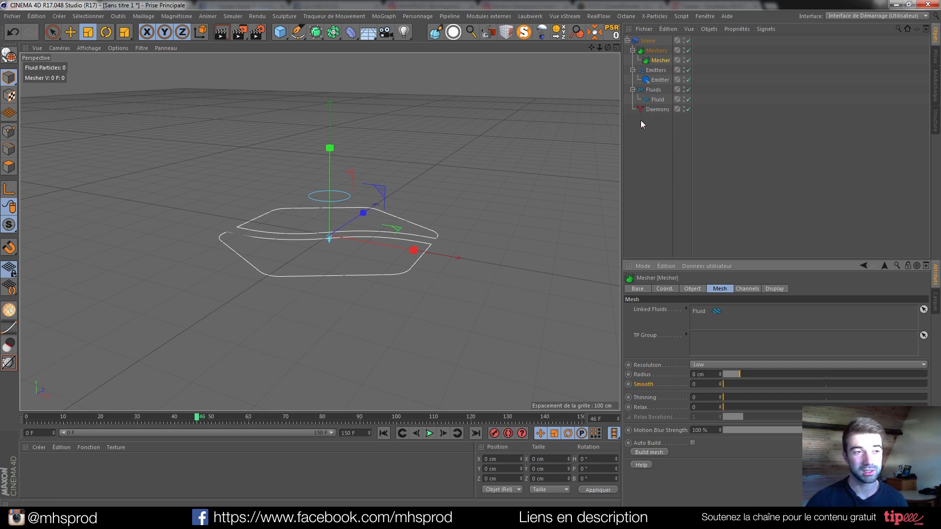
pyautogui.moveTo(654, 173)
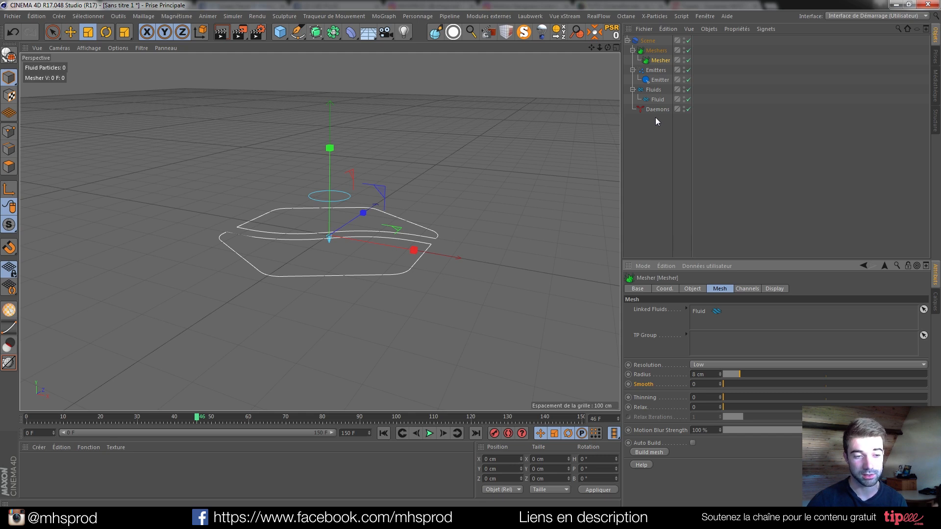
pyautogui.click(652, 40)
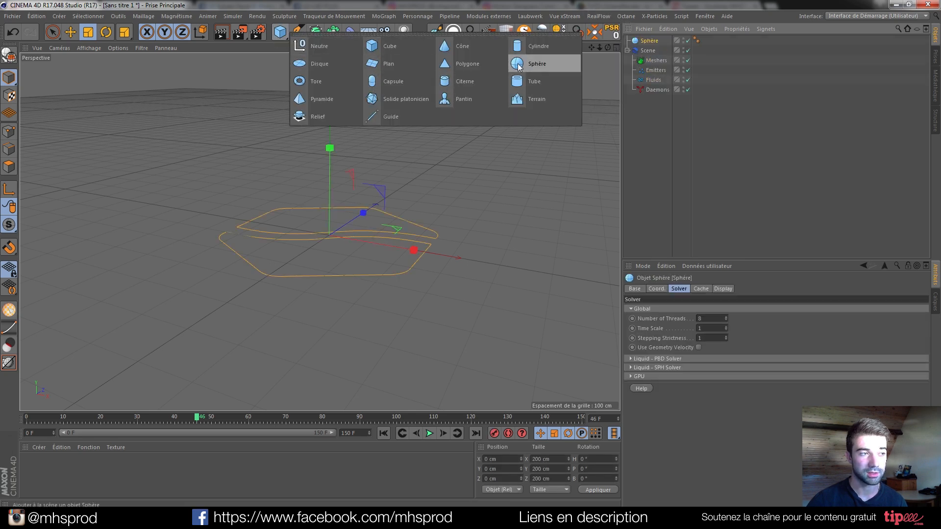
# Add a Sphere and raise it to about 388 cm above the emitter ring
pyautogui.click(537, 63)
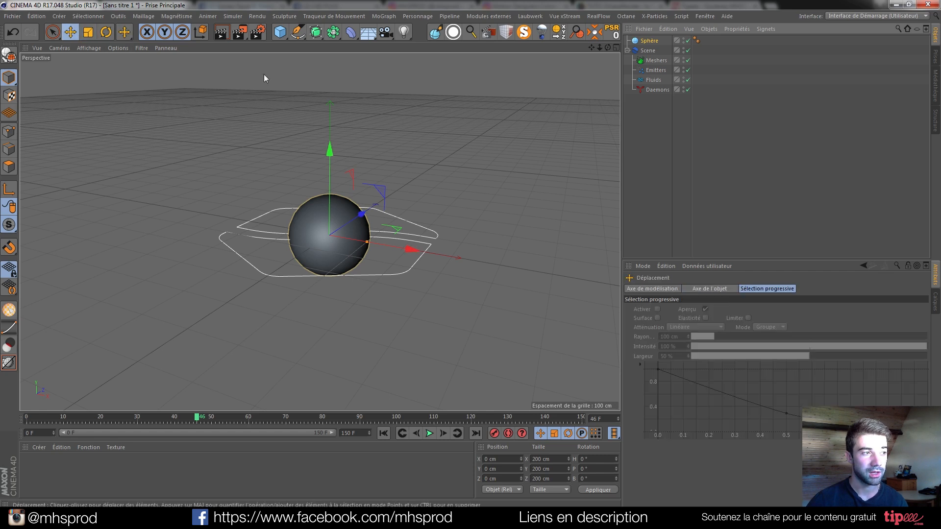
pyautogui.moveTo(330, 215); pyautogui.dragTo(330, 66)
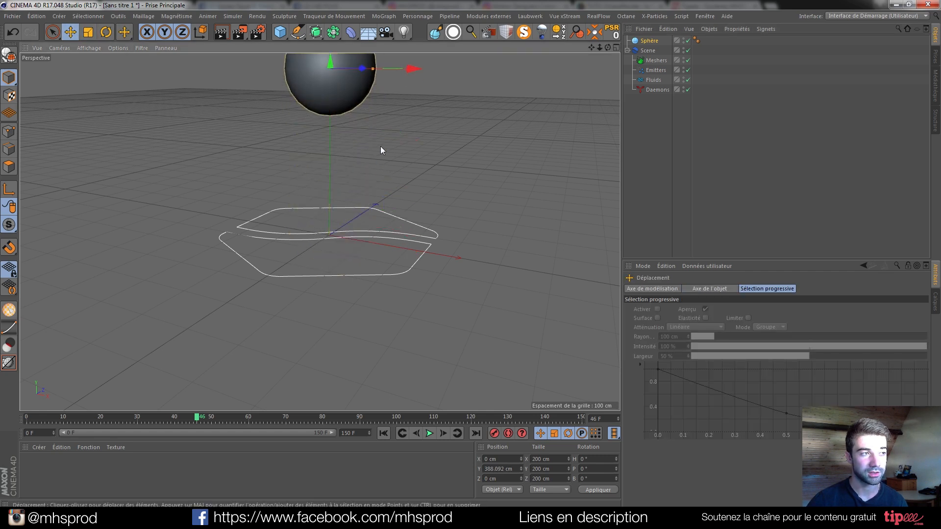
pyautogui.moveTo(364, 90)
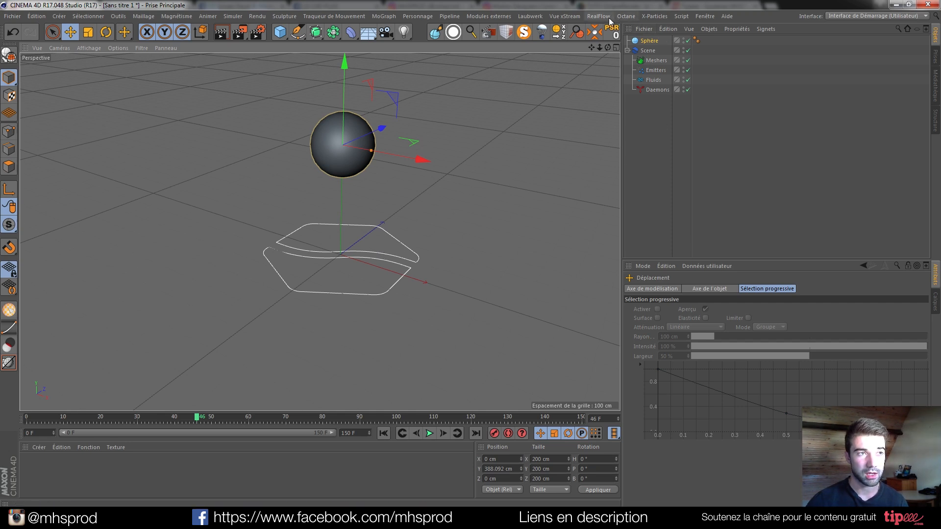
pyautogui.moveTo(649, 42)
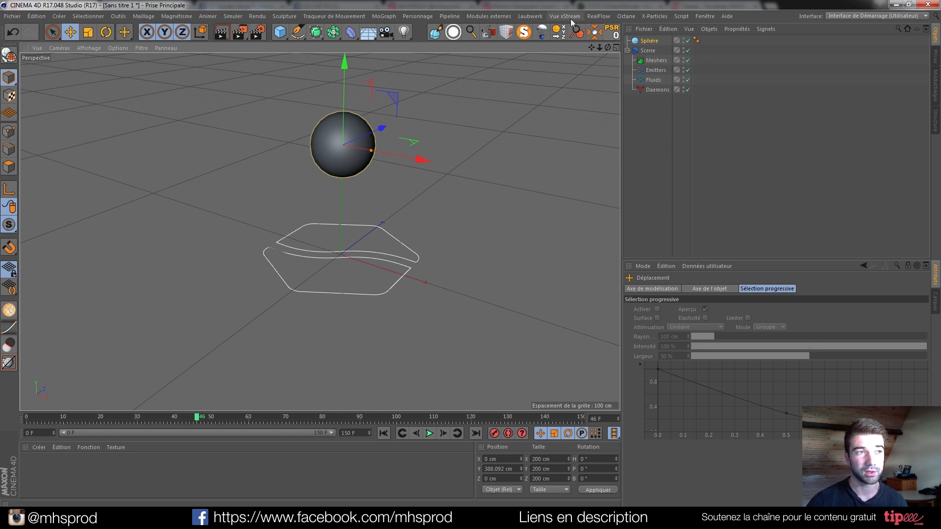
pyautogui.click(606, 15)
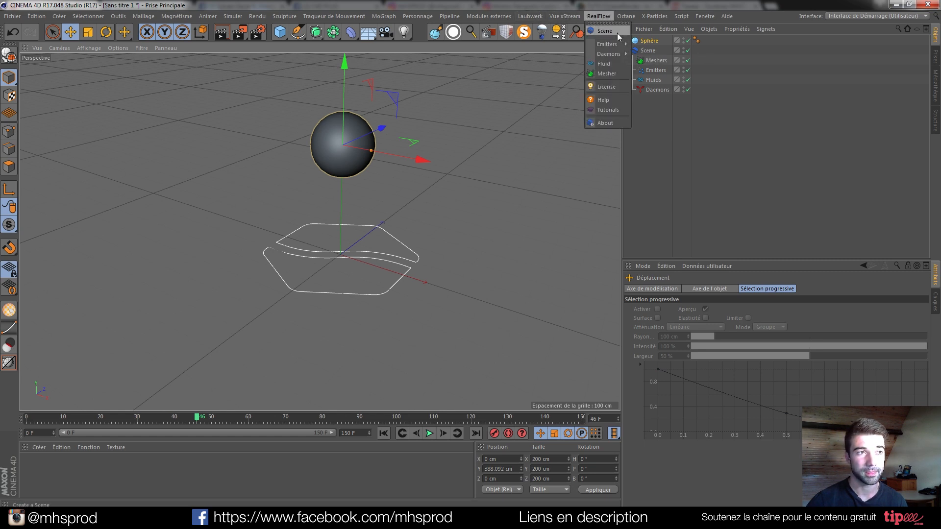
pyautogui.moveTo(606, 44)
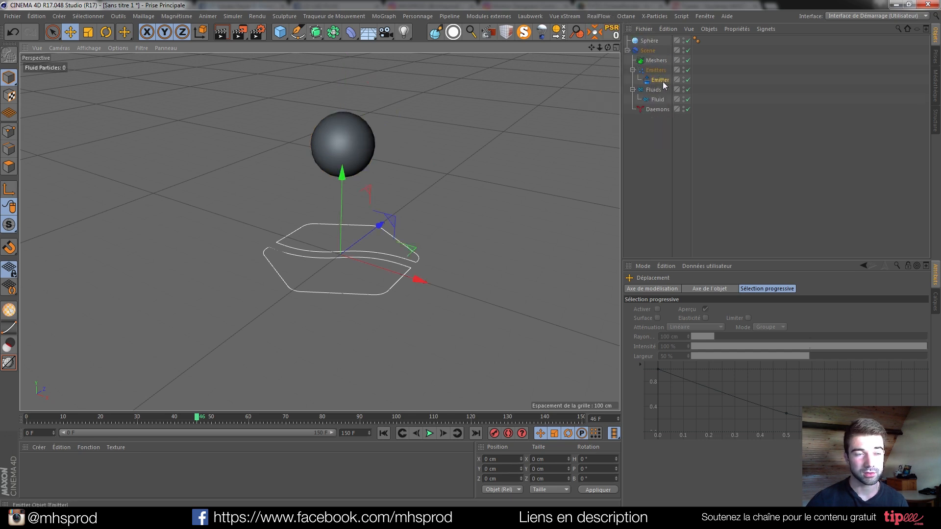
pyautogui.moveTo(661, 80)
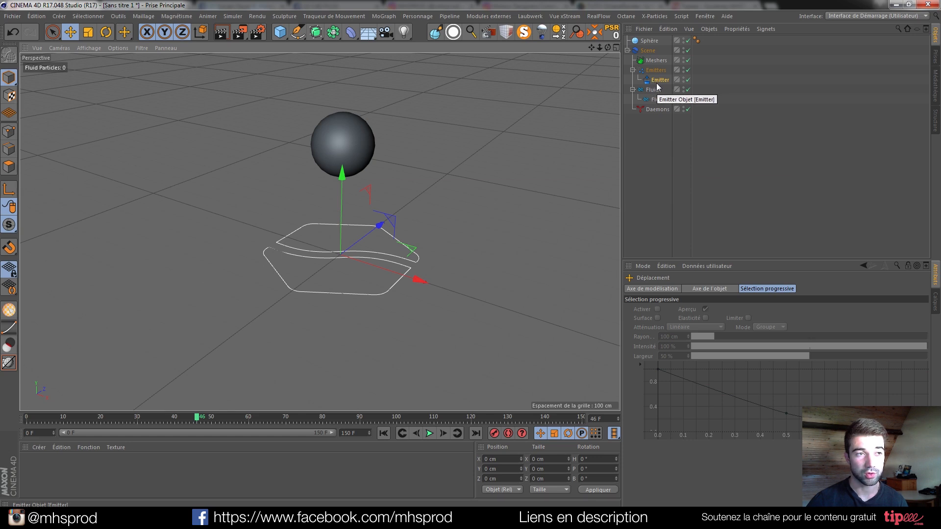
pyautogui.click(649, 40)
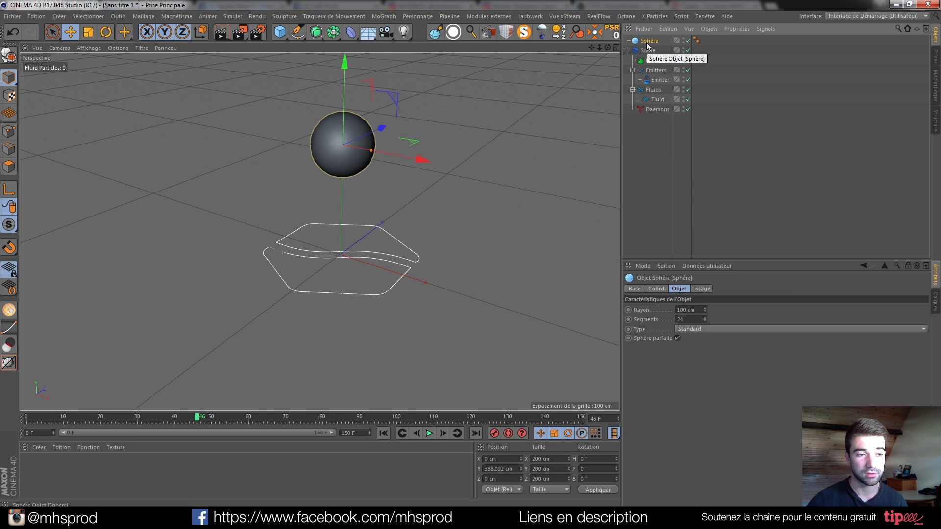
pyautogui.rightClick(652, 40)
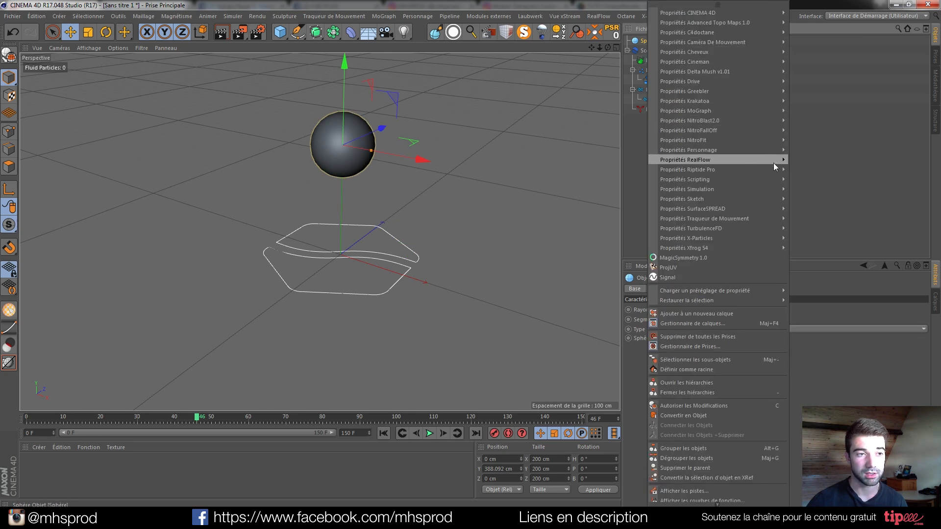
pyautogui.moveTo(718, 182)
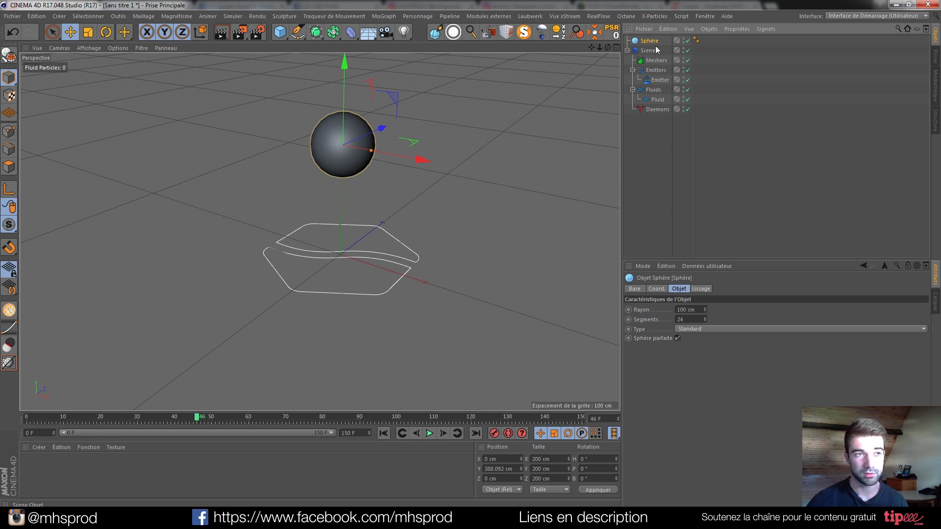
pyautogui.click(658, 80)
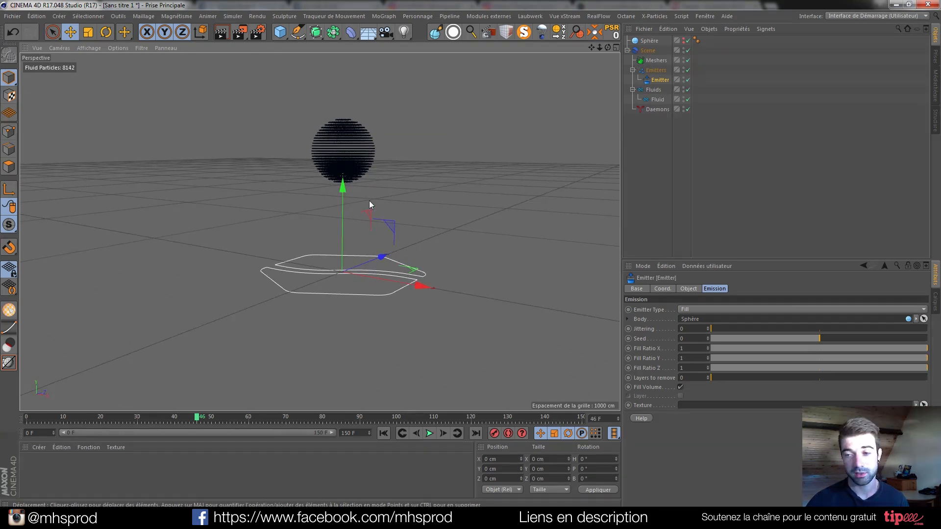
pyautogui.moveTo(359, 201)
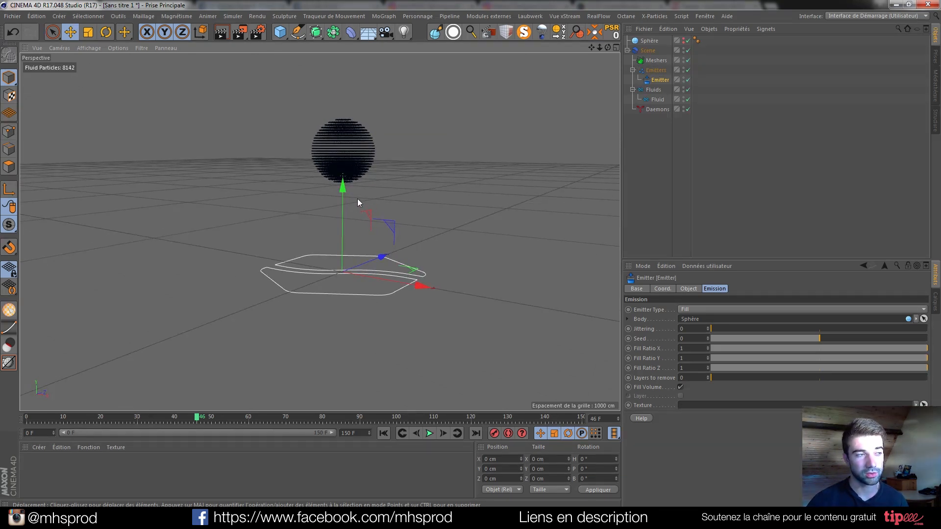
pyautogui.moveTo(280, 32)
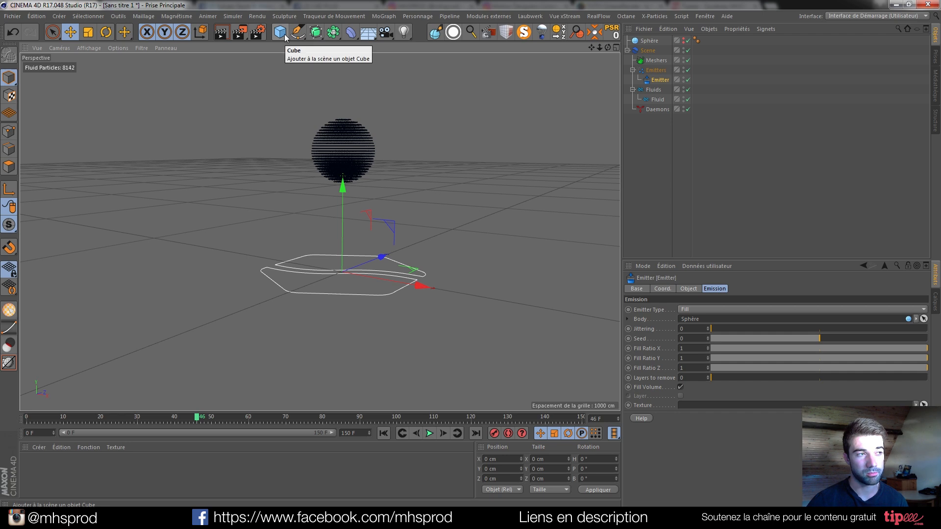
pyautogui.click(282, 31)
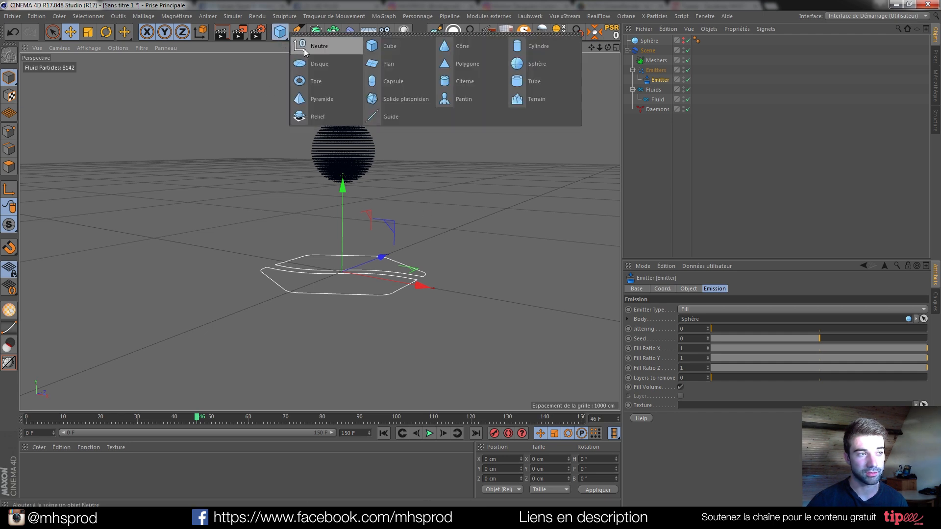
pyautogui.moveTo(470, 104)
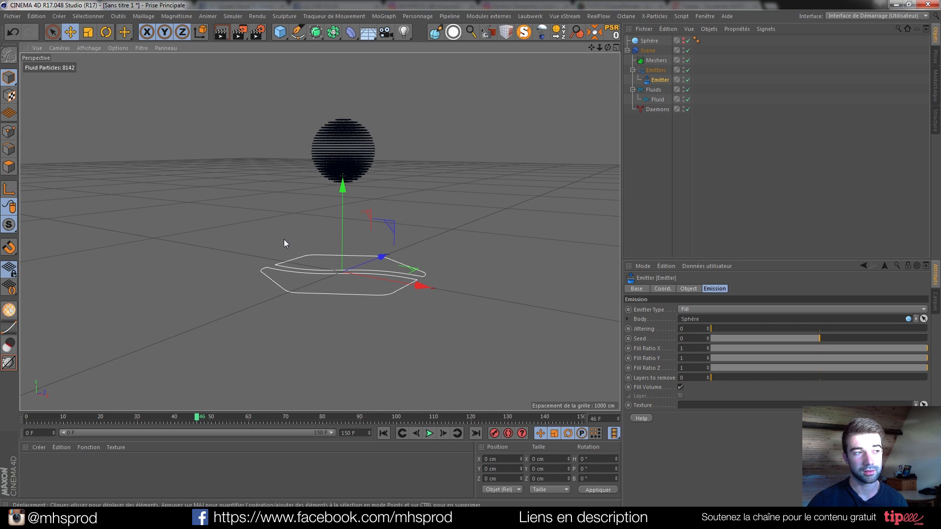
pyautogui.moveTo(533, 208)
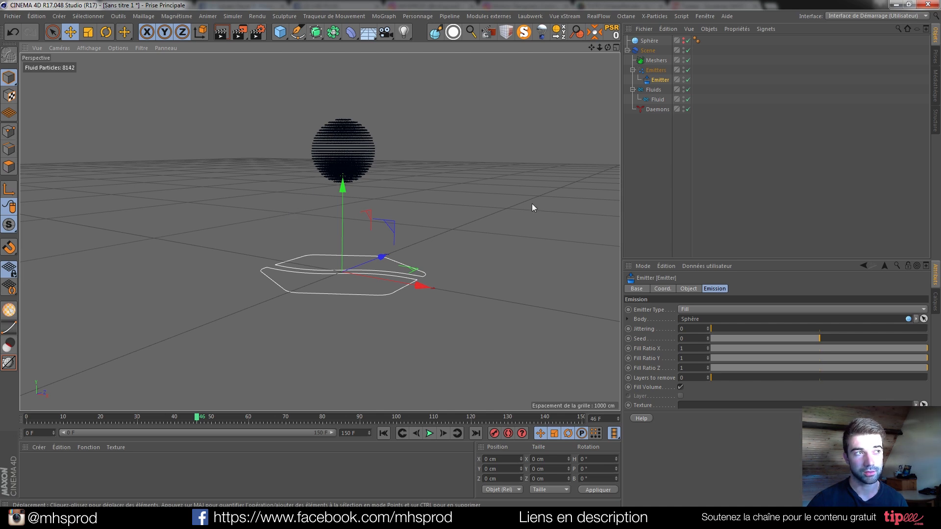
pyautogui.moveTo(684, 299)
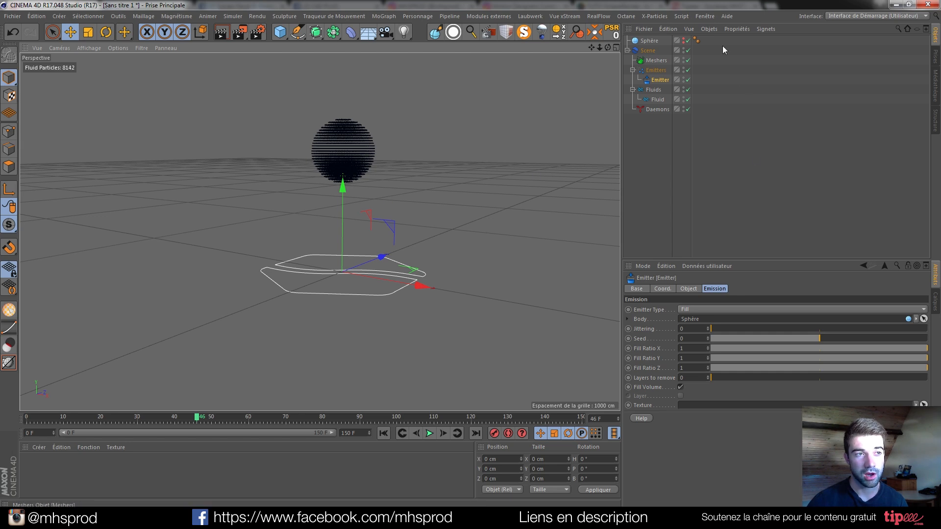
pyautogui.moveTo(668, 174)
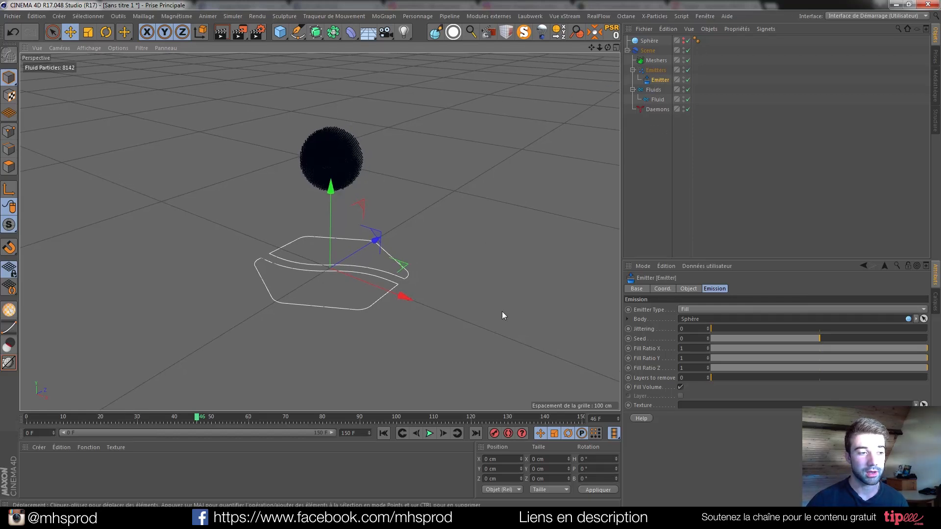
pyautogui.click(429, 433)
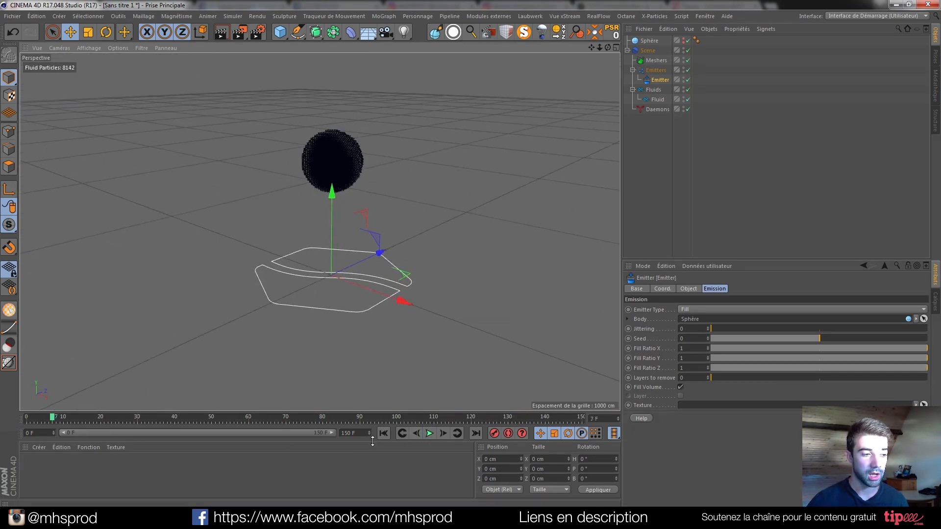
# Add a Gravity daemon linked to the fluid from the RealFlow Daemons menu
pyautogui.click(598, 15)
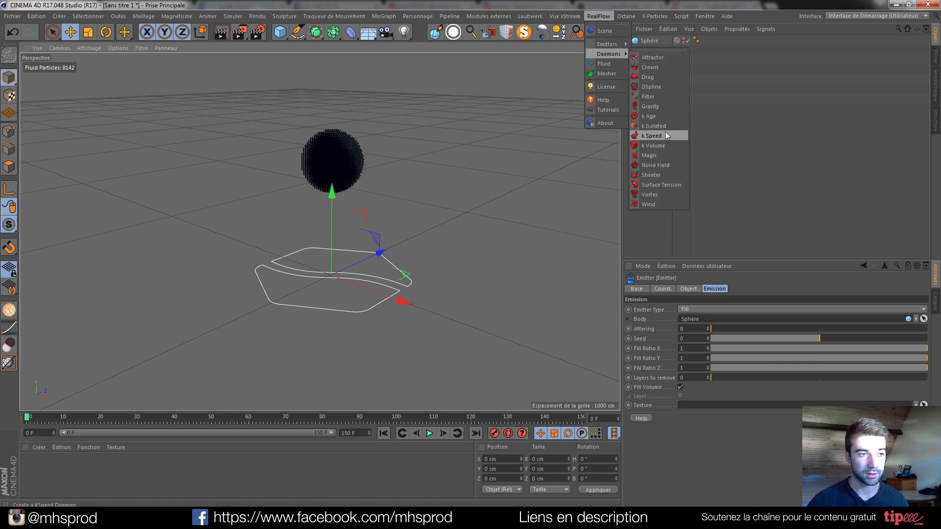
pyautogui.moveTo(656, 60)
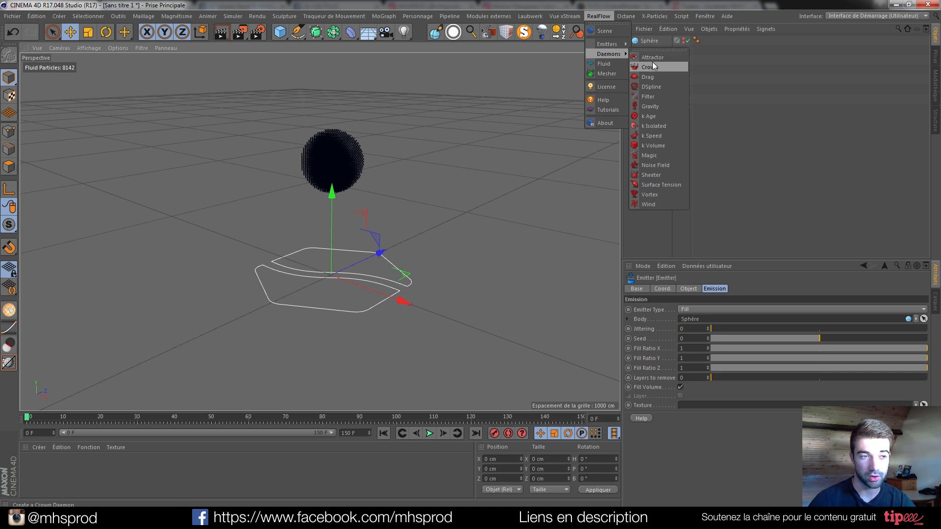
pyautogui.moveTo(657, 184)
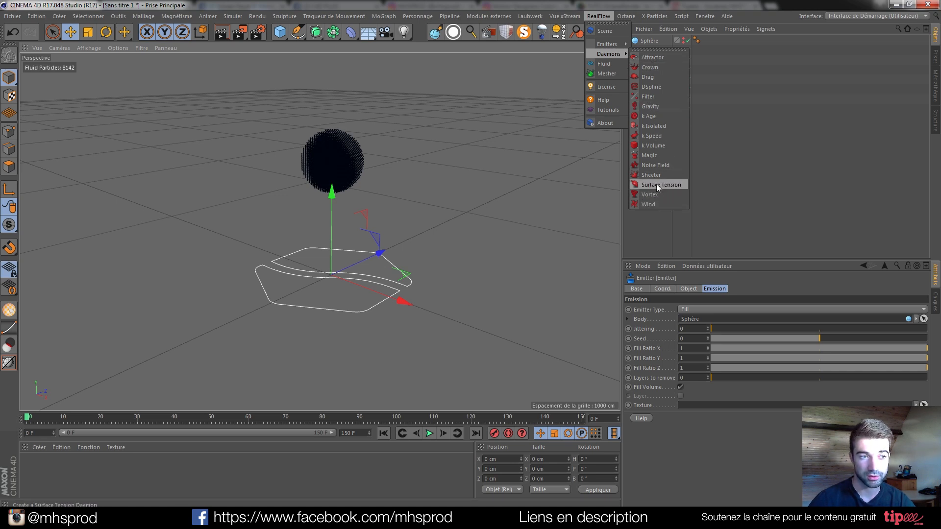
pyautogui.moveTo(650, 127)
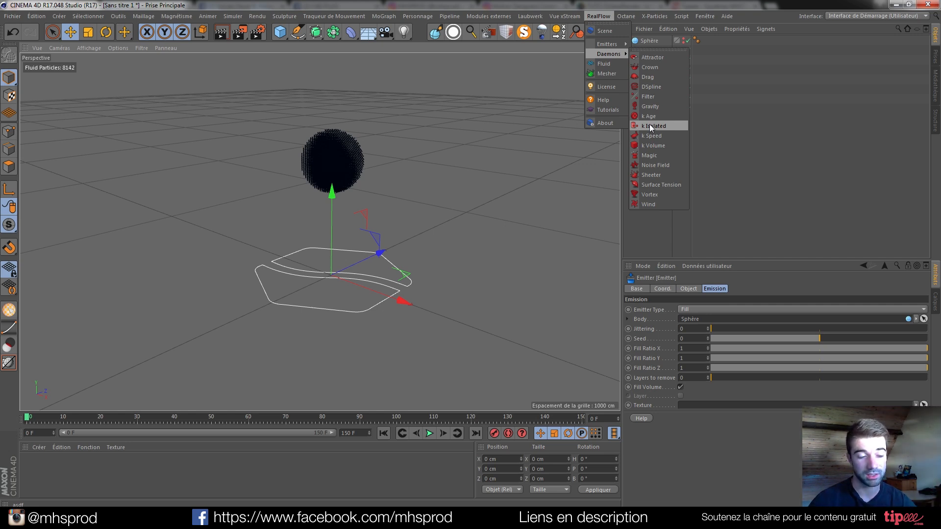
pyautogui.moveTo(655, 67)
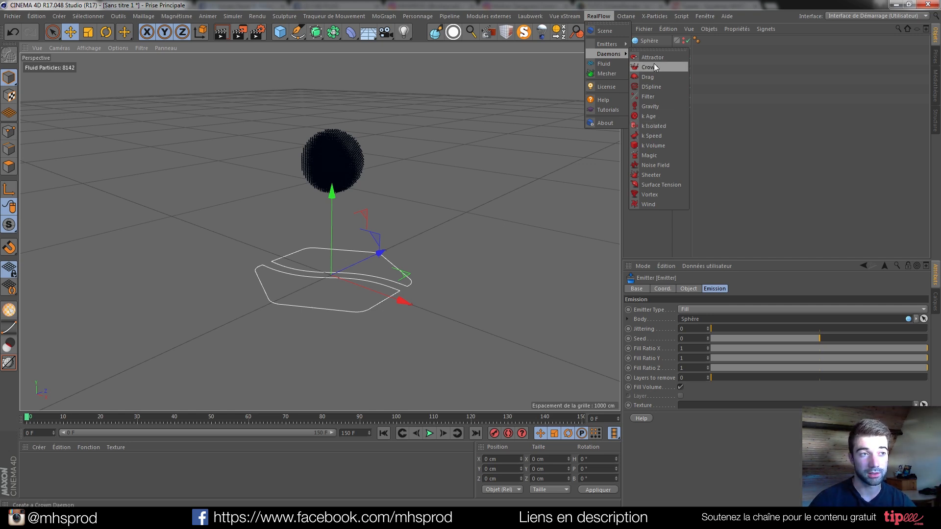
pyautogui.click(647, 106)
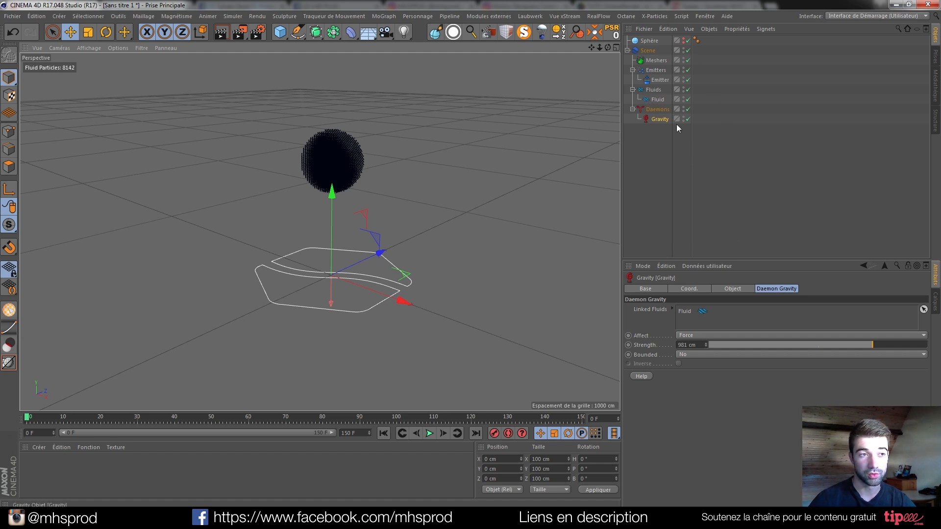
pyautogui.click(429, 433)
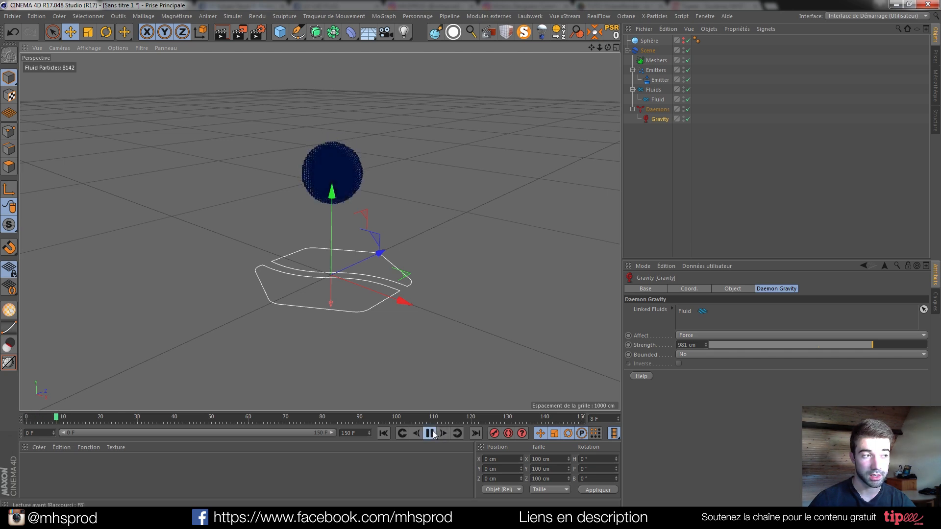
pyautogui.click(429, 434)
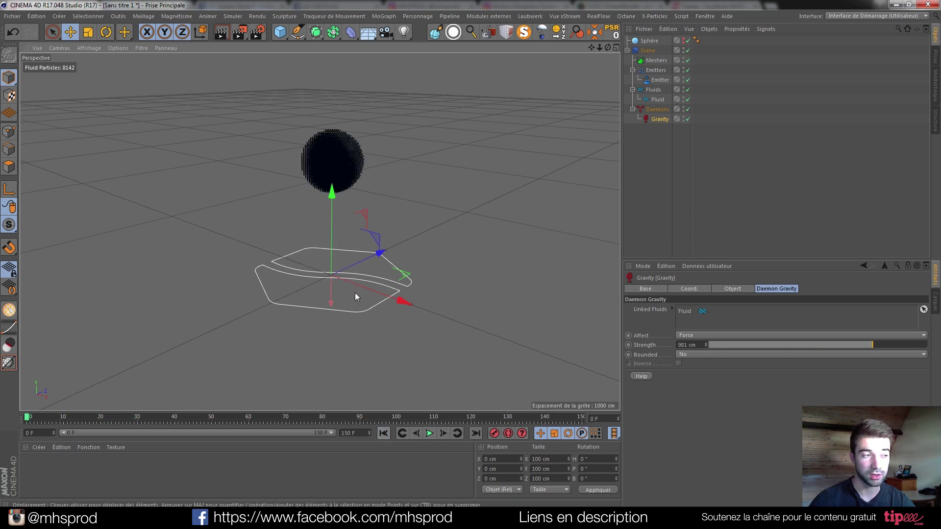
pyautogui.moveTo(394, 165)
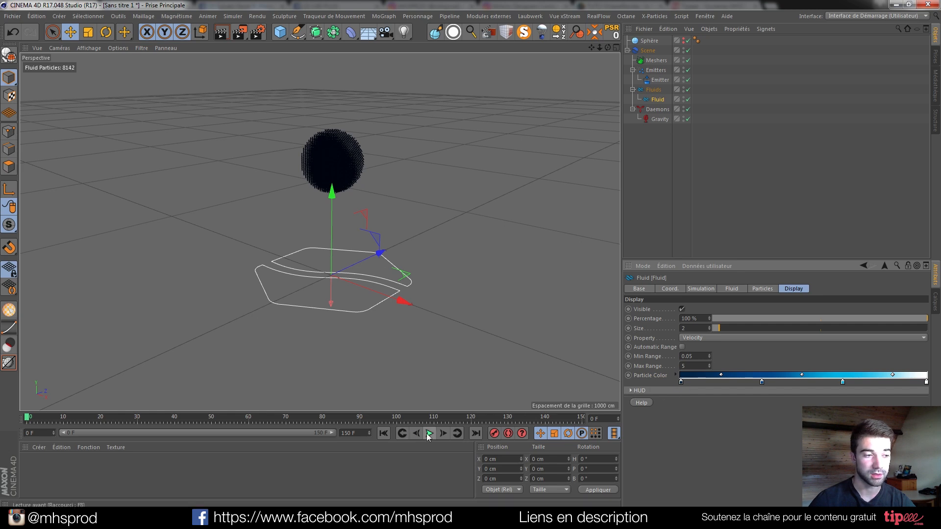
pyautogui.click(429, 433)
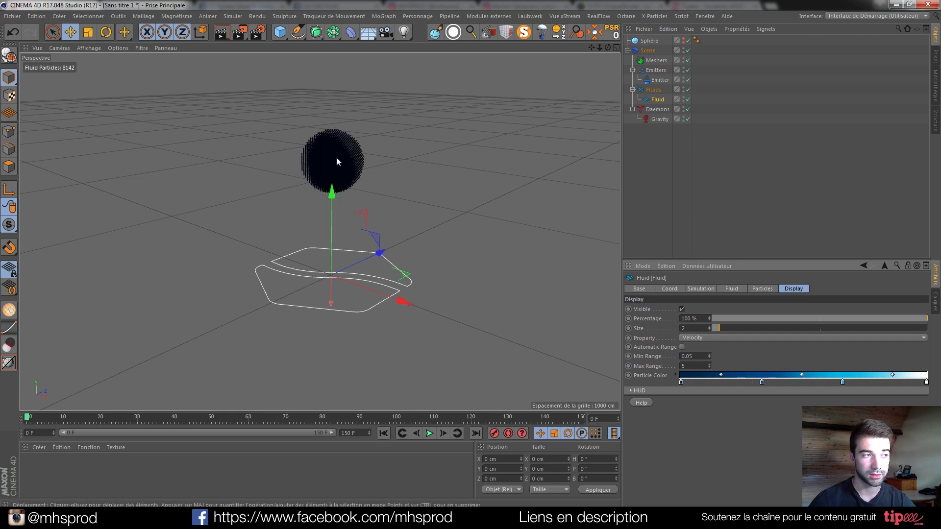
pyautogui.moveTo(883, 384)
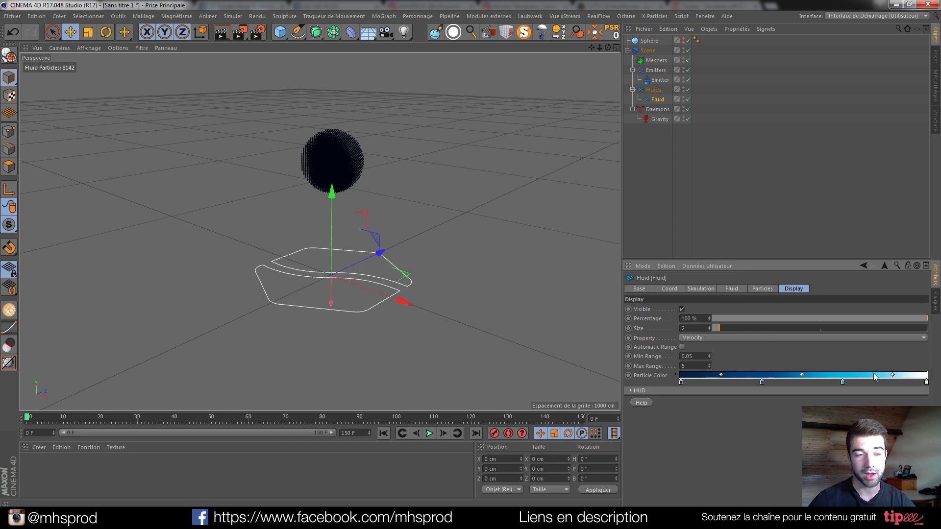
pyautogui.moveTo(729, 341)
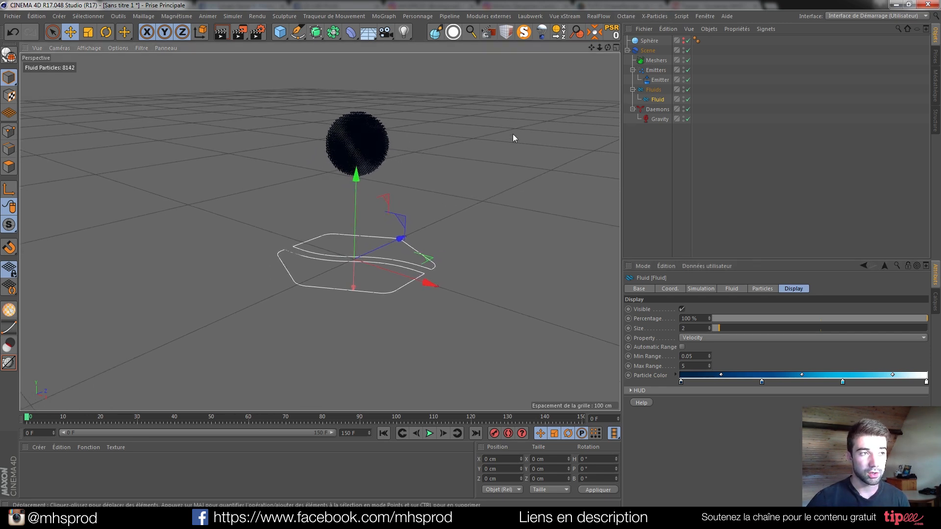
# Add a Cube and scale it into a wide thin floor slab, made editable
pyautogui.click(277, 31)
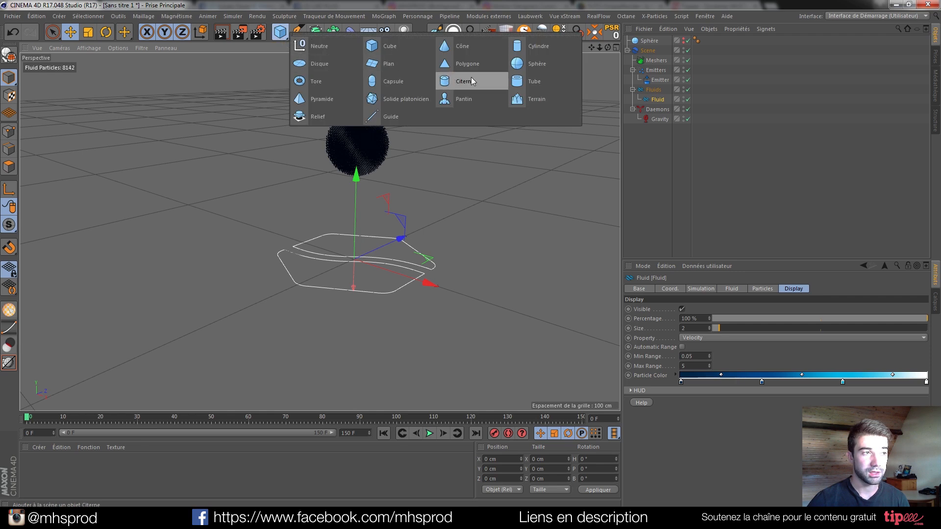
pyautogui.click(389, 46)
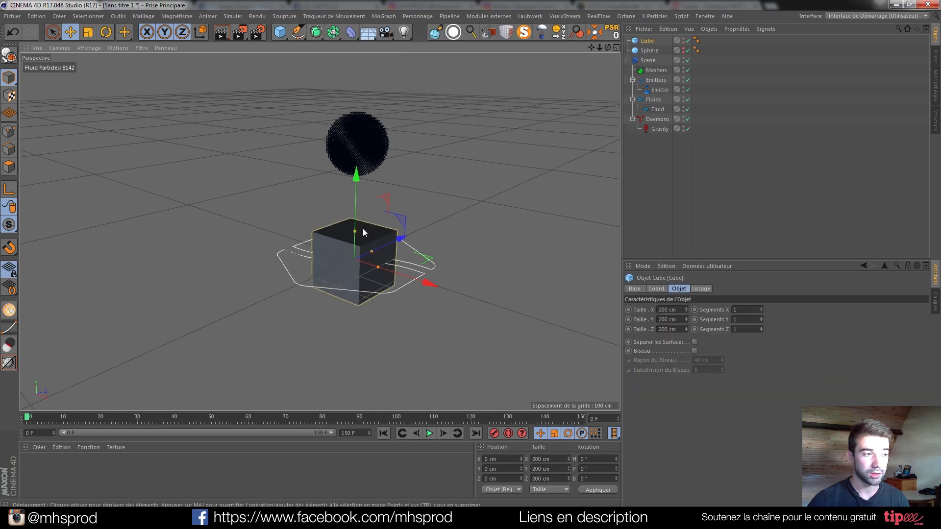
pyautogui.moveTo(362, 232); pyautogui.dragTo(362, 258)
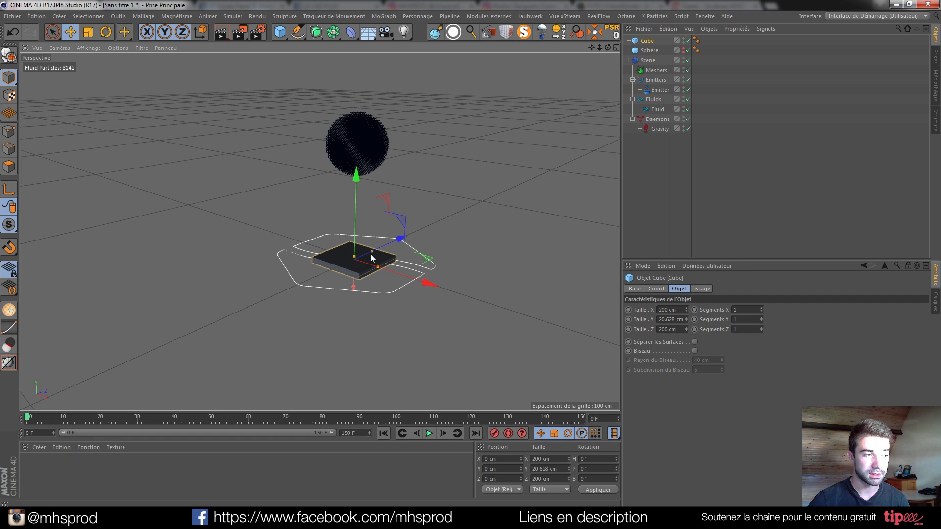
pyautogui.moveTo(427, 282); pyautogui.dragTo(435, 286)
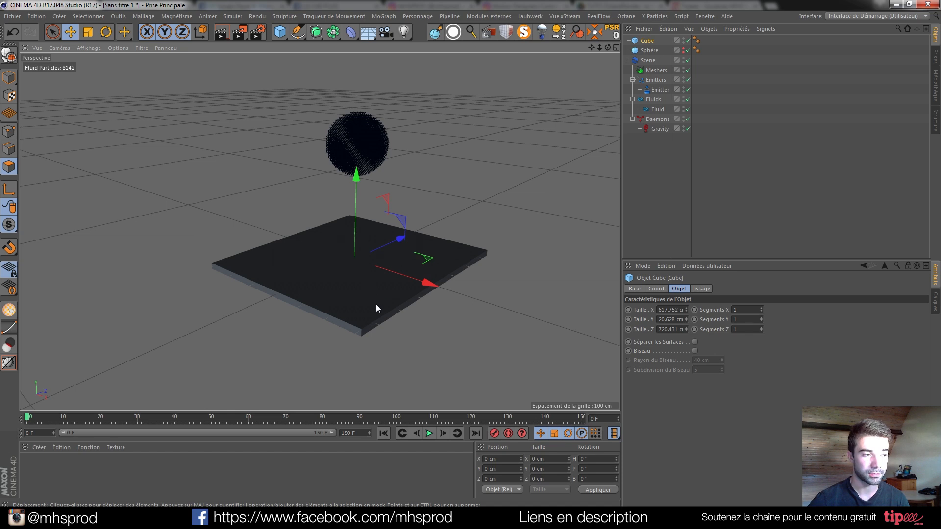
pyautogui.click(647, 40)
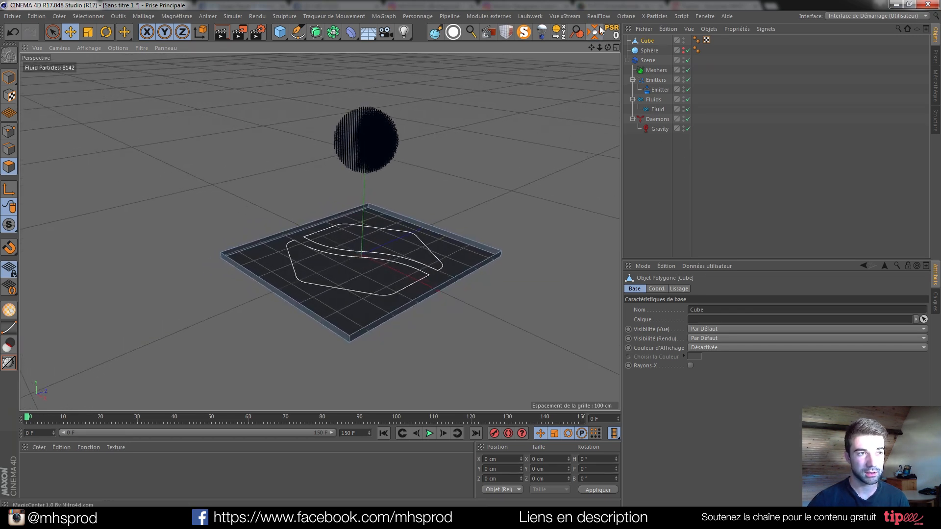
pyautogui.click(625, 16)
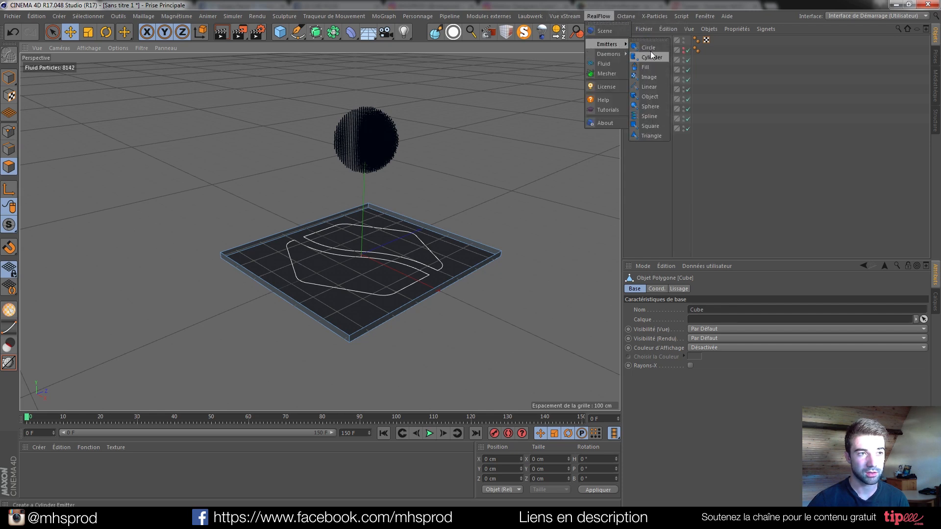
pyautogui.moveTo(659, 129)
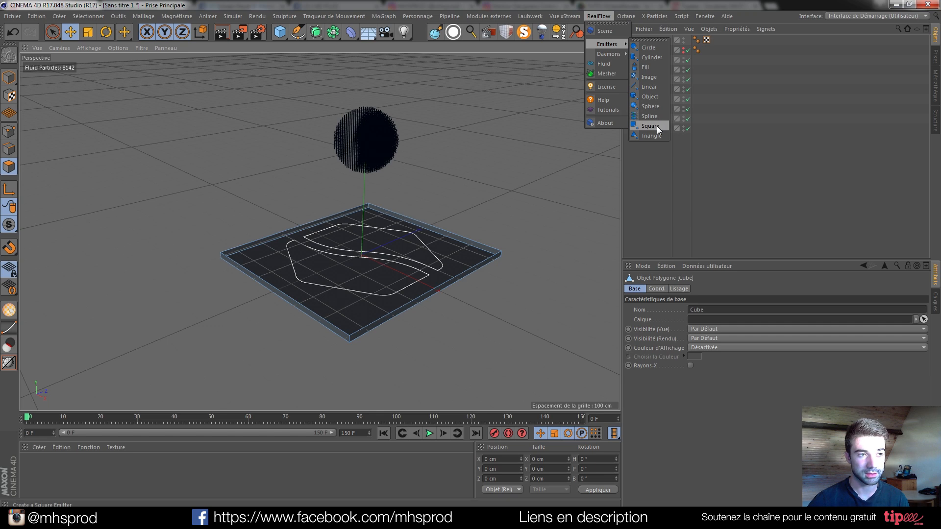
pyautogui.click(649, 125)
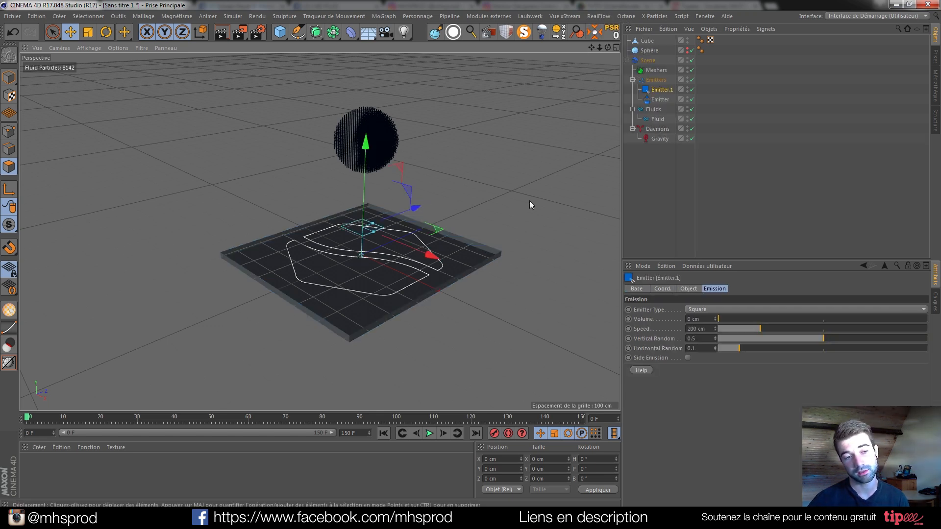
pyautogui.moveTo(515, 211)
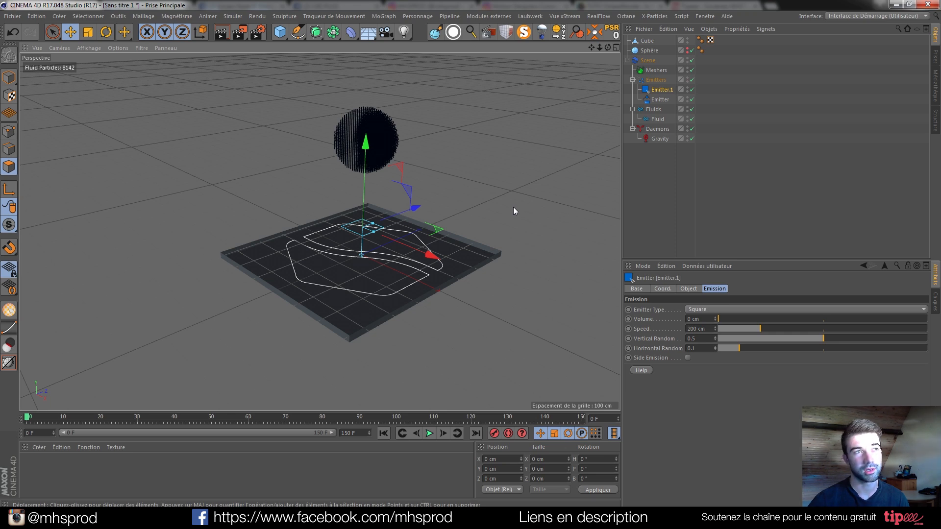
pyautogui.moveTo(501, 217)
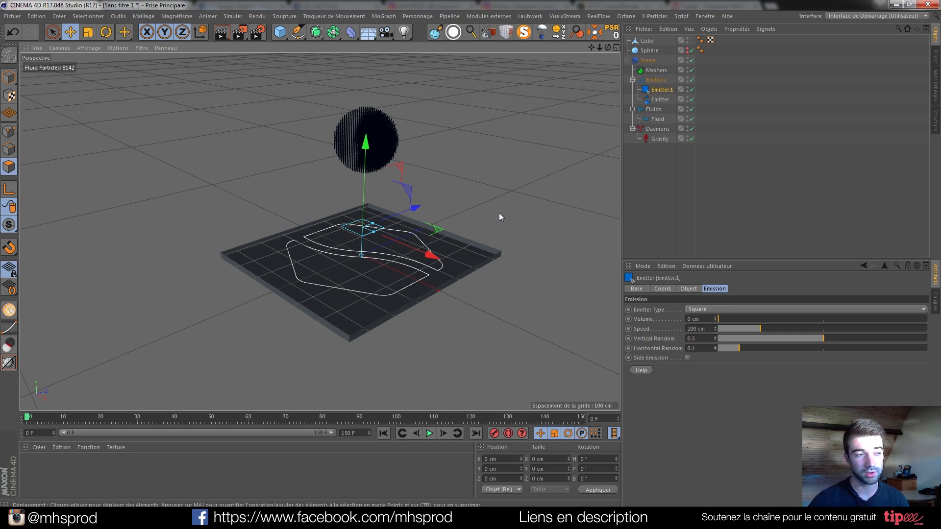
pyautogui.moveTo(486, 222)
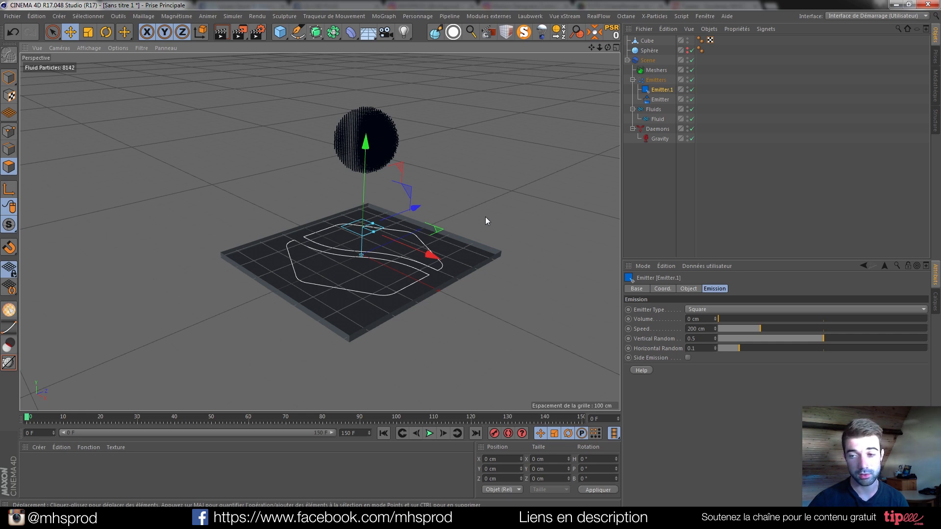
pyautogui.moveTo(449, 257)
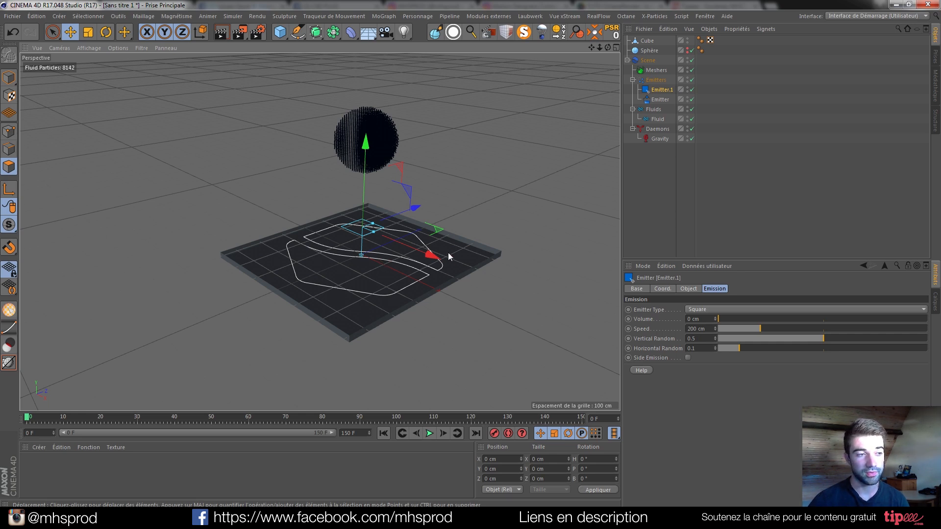
pyautogui.moveTo(422, 277)
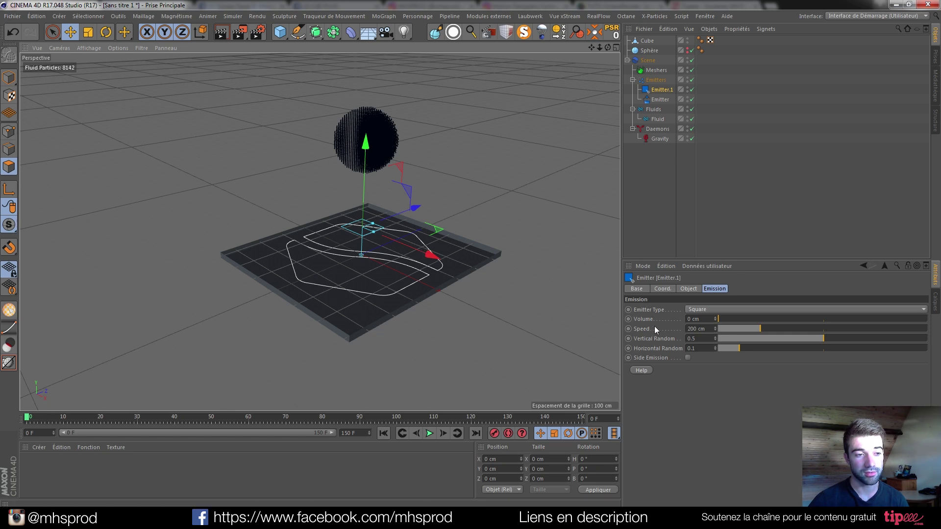
pyautogui.moveTo(717, 318); pyautogui.dragTo(825, 319)
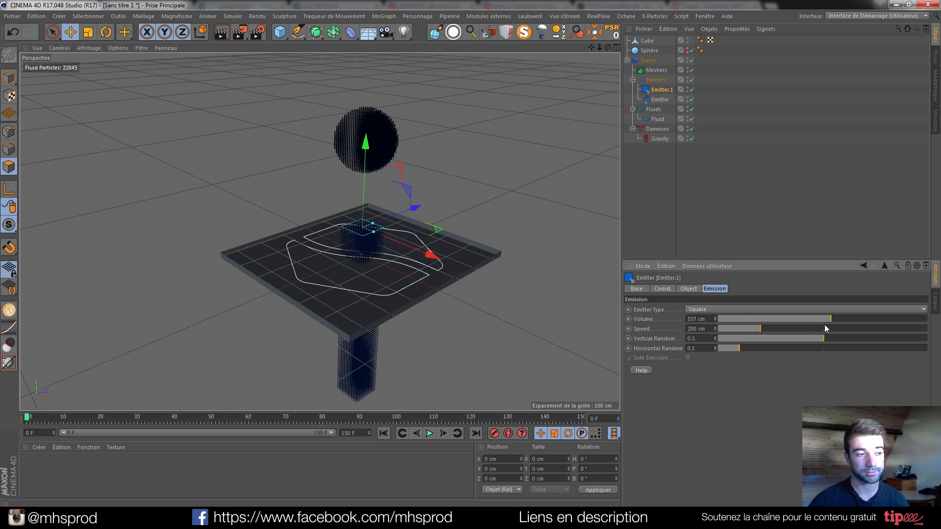
pyautogui.moveTo(822, 319); pyautogui.dragTo(738, 318)
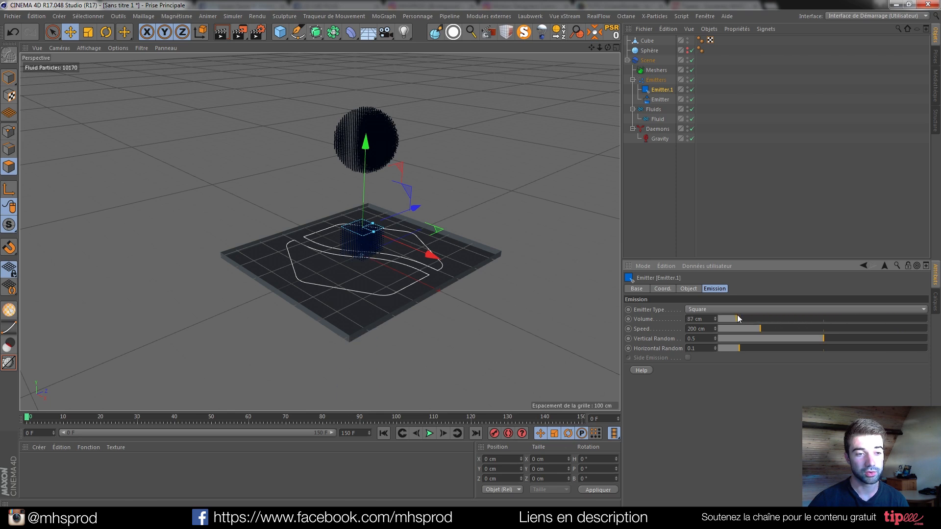
pyautogui.moveTo(738, 318); pyautogui.dragTo(726, 319)
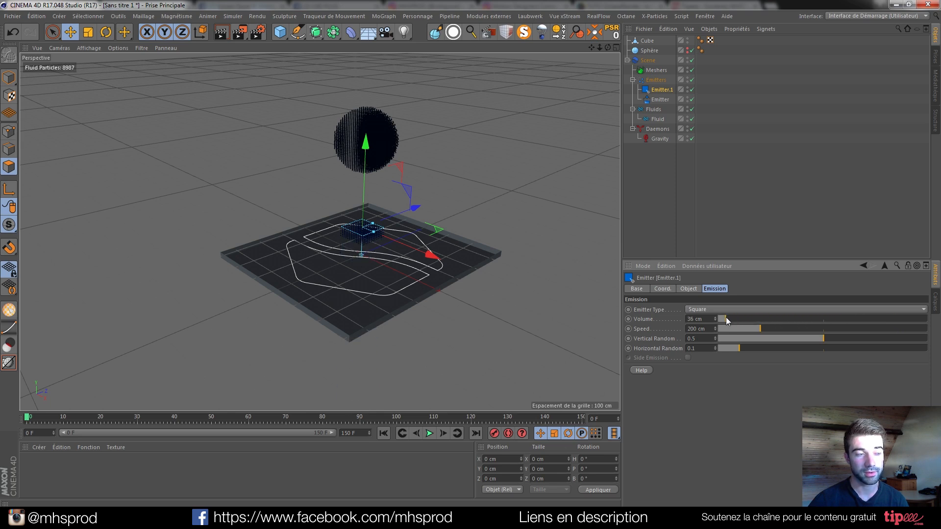
pyautogui.click(429, 434)
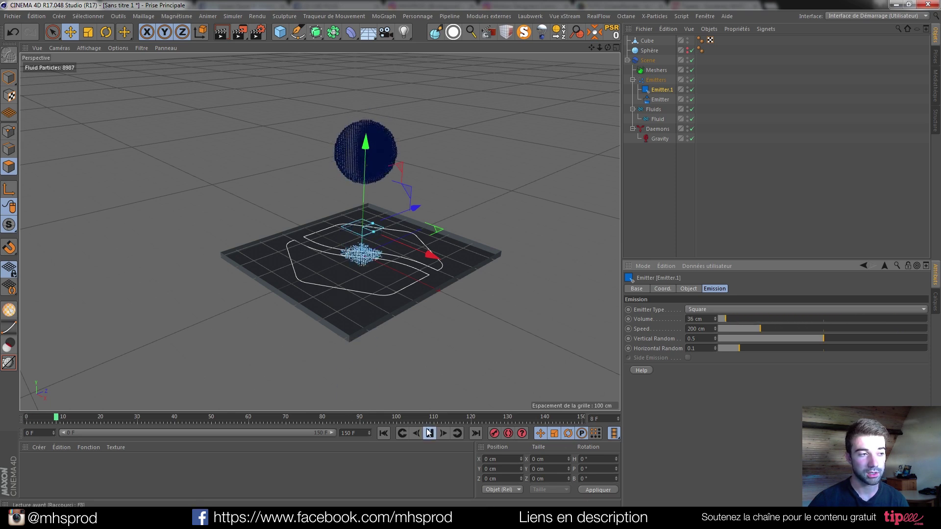
pyautogui.click(429, 433)
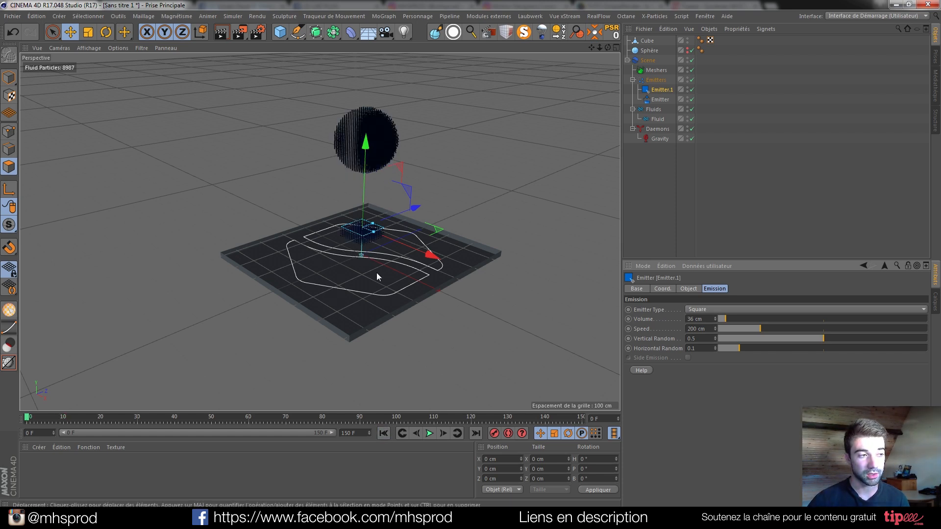
pyautogui.scroll(-3)
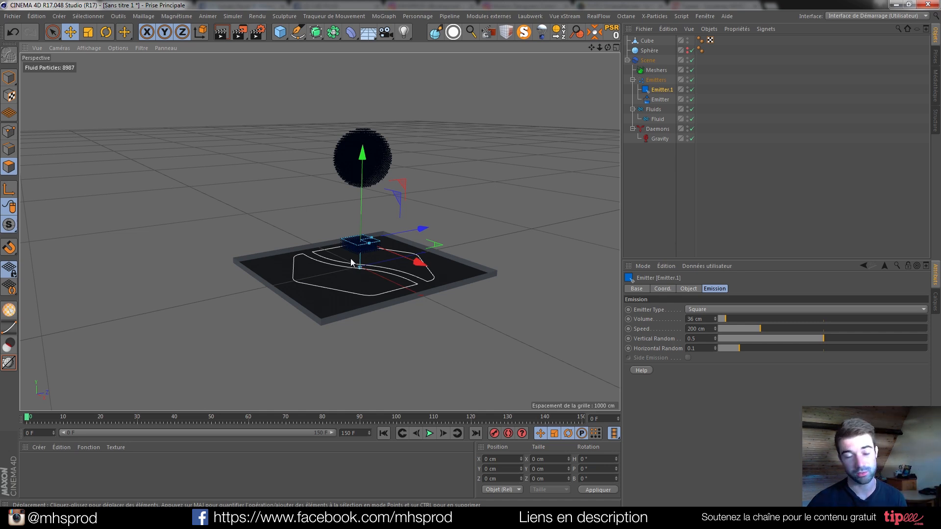
pyautogui.moveTo(389, 194)
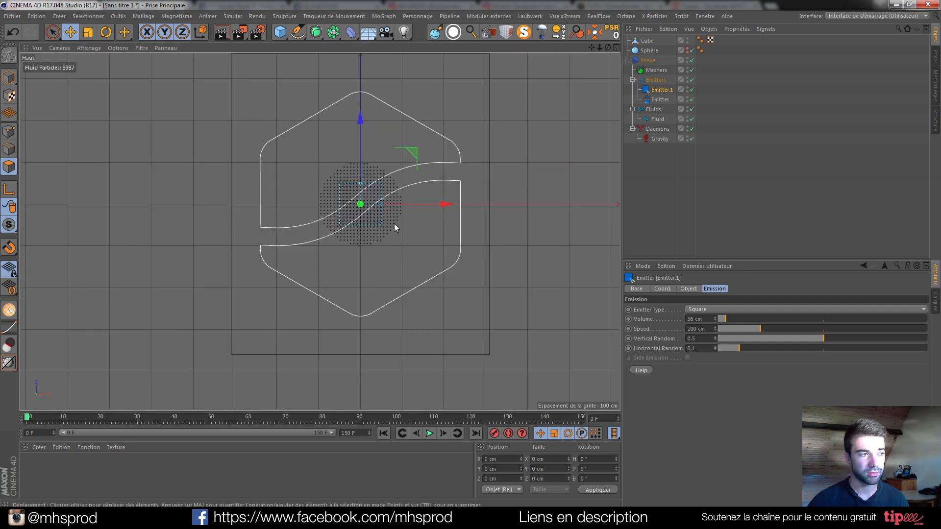
# Set the emitter Width to about 608 cm and Depth to about 422 cm
pyautogui.click(688, 288)
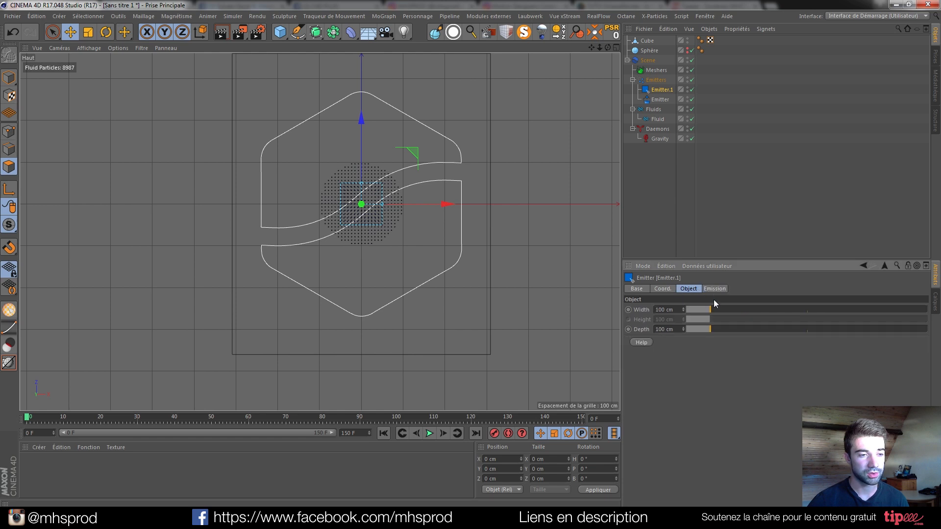
pyautogui.moveTo(699, 308); pyautogui.dragTo(828, 309)
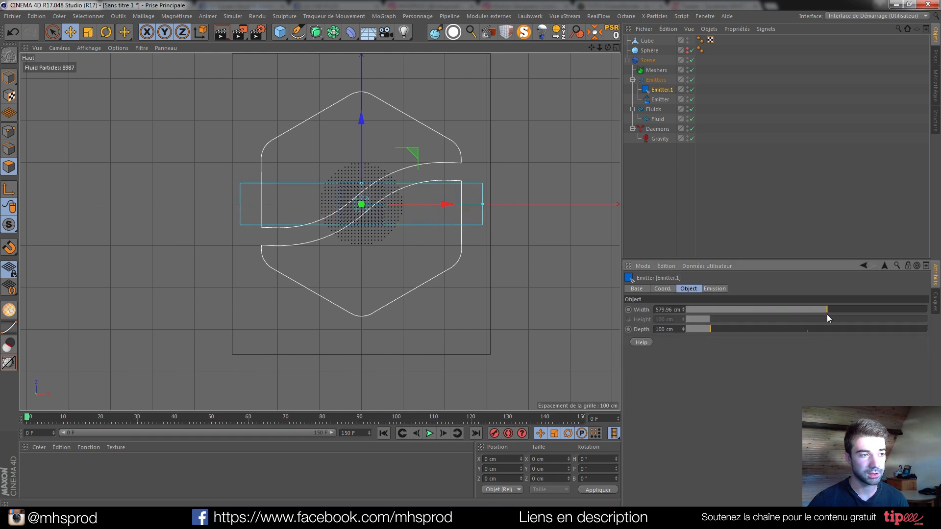
pyautogui.moveTo(827, 308); pyautogui.dragTo(834, 308)
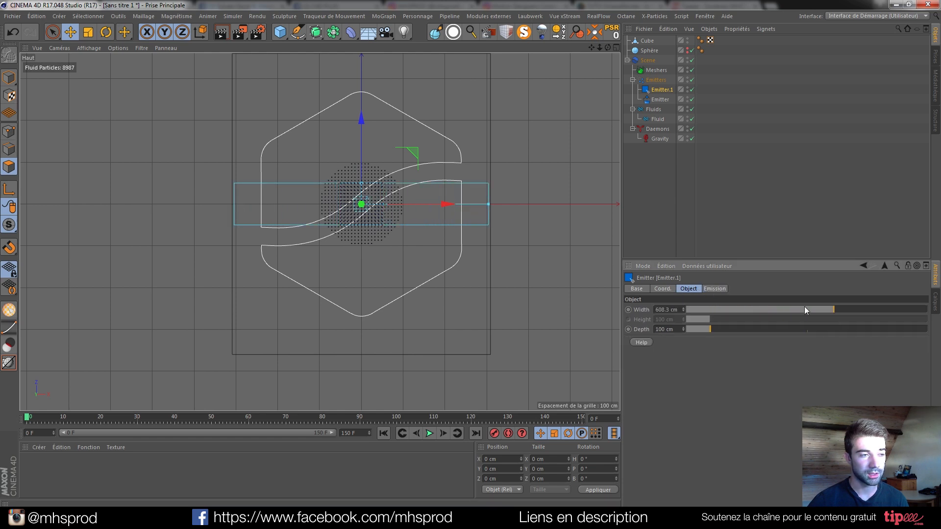
pyautogui.moveTo(708, 329); pyautogui.dragTo(789, 329)
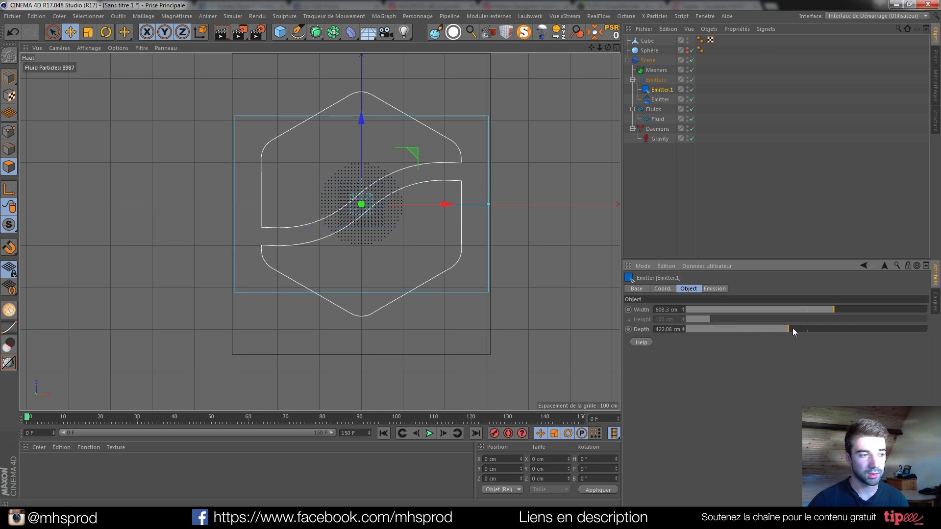
pyautogui.moveTo(789, 330); pyautogui.dragTo(876, 329)
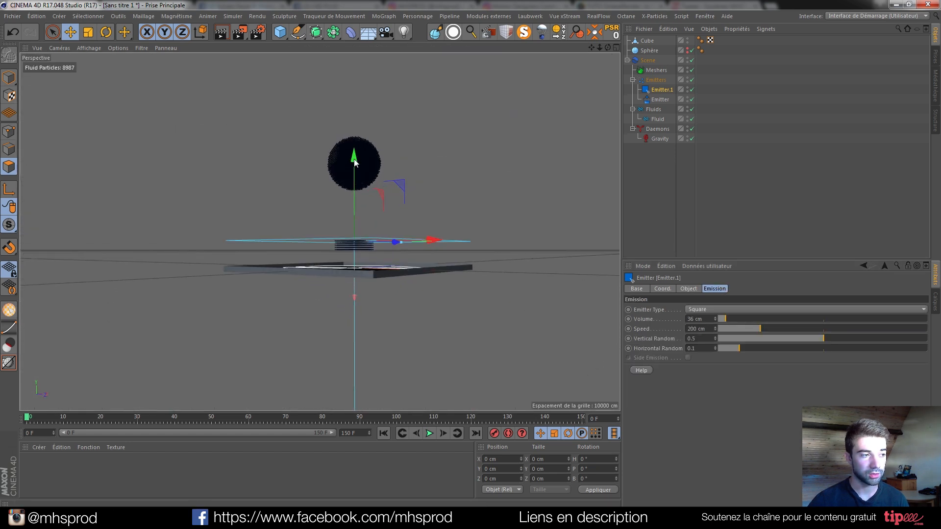
# Give the floor Cube a RealFlow Collider tag and rewind the simulation
pyautogui.click(383, 433)
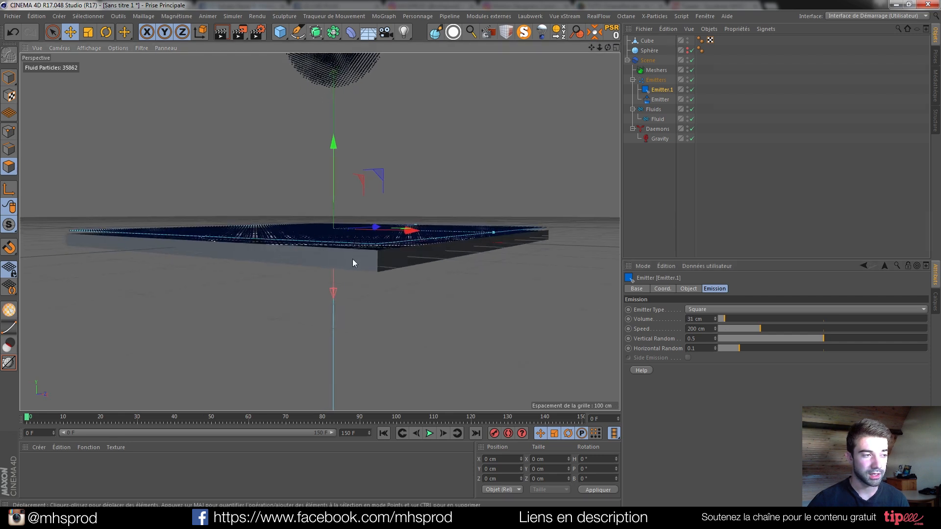
pyautogui.click(647, 41)
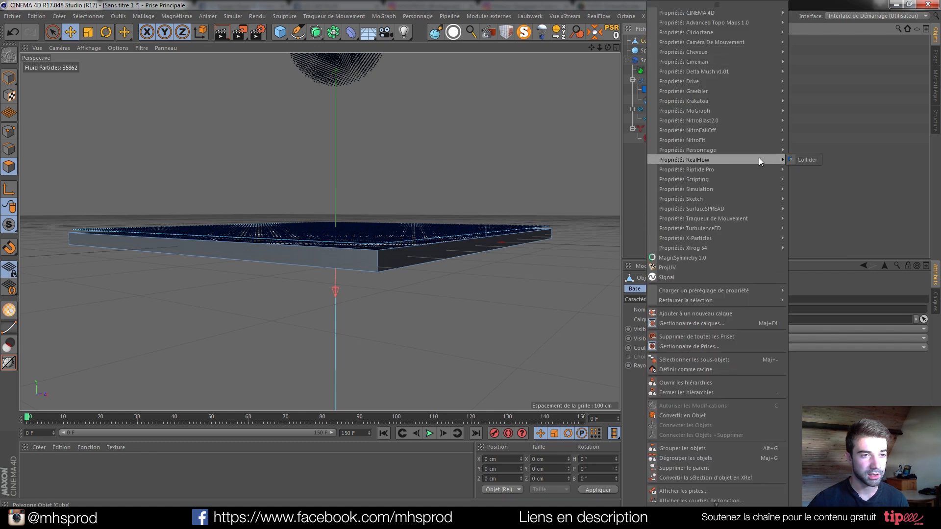
pyautogui.click(805, 159)
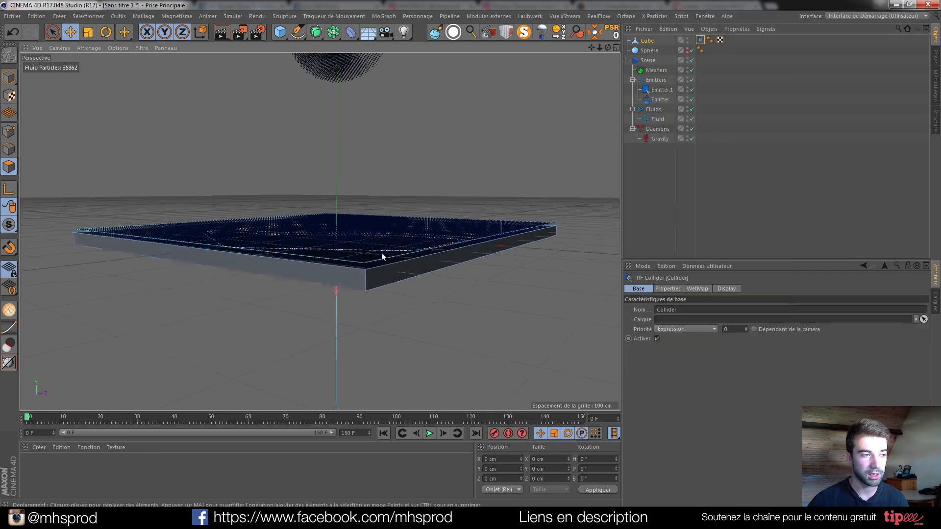
pyautogui.click(429, 433)
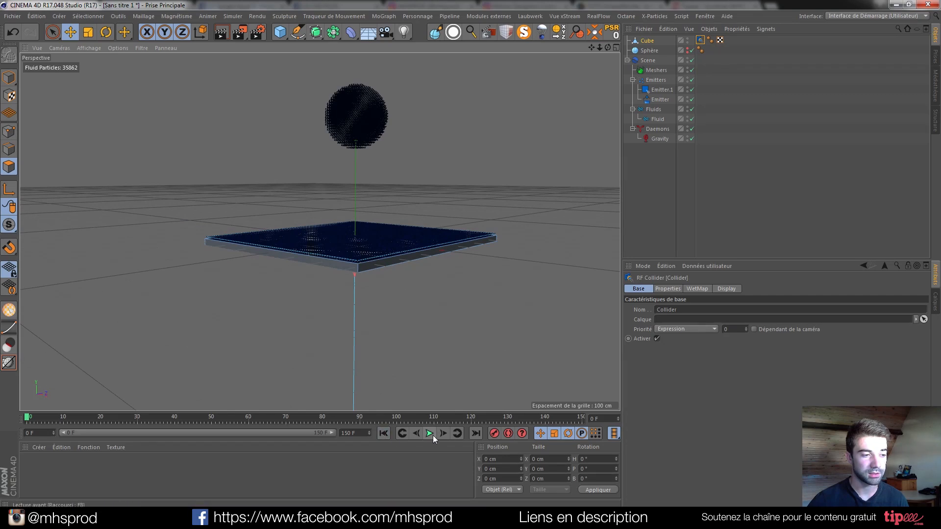
pyautogui.click(429, 433)
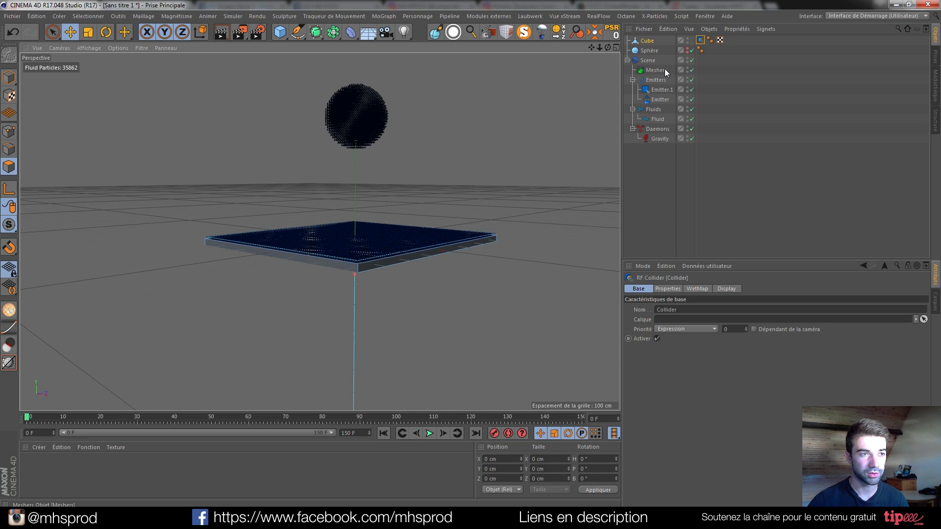
# With the square emitter's Volume at 24 cm, play the fluid sheet splashing over the plate and rewind
pyautogui.click(662, 90)
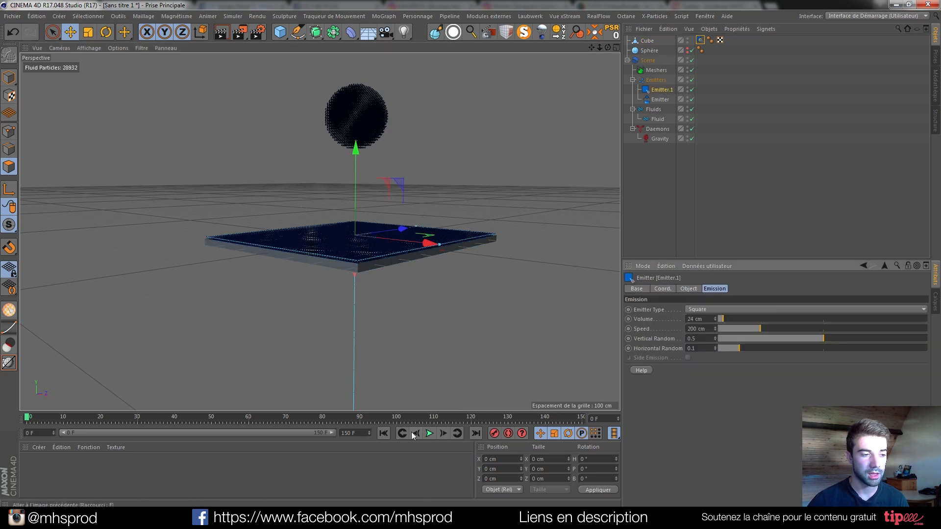
pyautogui.click(430, 433)
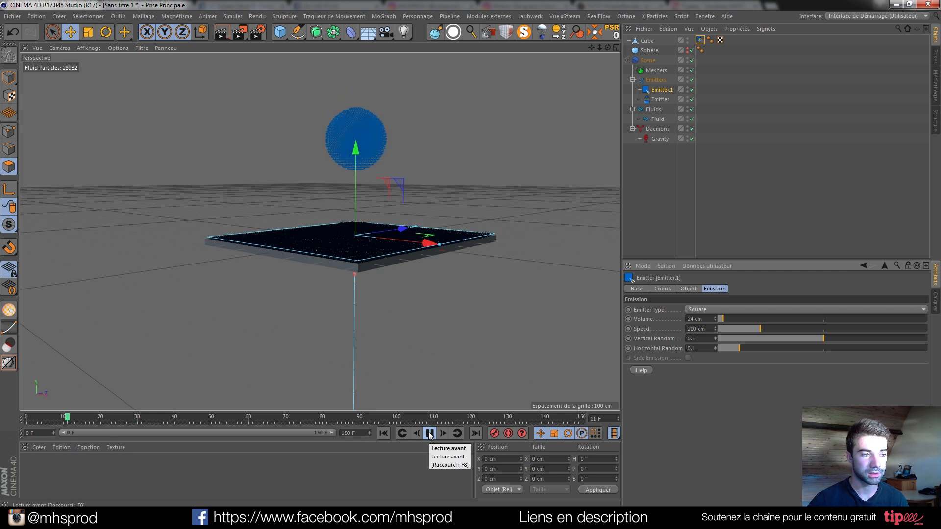
pyautogui.click(429, 433)
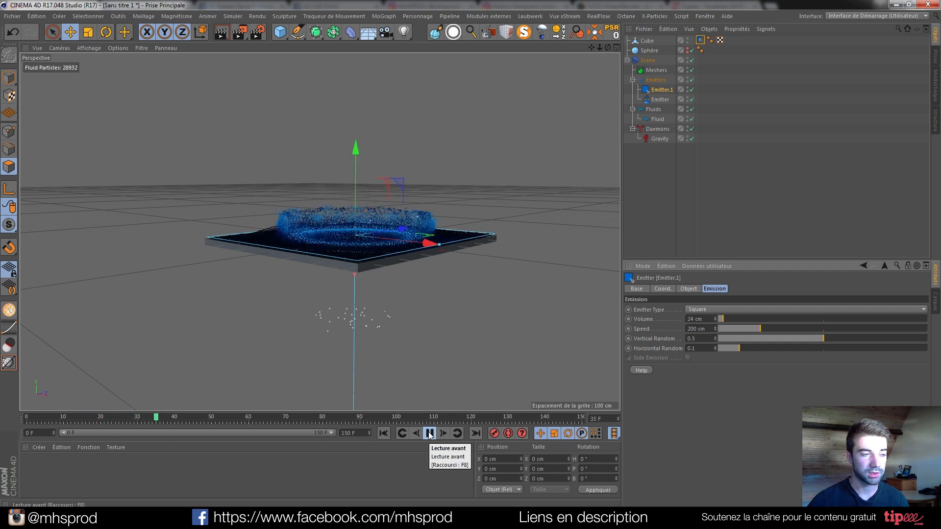
pyautogui.click(426, 433)
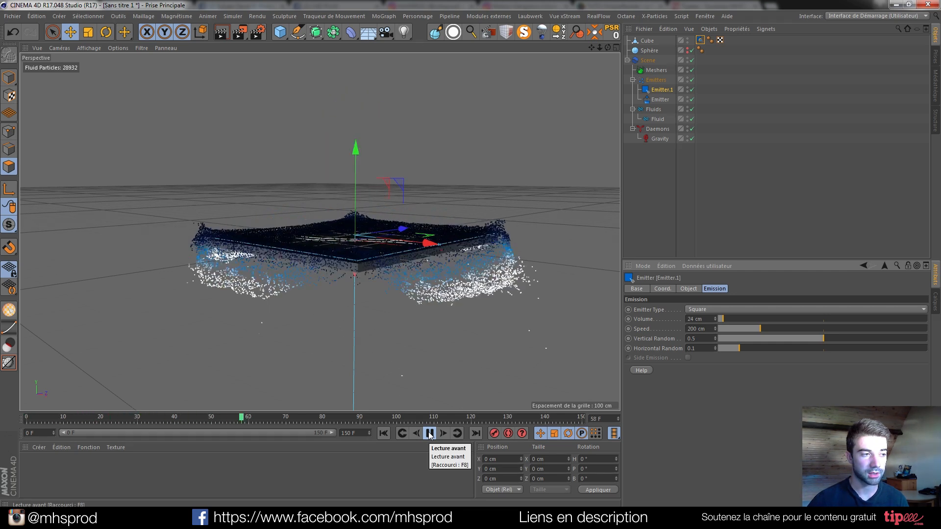
pyautogui.click(430, 433)
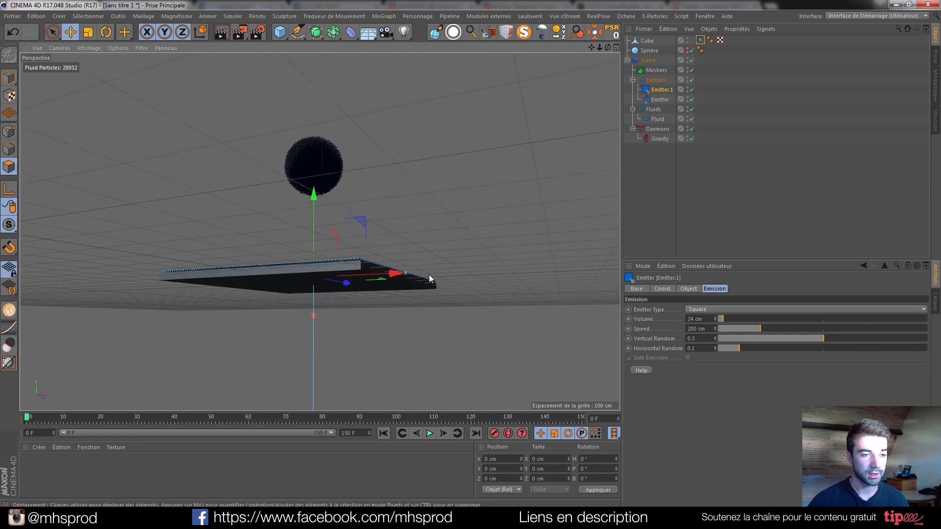
# From a view above the plate, replay the splash preview and rewind to frame 0
pyautogui.moveTo(429, 279); pyautogui.dragTo(335, 278)
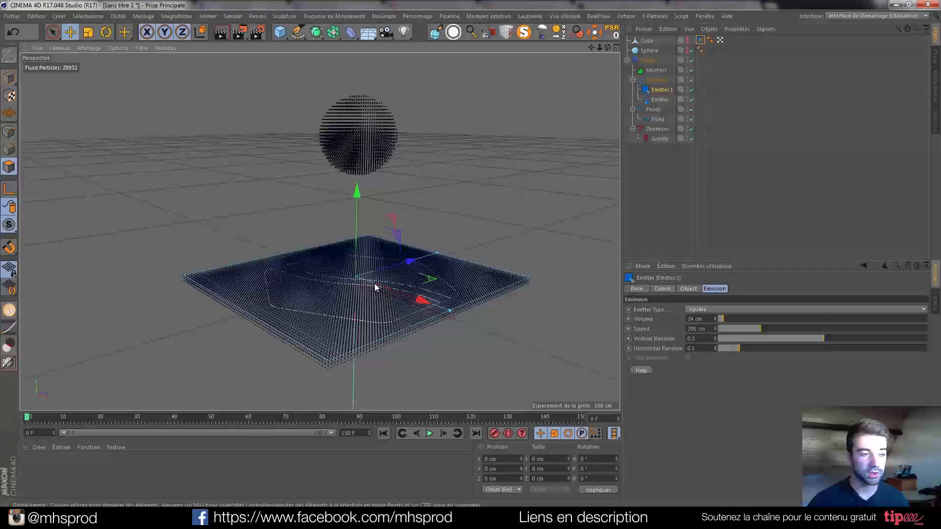
pyautogui.click(427, 433)
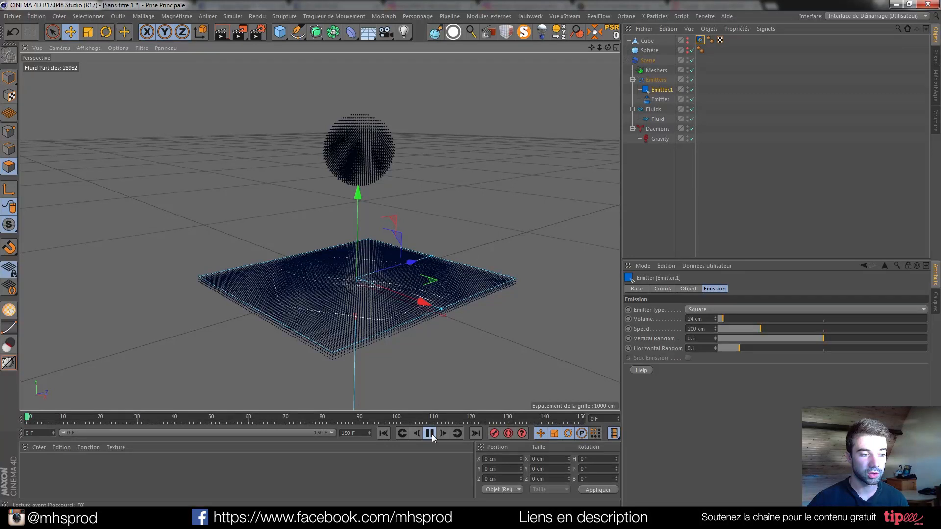
pyautogui.click(430, 433)
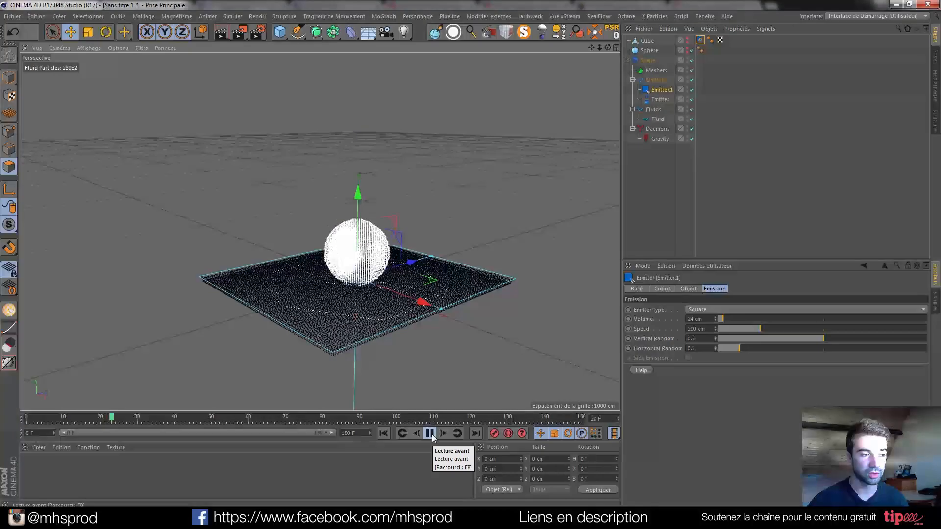
pyautogui.click(443, 433)
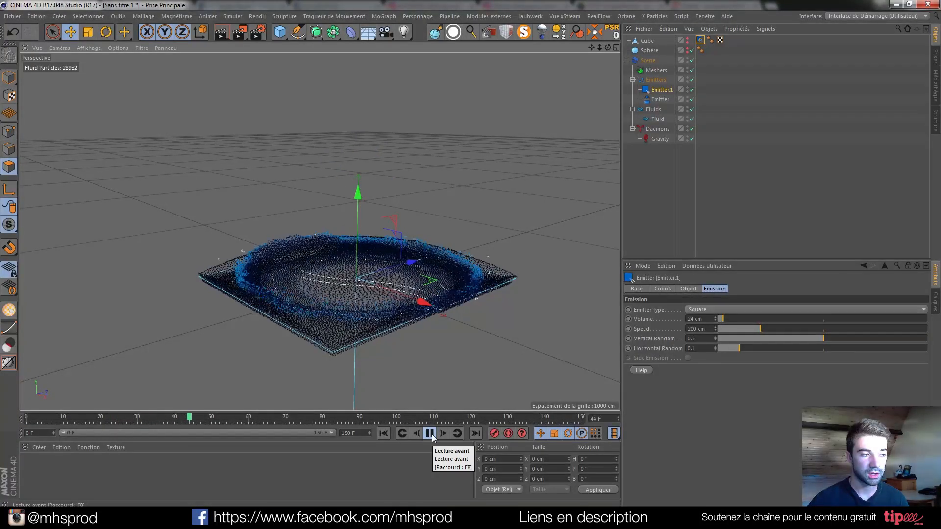
pyautogui.click(429, 433)
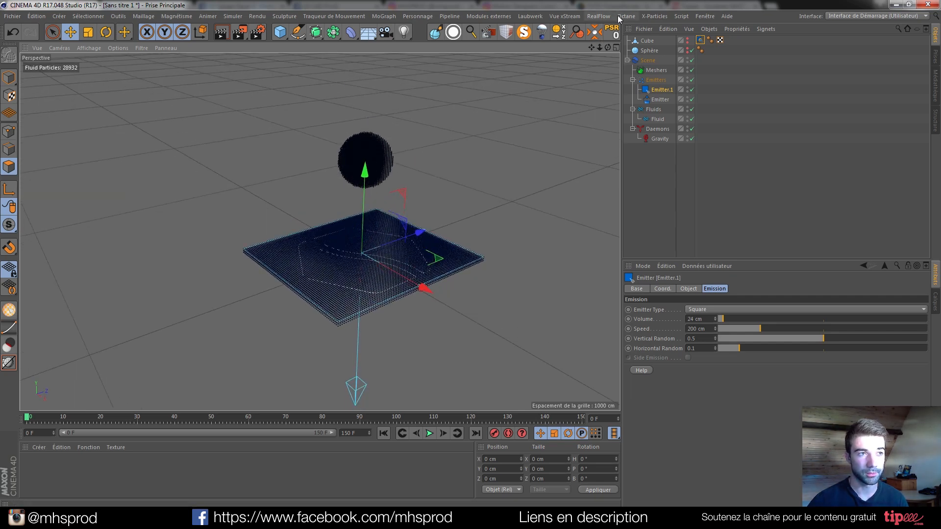
# Add a RealFlow Crown daemon to the scene with initial values 1000 and 0.5
pyautogui.click(599, 16)
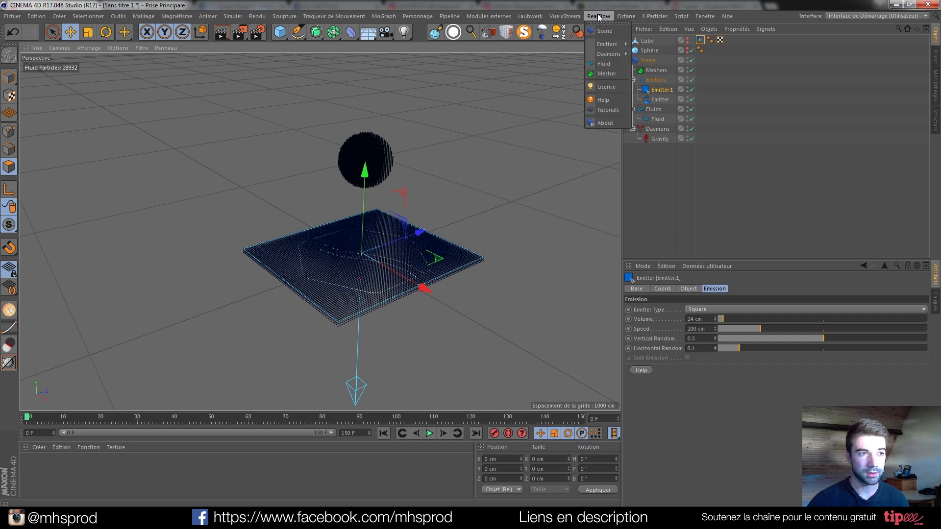
pyautogui.moveTo(610, 54)
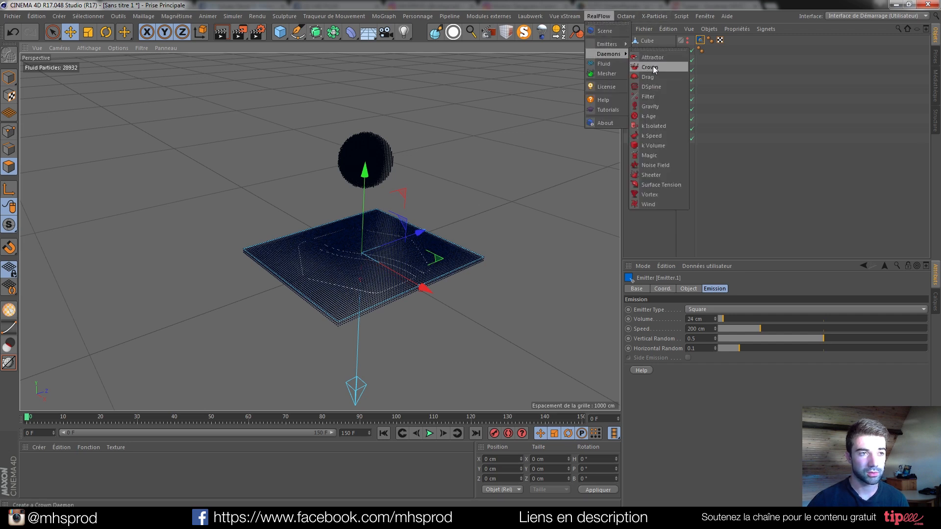
pyautogui.click(649, 67)
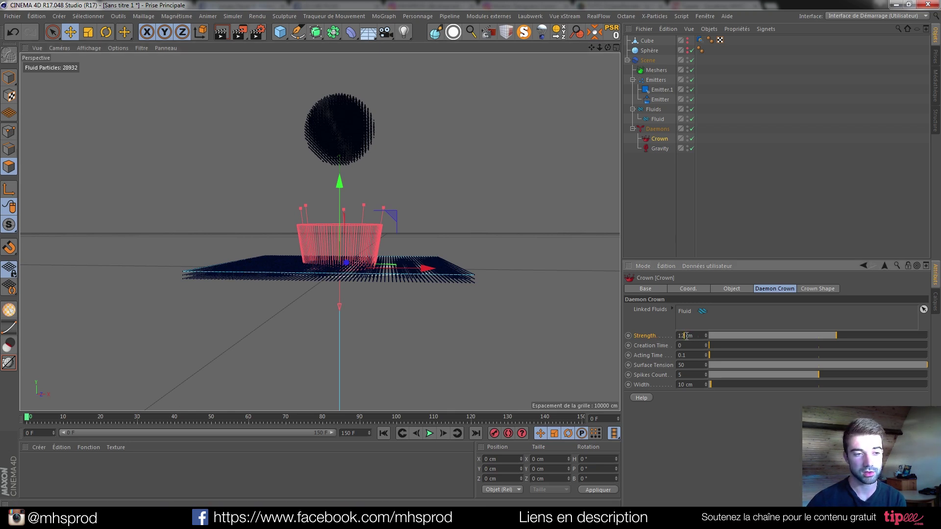
pyautogui.write('1000')
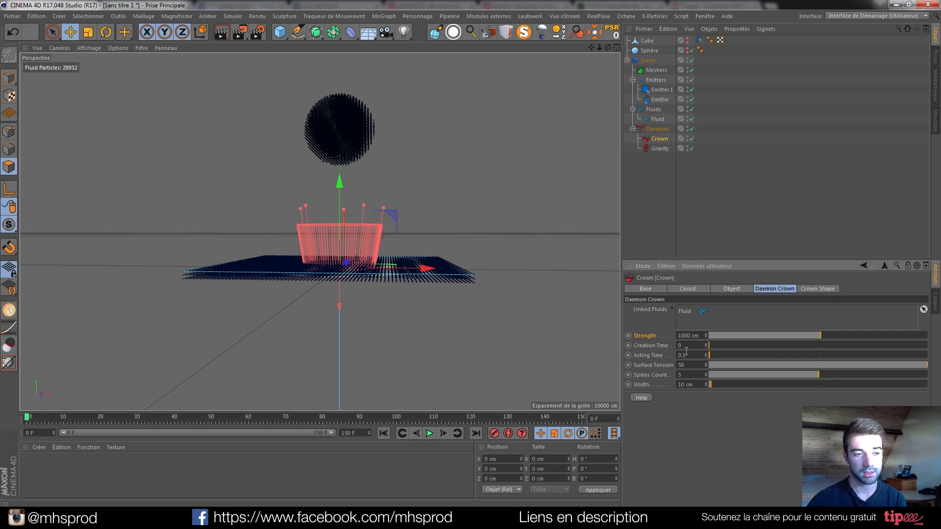
pyautogui.write('0.5')
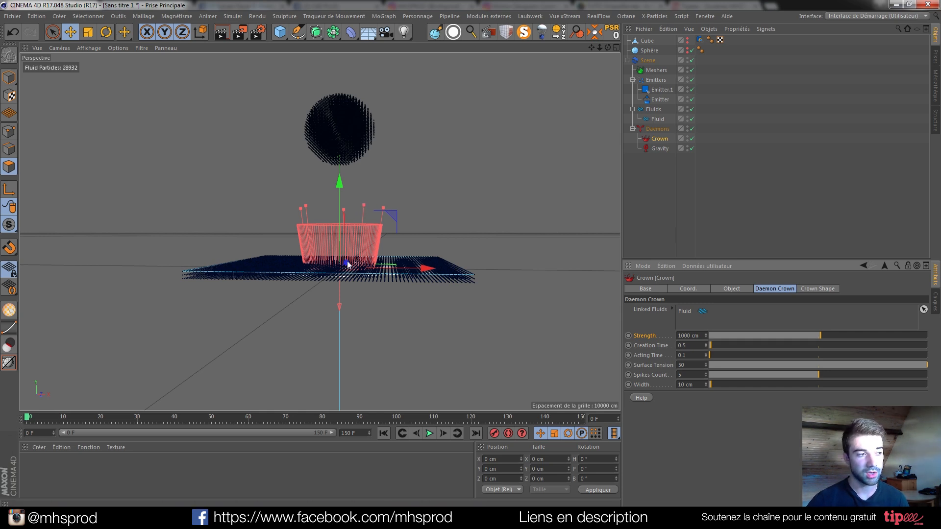
# Make the crown shape editable at 200 cm and test-play the fluid simulation
pyautogui.click(817, 288)
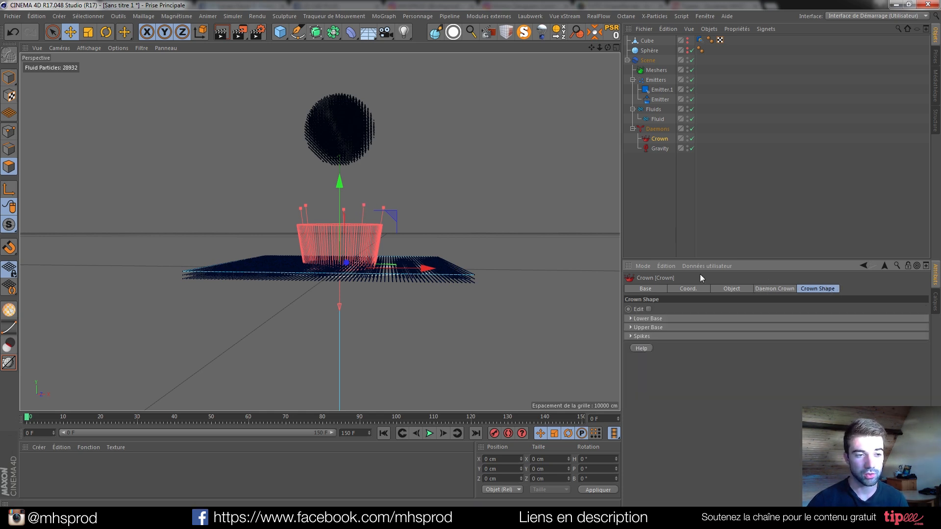
pyautogui.click(649, 308)
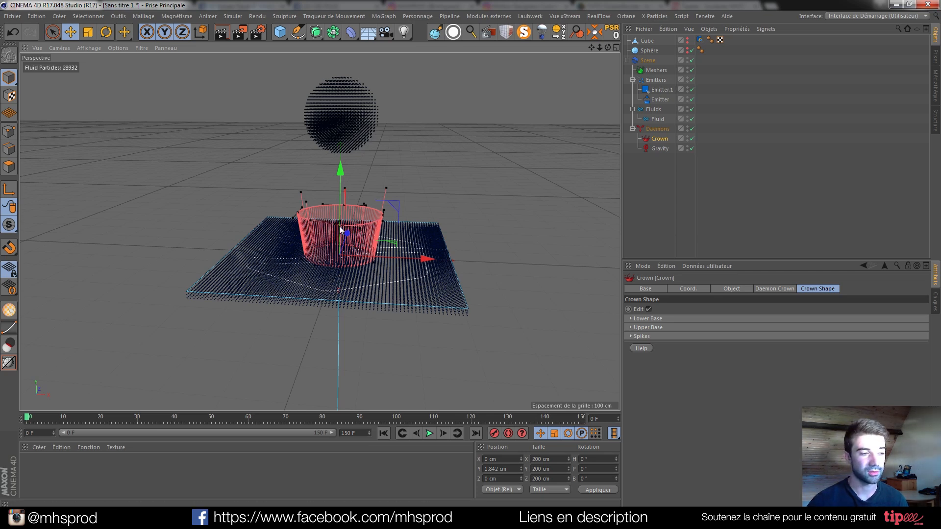
pyautogui.click(429, 433)
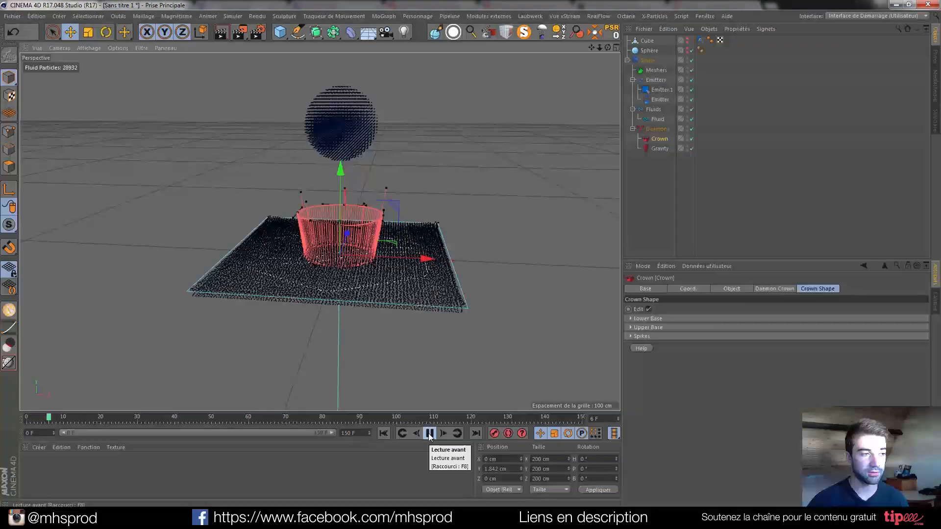
pyautogui.click(431, 433)
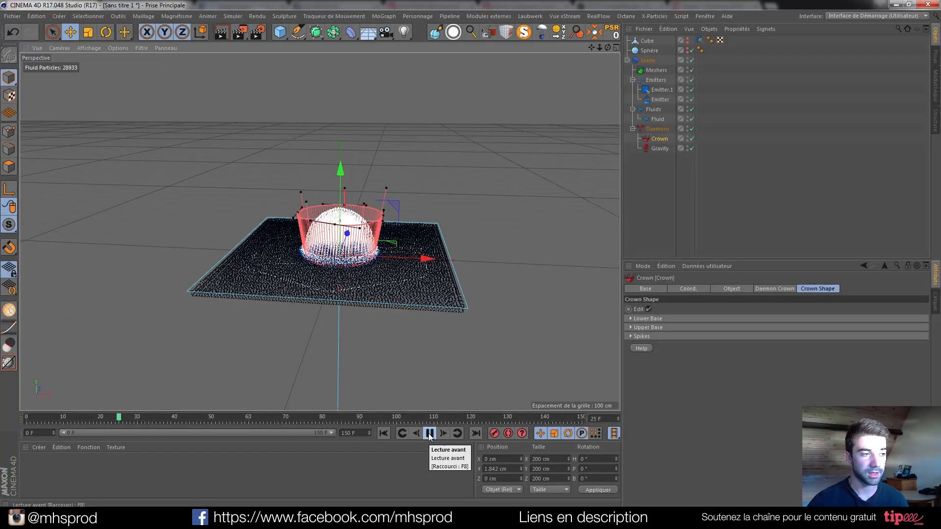
pyautogui.click(430, 433)
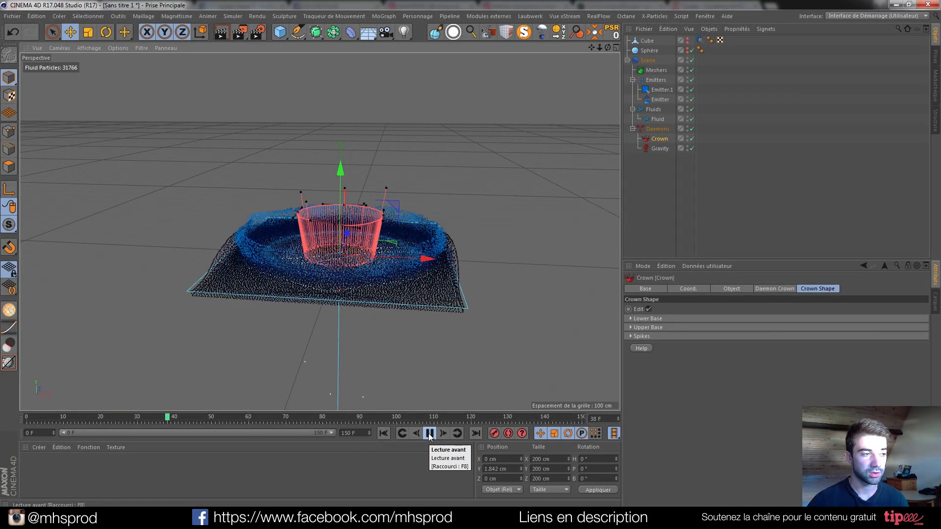
pyautogui.click(429, 433)
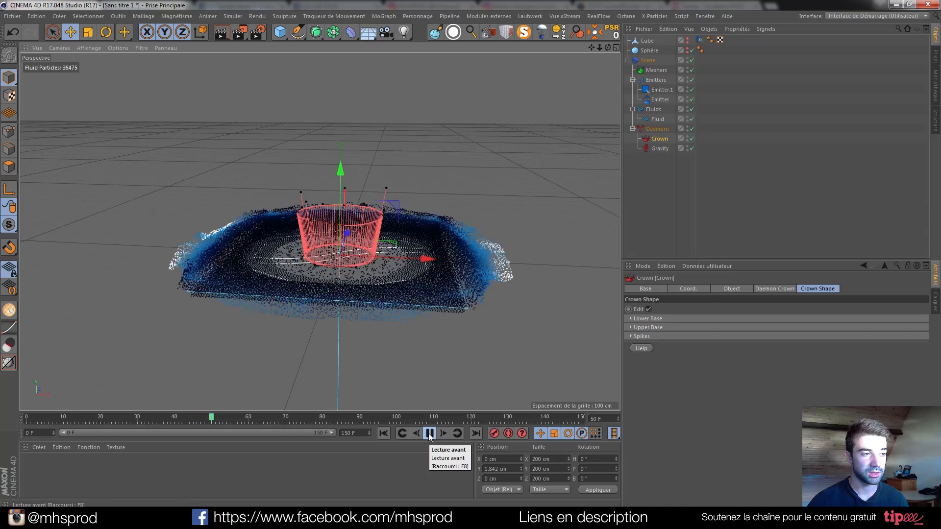
pyautogui.click(429, 433)
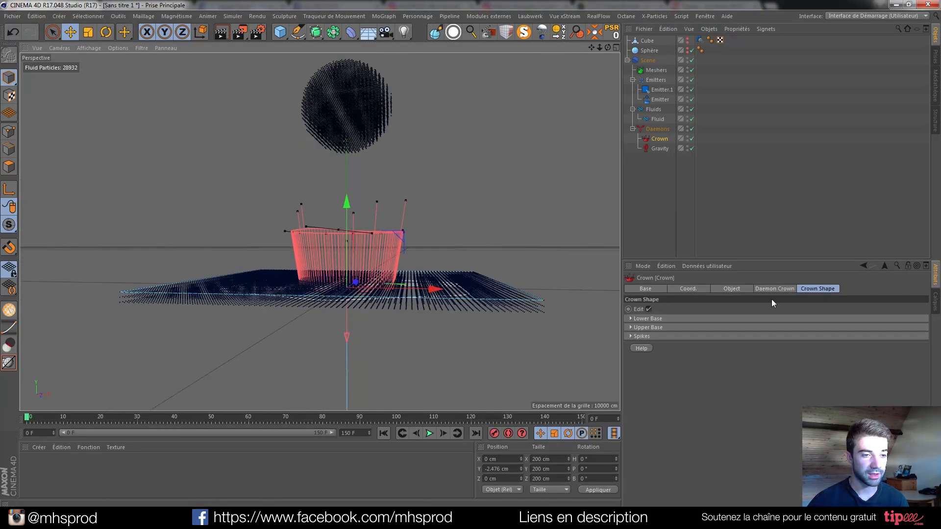
# Raise the Crown daemon strength to 10000 cm, tune Creation Time (1.05), test-play and rewind
pyautogui.click(774, 288)
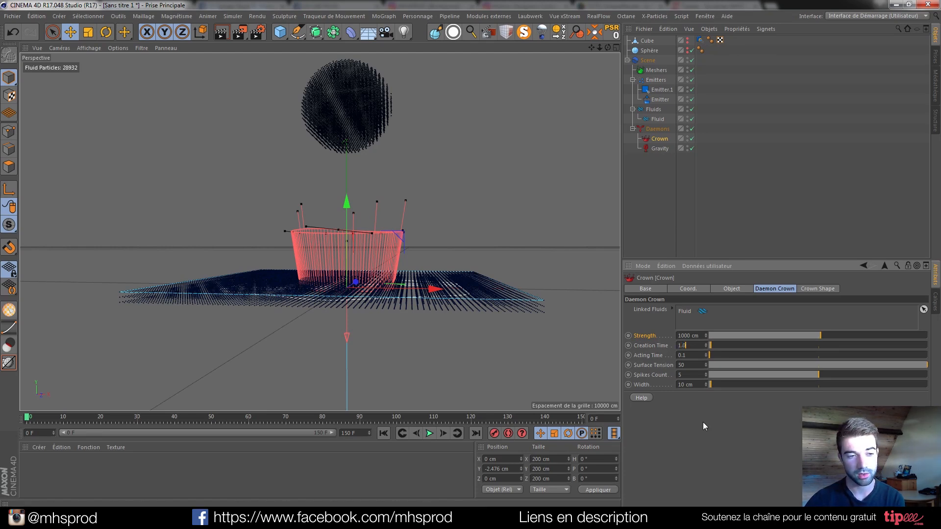
pyautogui.write('1.05')
pyautogui.click(691, 335)
pyautogui.write('10000')
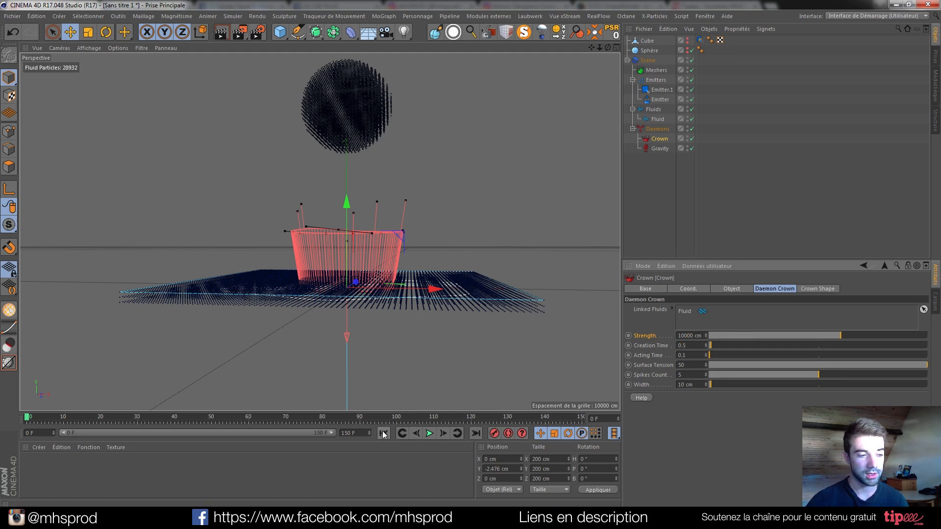
pyautogui.click(429, 433)
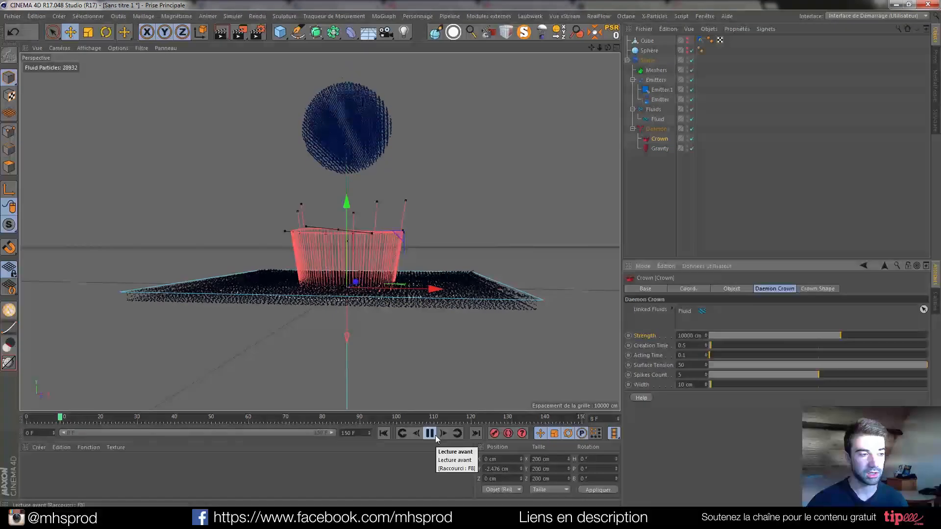
pyautogui.click(429, 433)
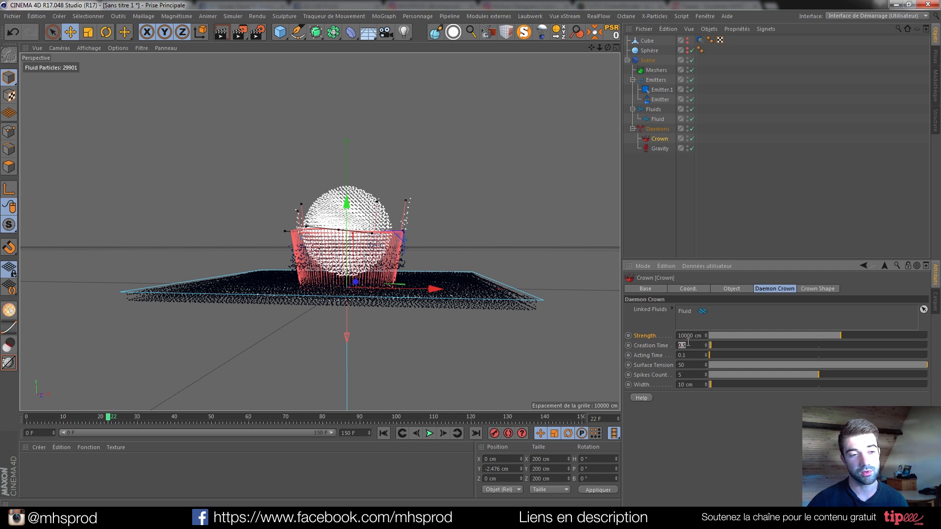
pyautogui.click(430, 434)
pyautogui.write('1.03')
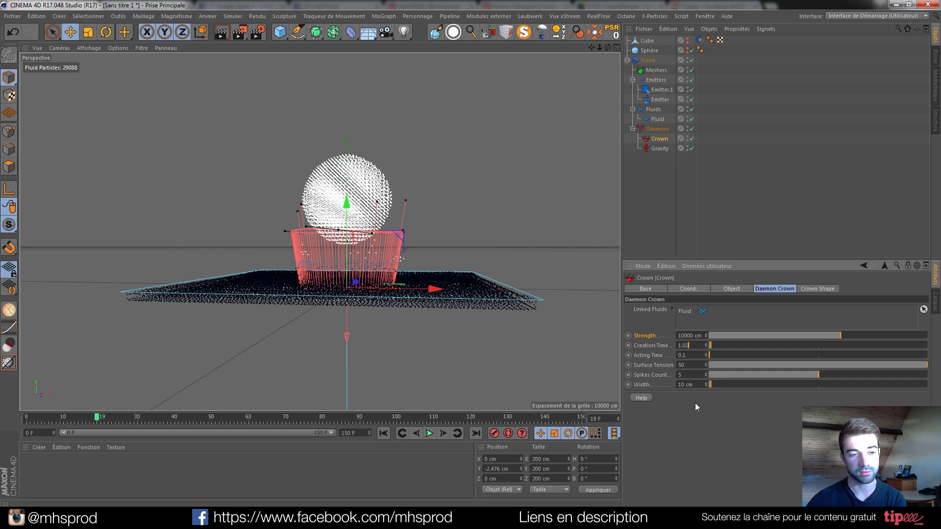
pyautogui.click(384, 433)
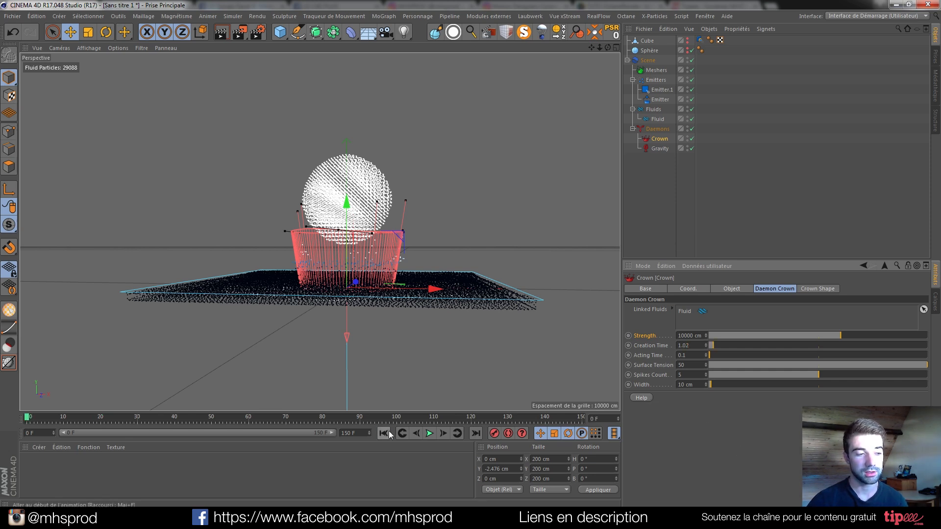
# Play the crown splash preview from the start and pause it
pyautogui.click(429, 433)
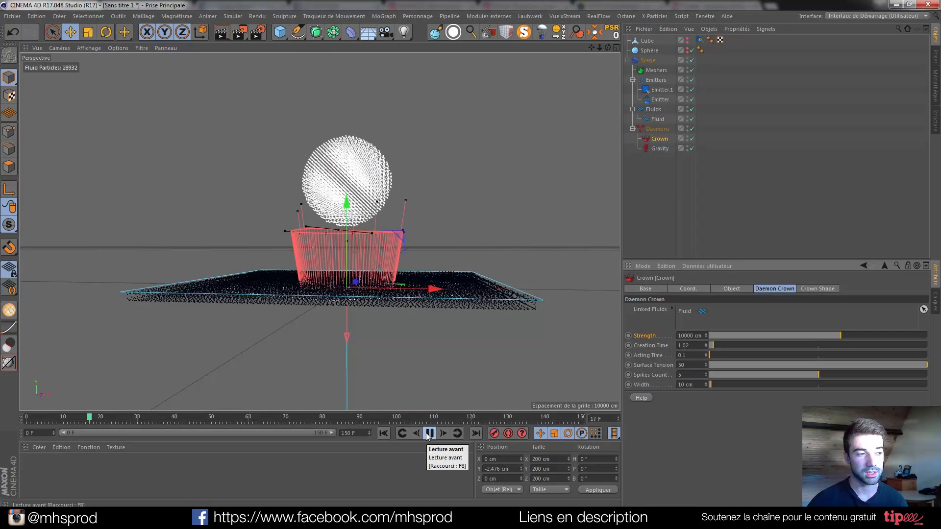
pyautogui.click(427, 433)
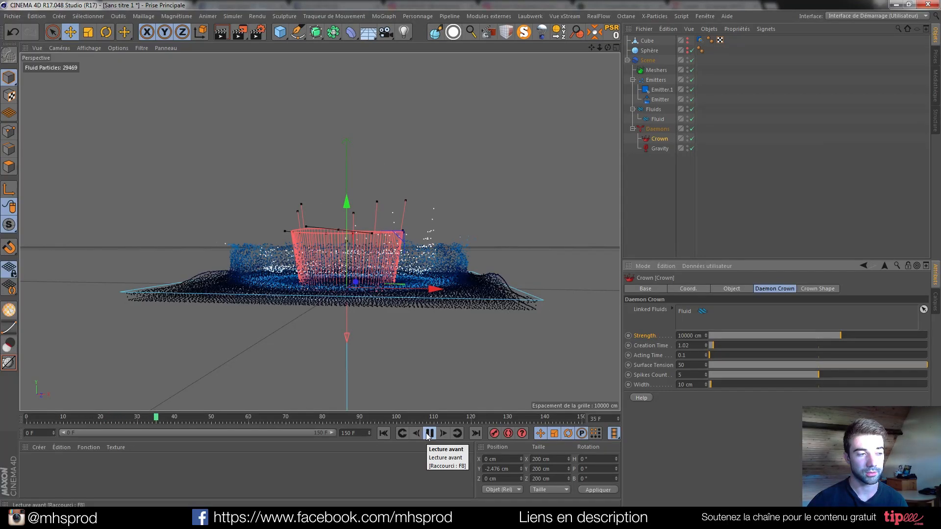
pyautogui.click(428, 434)
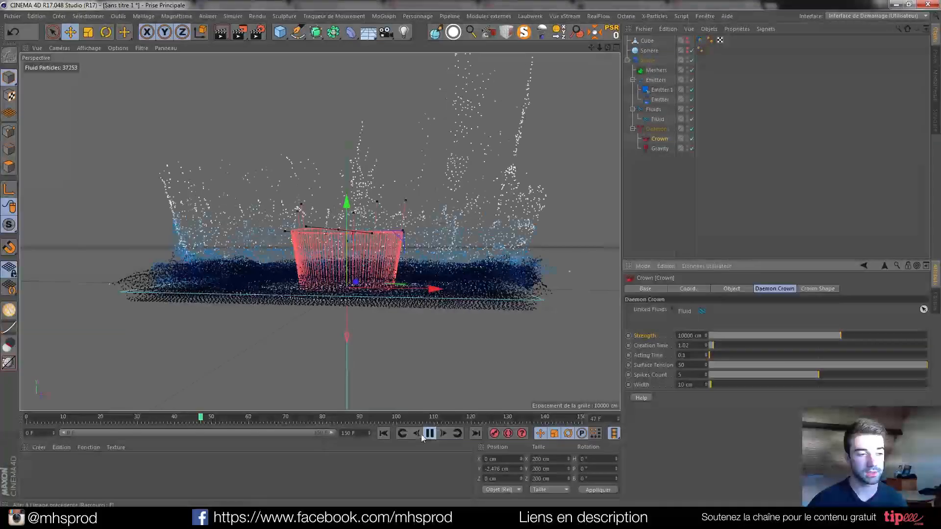
pyautogui.click(430, 433)
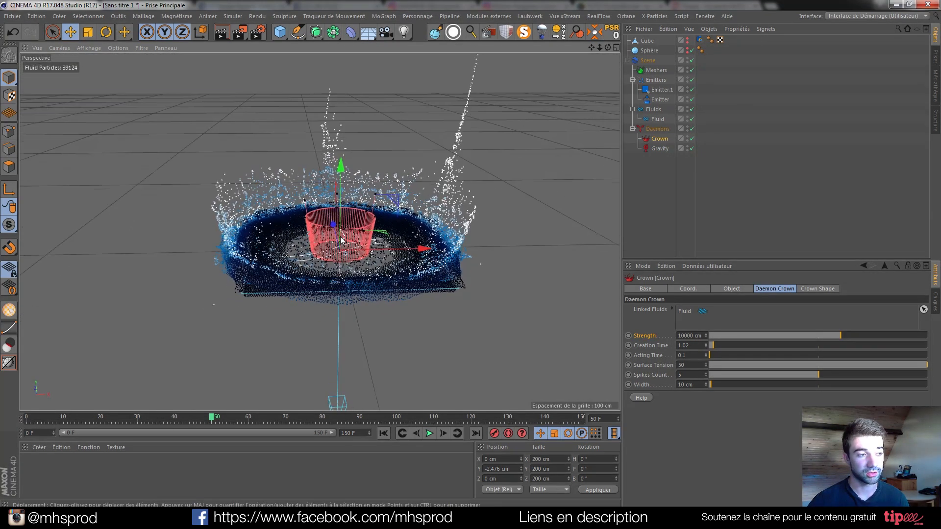
# Thin the crown to 4 spikes and 5 cm width, then play the simulation again
pyautogui.click(818, 288)
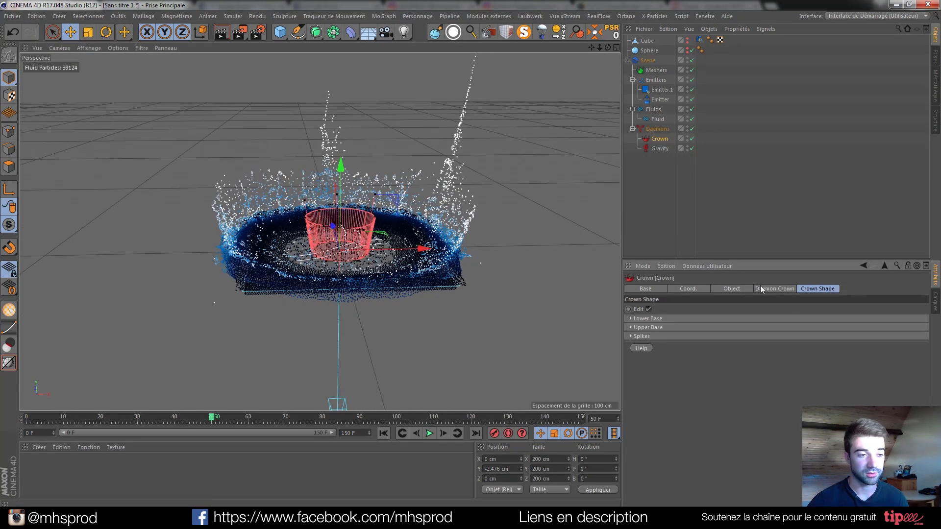
pyautogui.click(774, 288)
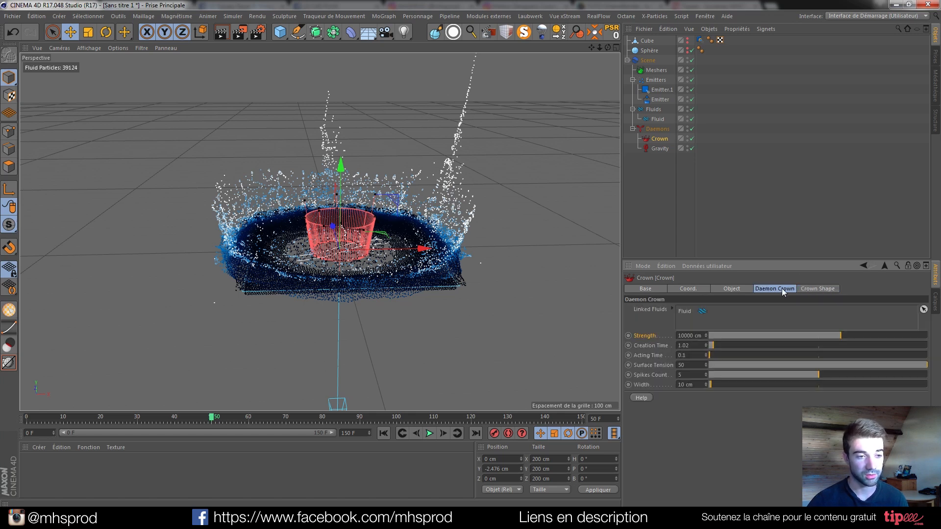
pyautogui.moveTo(787, 378)
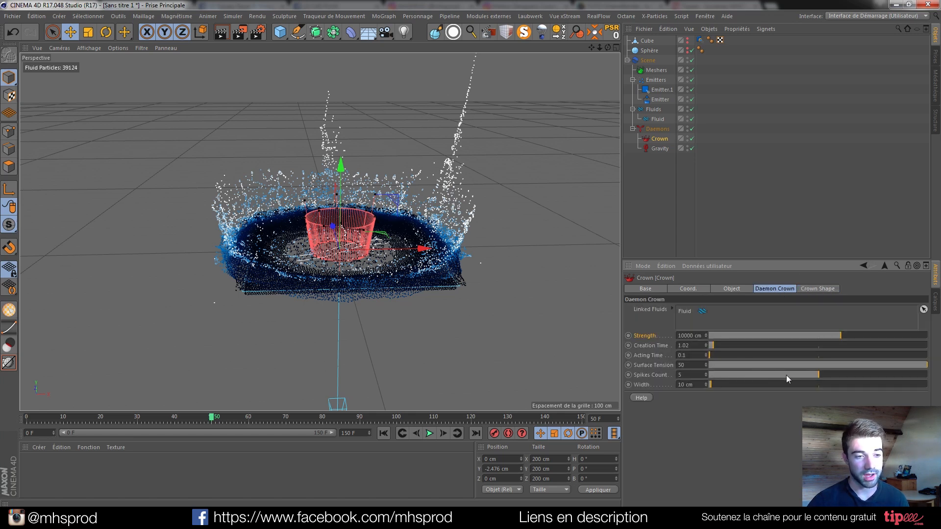
pyautogui.moveTo(819, 374); pyautogui.dragTo(795, 375)
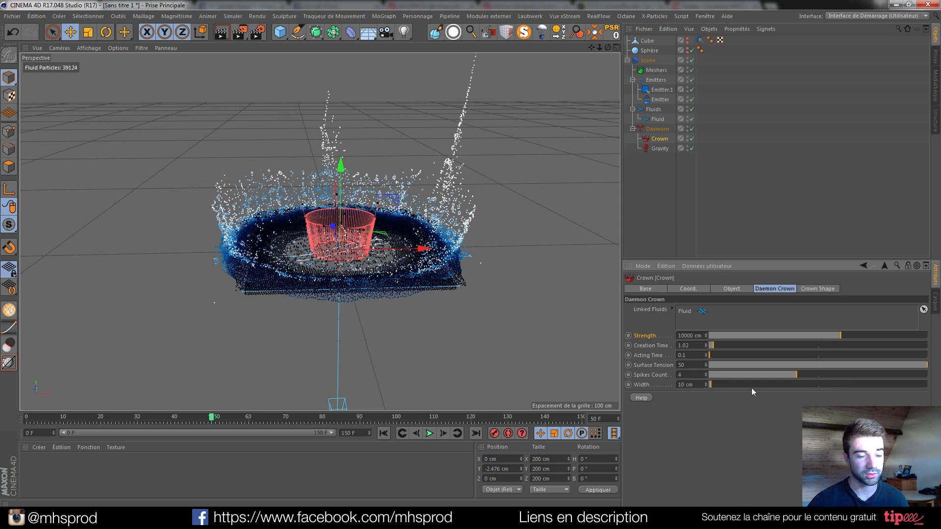
pyautogui.moveTo(712, 382)
pyautogui.write('5')
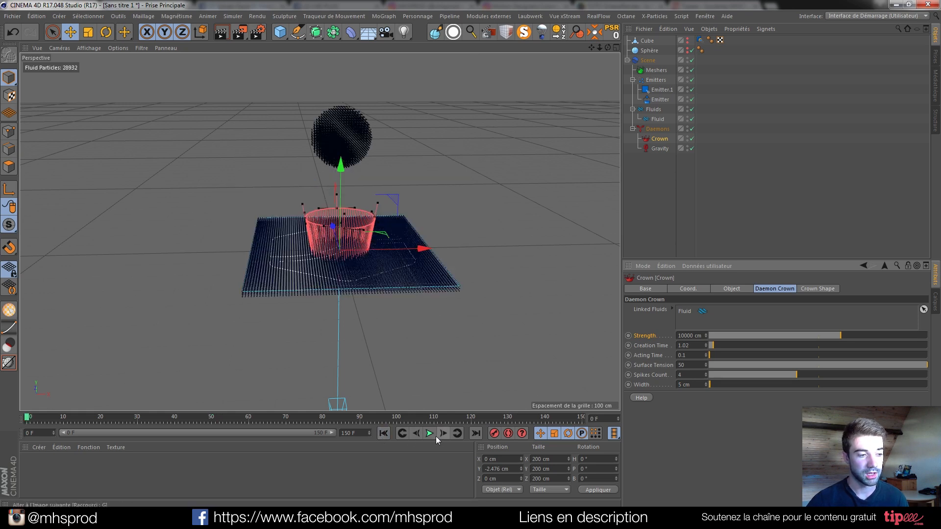
pyautogui.click(429, 433)
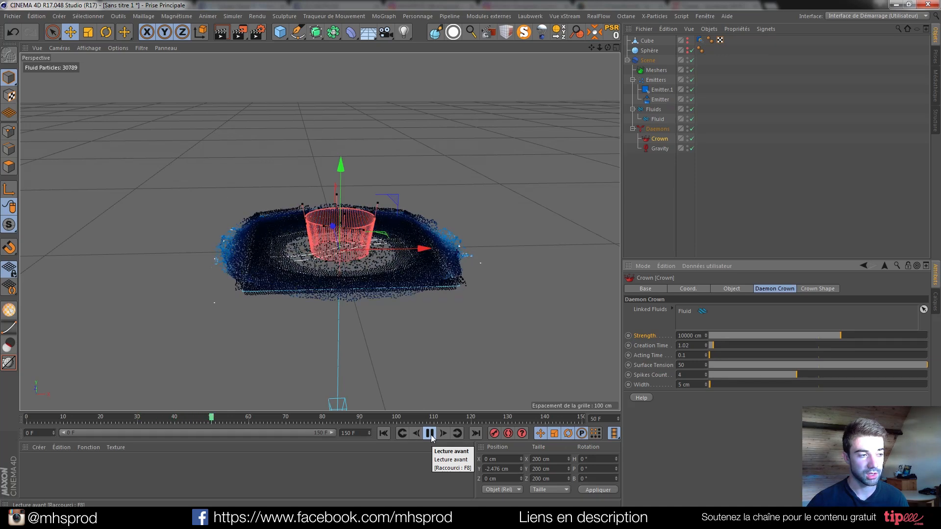
pyautogui.click(427, 433)
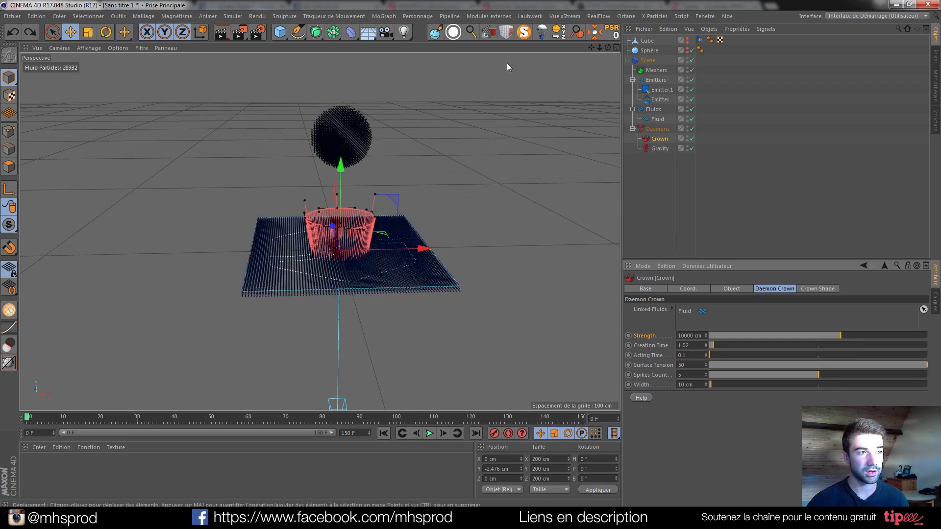
pyautogui.moveTo(596, 17)
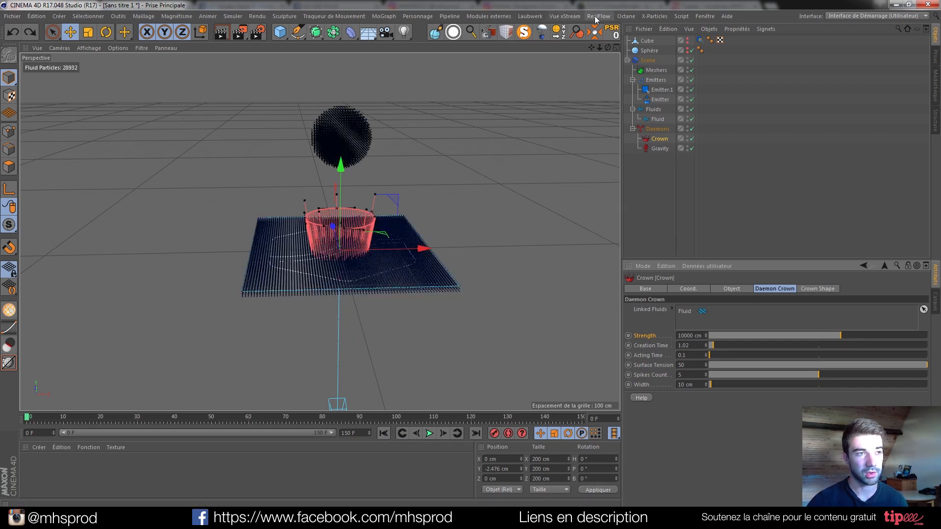
# Add a RealFlow Mesher and configure its mesh settings for the fluid
pyautogui.click(598, 15)
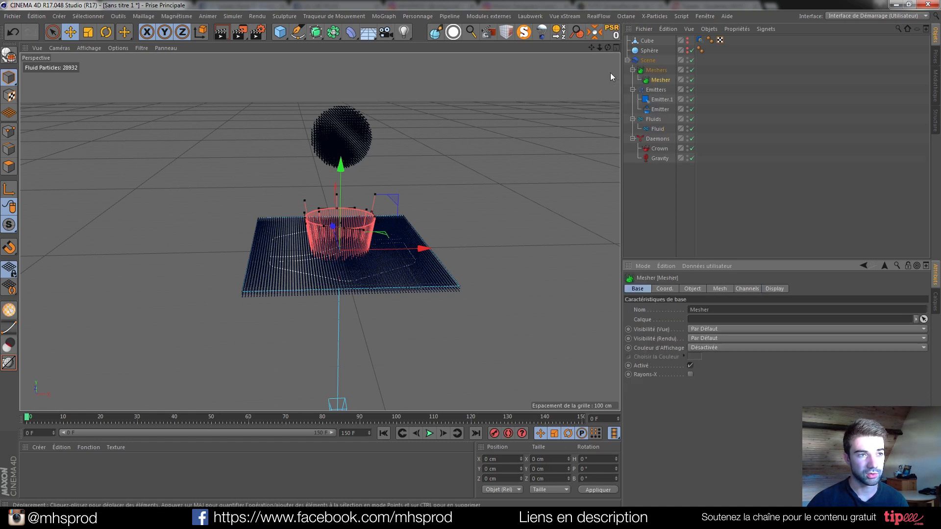
pyautogui.click(719, 288)
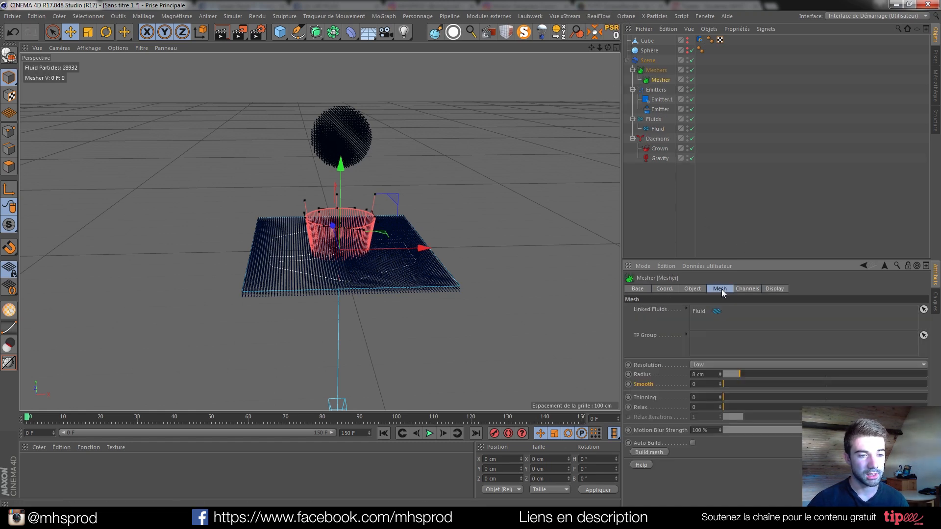
pyautogui.click(699, 375)
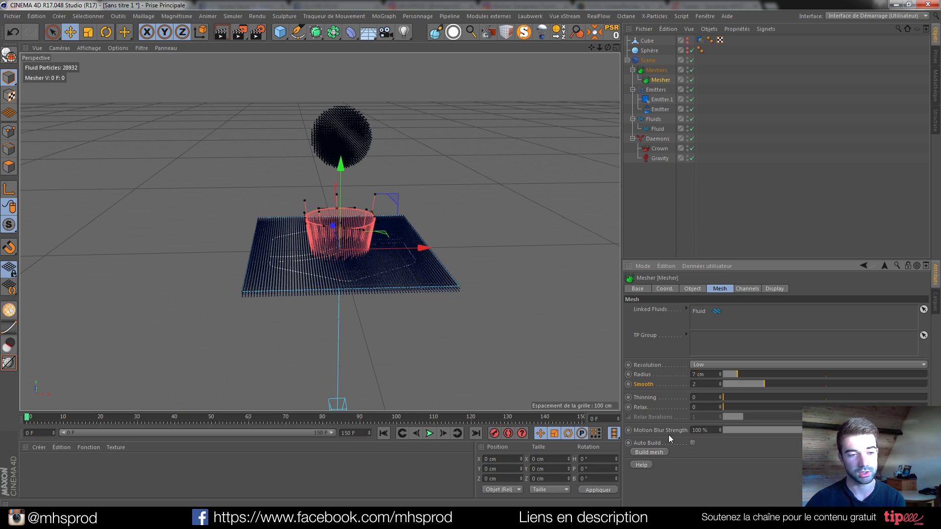
# Simulate forward so the mesher builds the liquid splash, stopping around frame 58
pyautogui.click(429, 433)
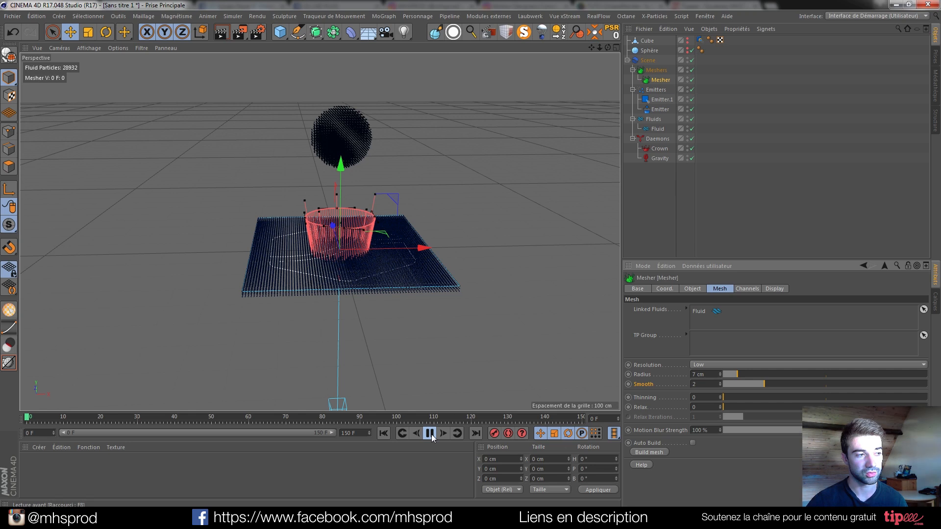
pyautogui.click(424, 433)
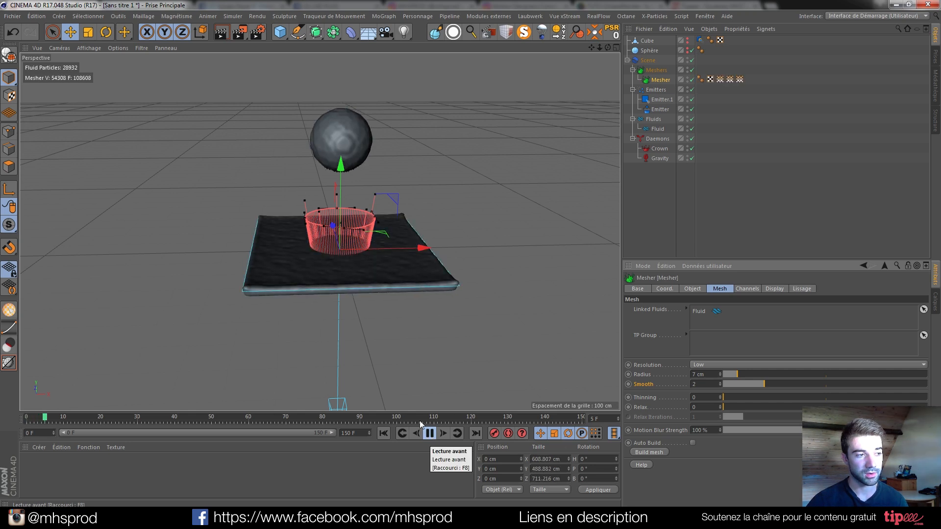
pyautogui.click(429, 433)
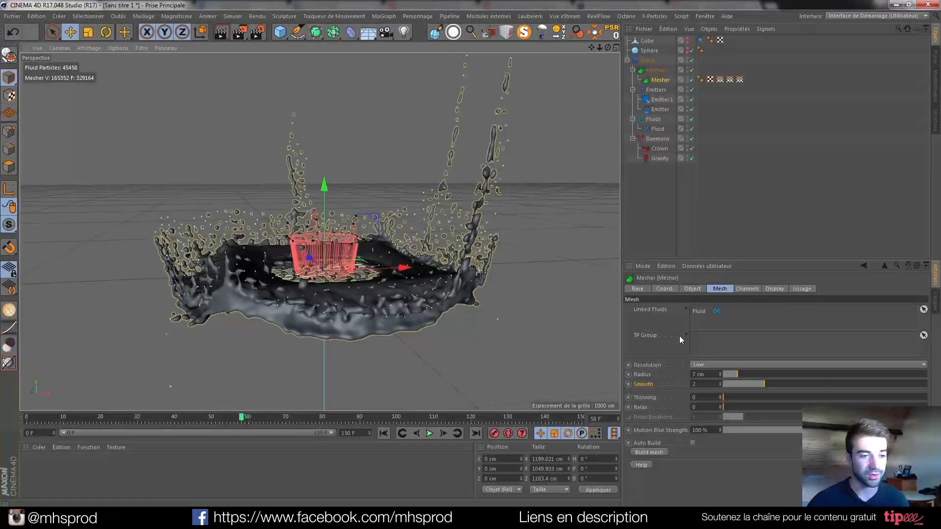
pyautogui.click(809, 365)
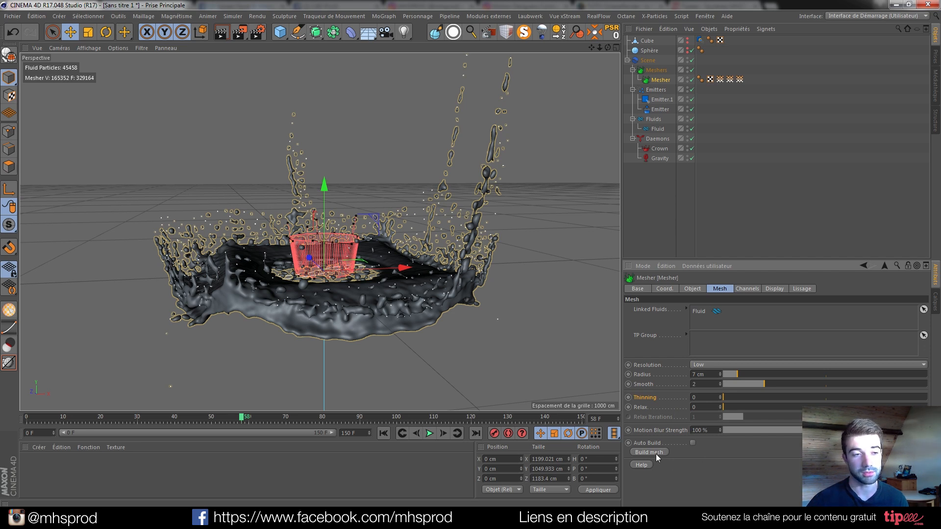
pyautogui.moveTo(727, 281)
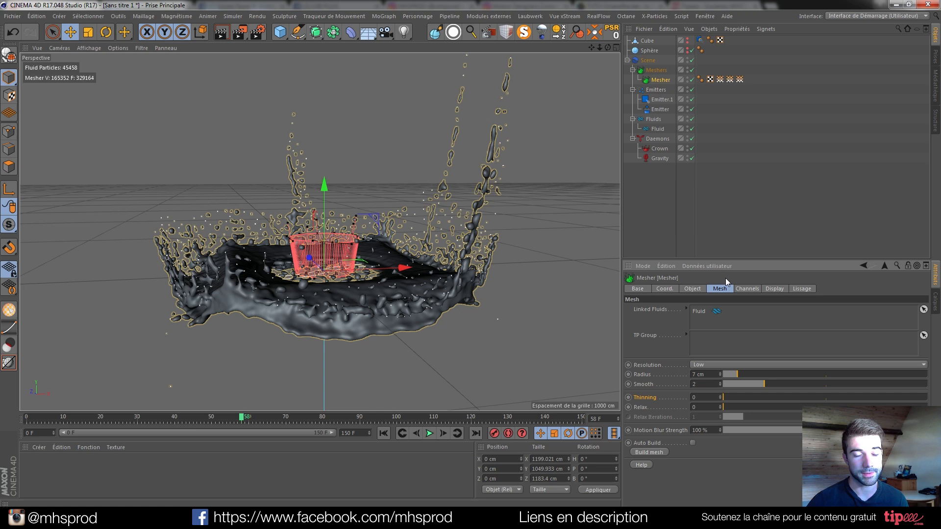
pyautogui.moveTo(439, 49)
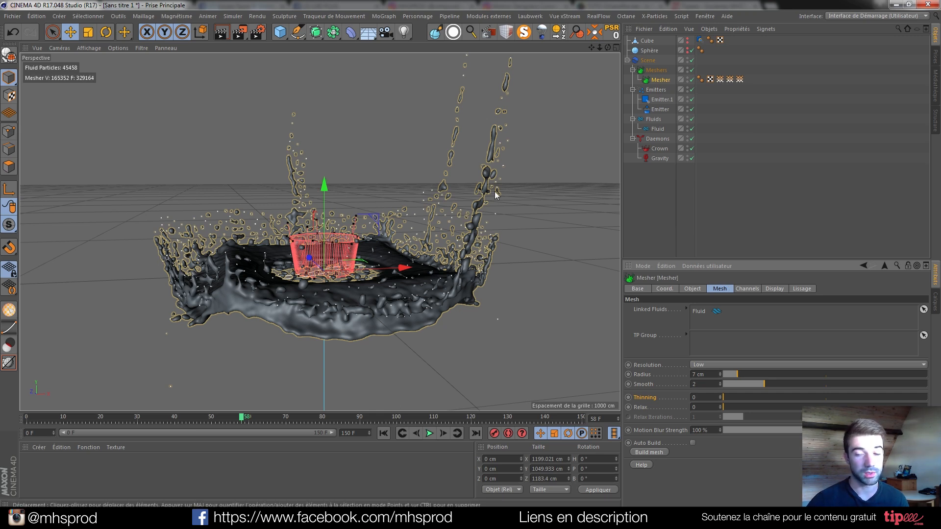
pyautogui.moveTo(459, 229)
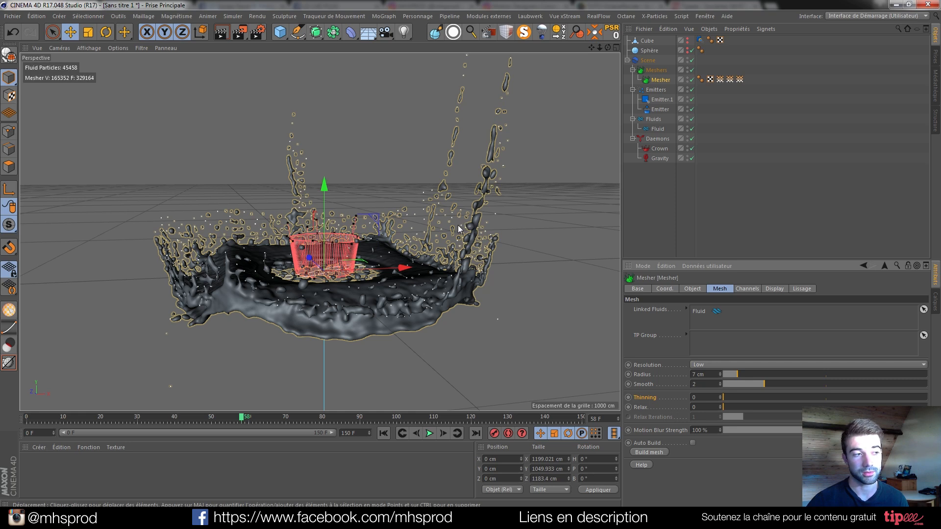
pyautogui.moveTo(390, 197)
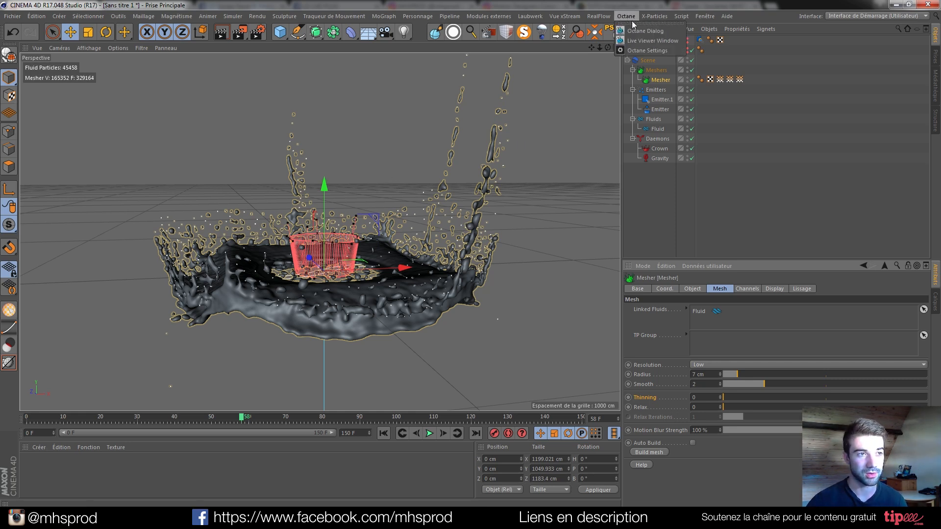
# Render the splash in Octane Live Viewer with an HDRI environment using the street .hdr
pyautogui.click(651, 41)
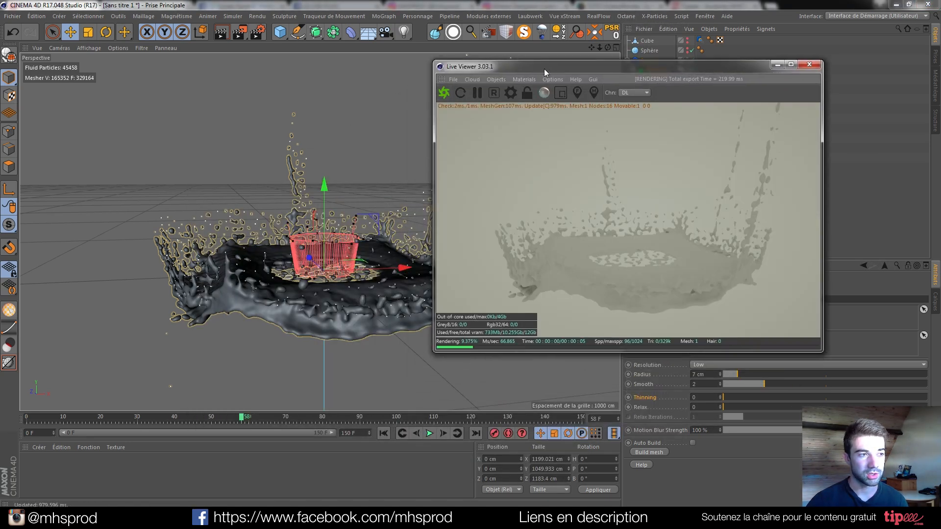
pyautogui.rightClick(650, 282)
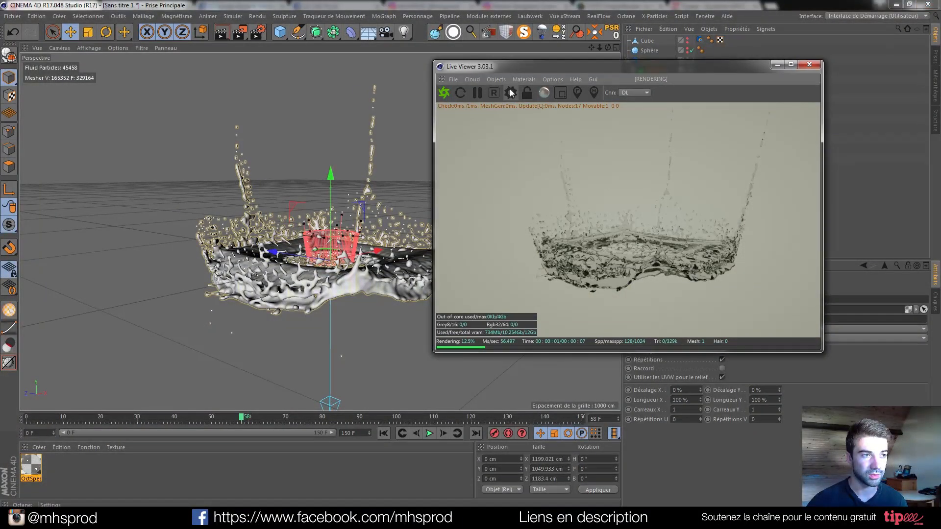
pyautogui.click(523, 78)
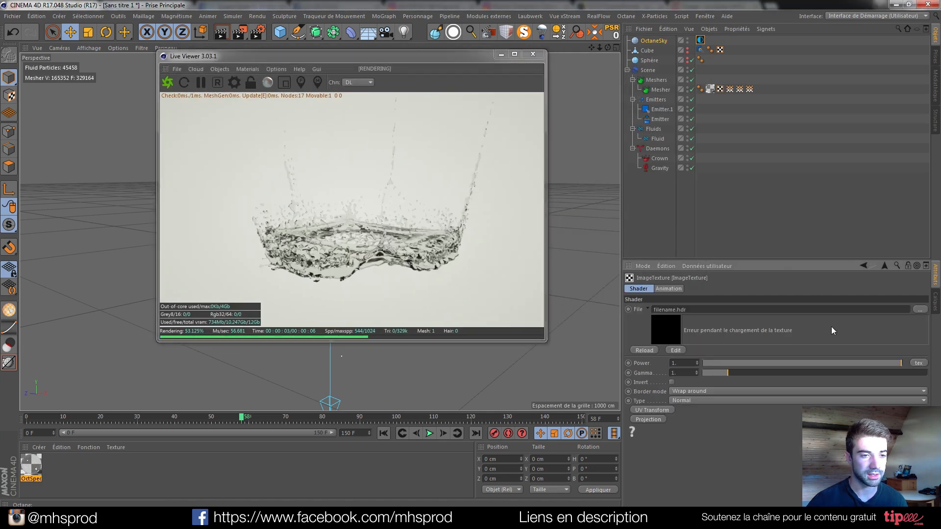
pyautogui.click(919, 309)
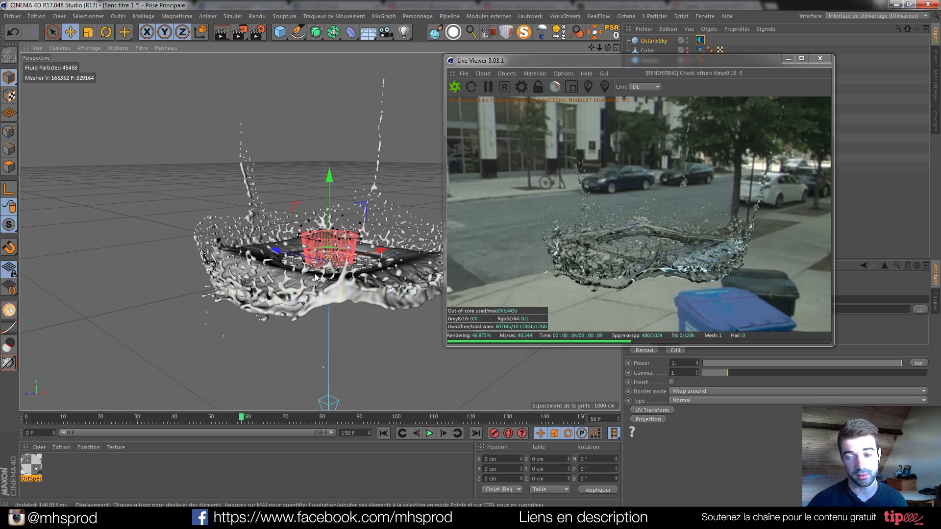
pyautogui.moveTo(616, 212)
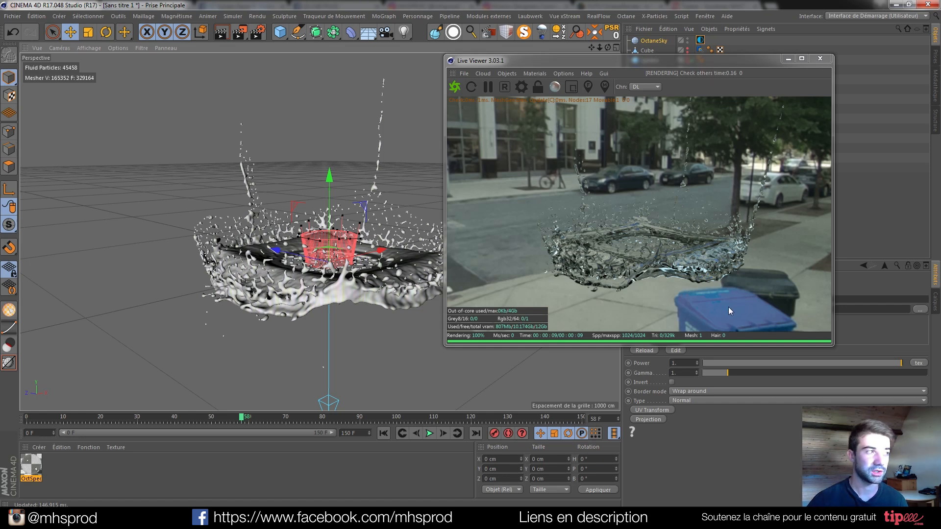
pyautogui.moveTo(722, 312)
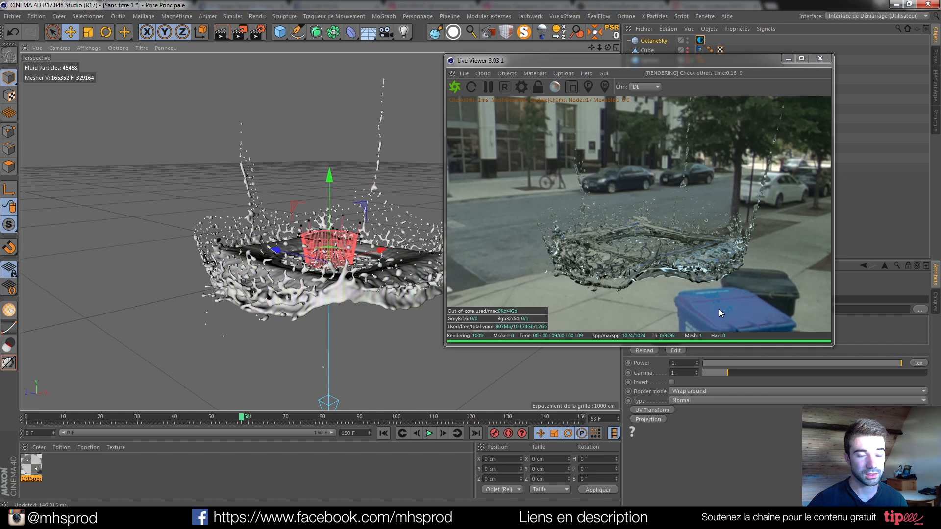
pyautogui.moveTo(647, 253)
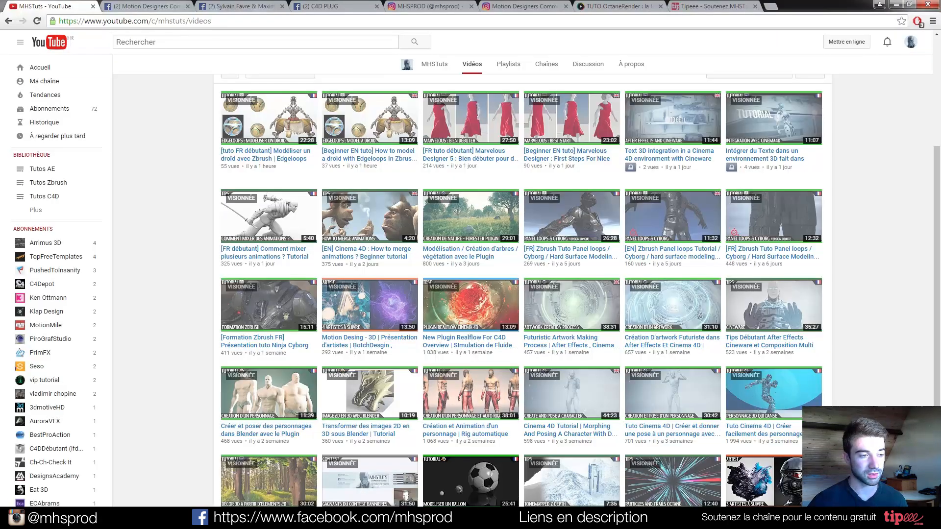
# Switch to the mhsprod Instagram profile and scroll its grid of renders
pyautogui.click(431, 6)
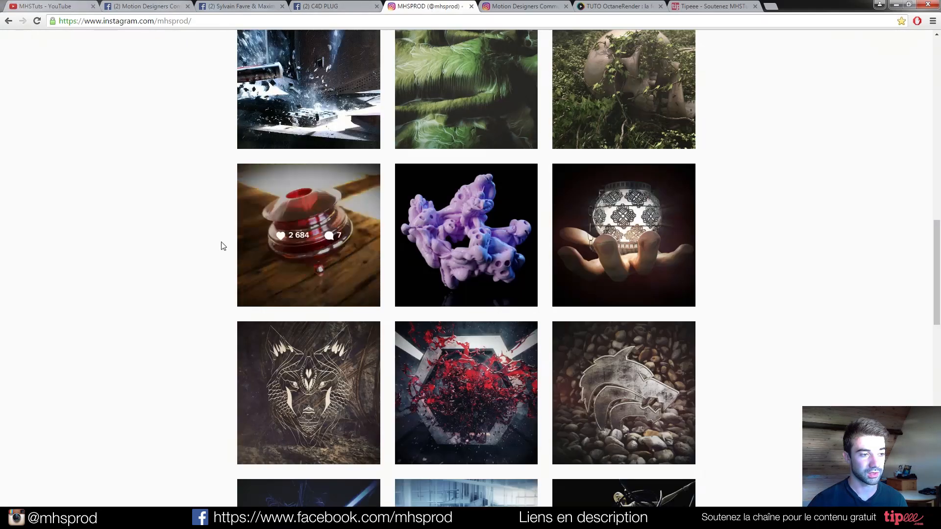
pyautogui.scroll(-3)
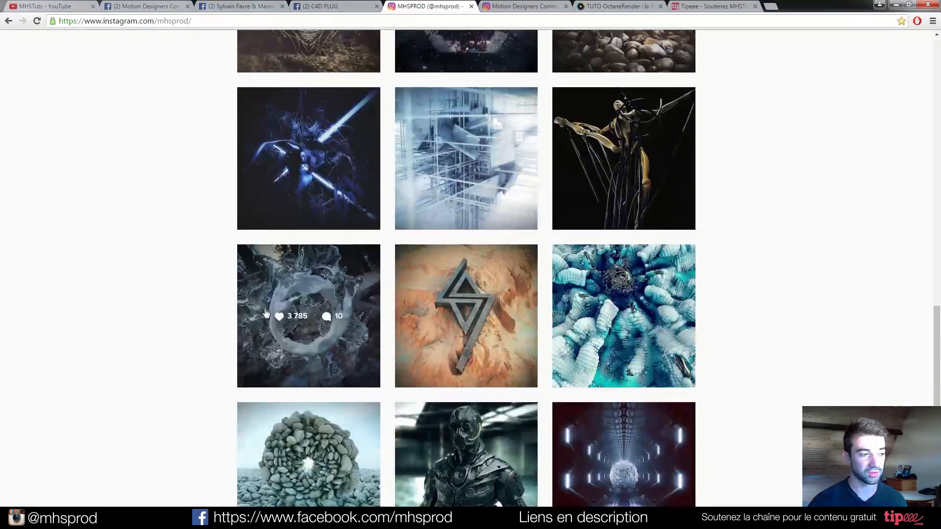
pyautogui.moveTo(127, 278)
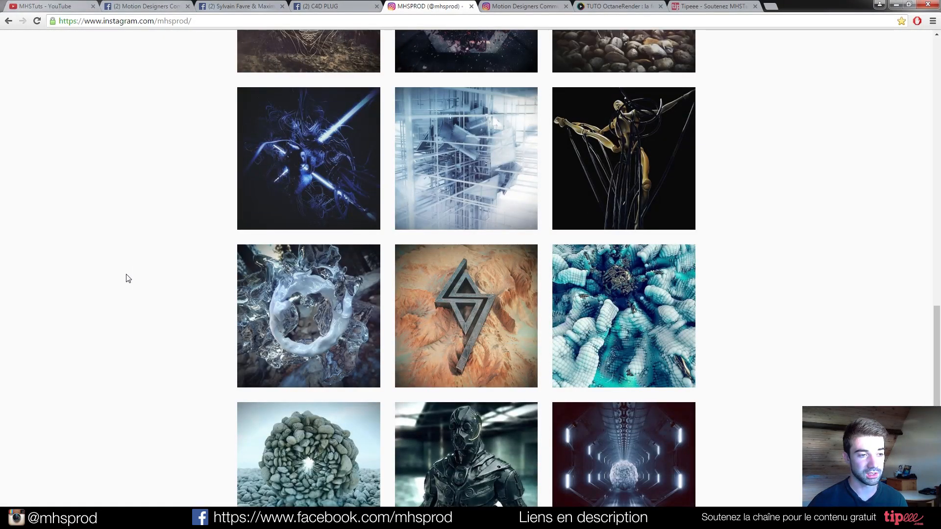
pyautogui.scroll(3)
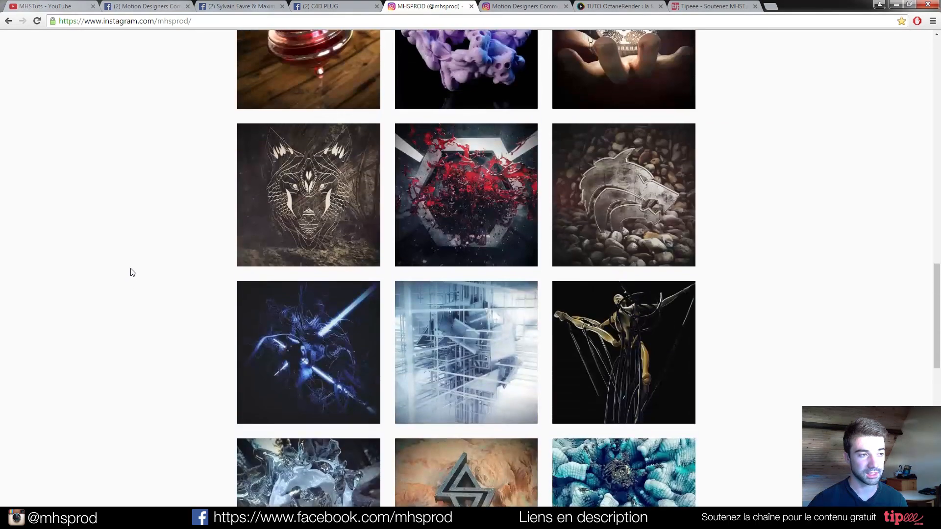
pyautogui.scroll(-3)
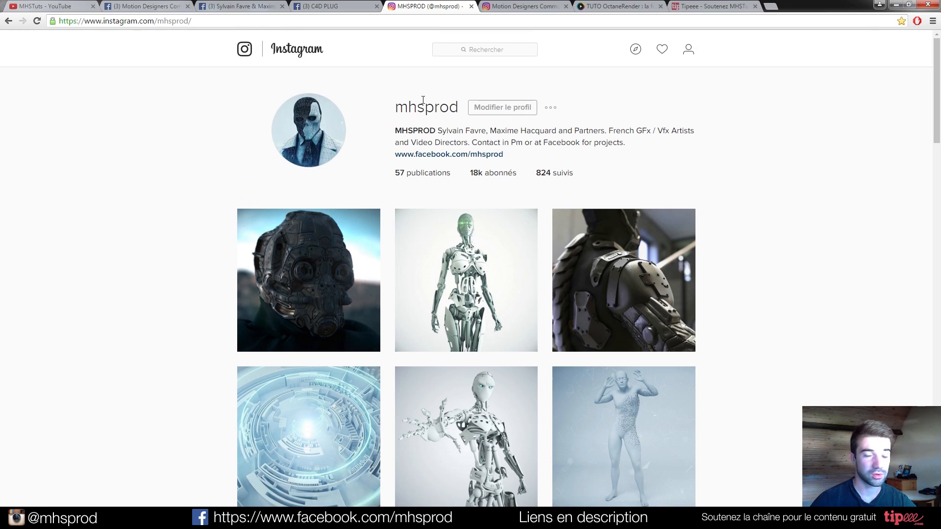
# Scroll further down the gallery, view the desert render post briefly and close it
pyautogui.scroll(-3)
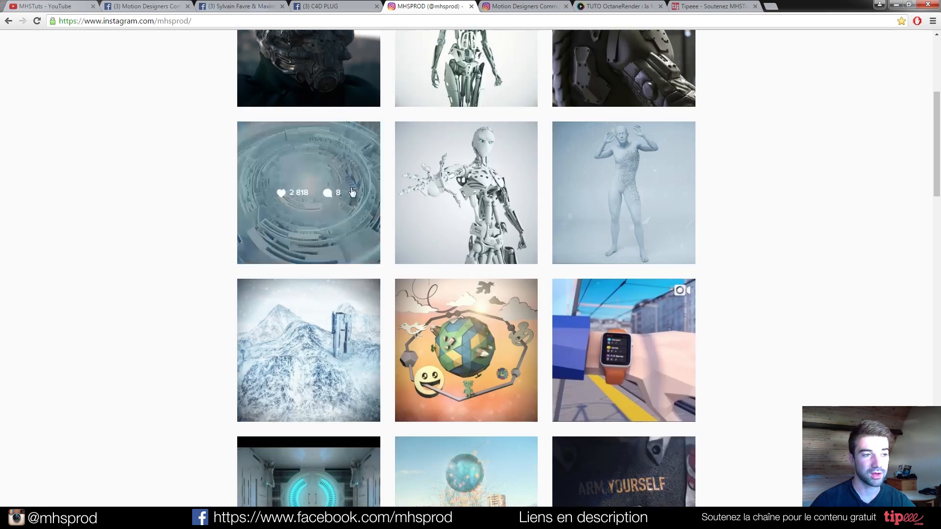
pyautogui.scroll(-3)
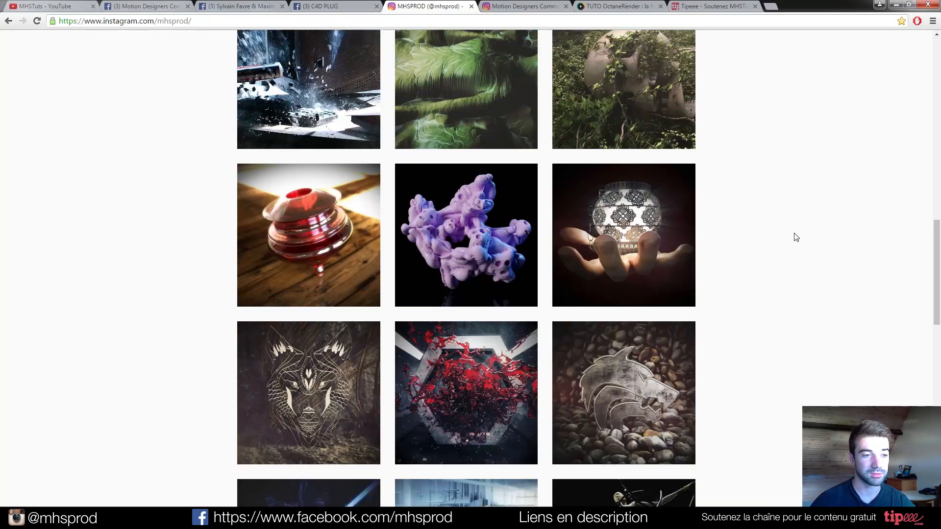
pyautogui.scroll(-3)
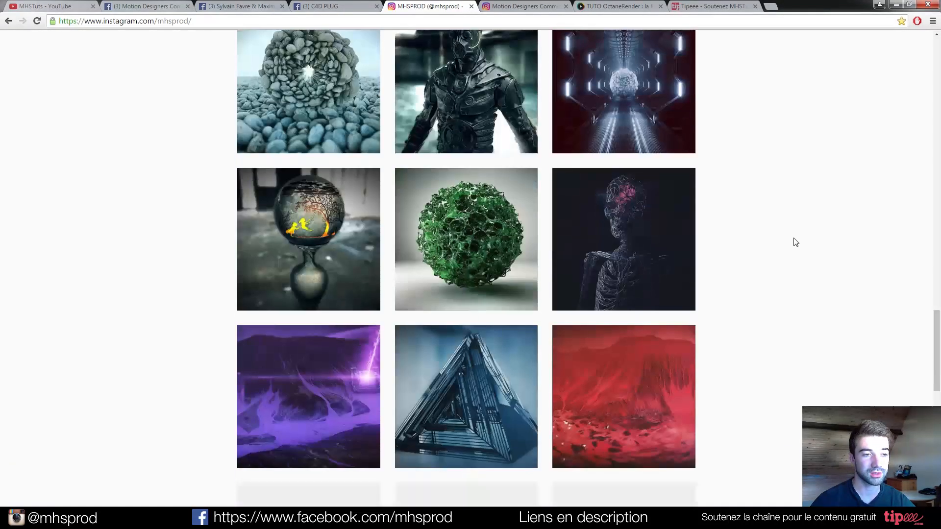
pyautogui.scroll(-3)
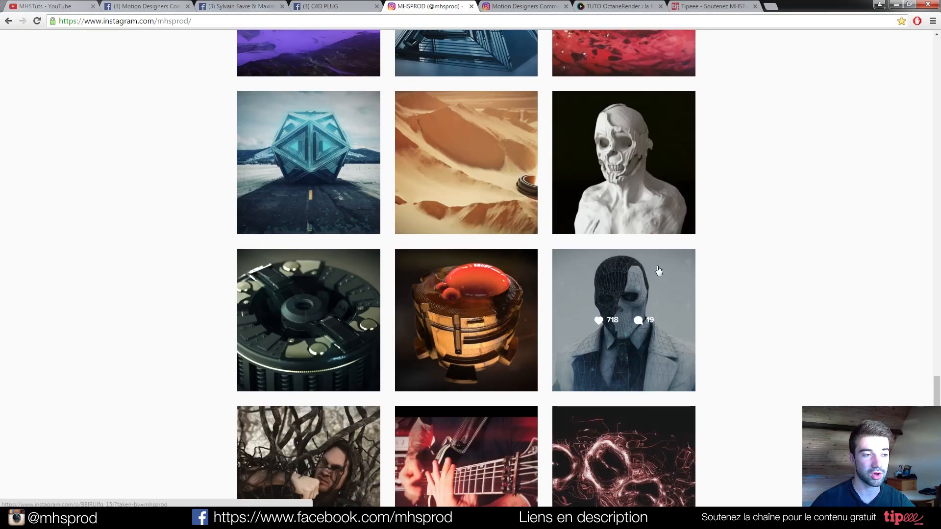
pyautogui.click(466, 163)
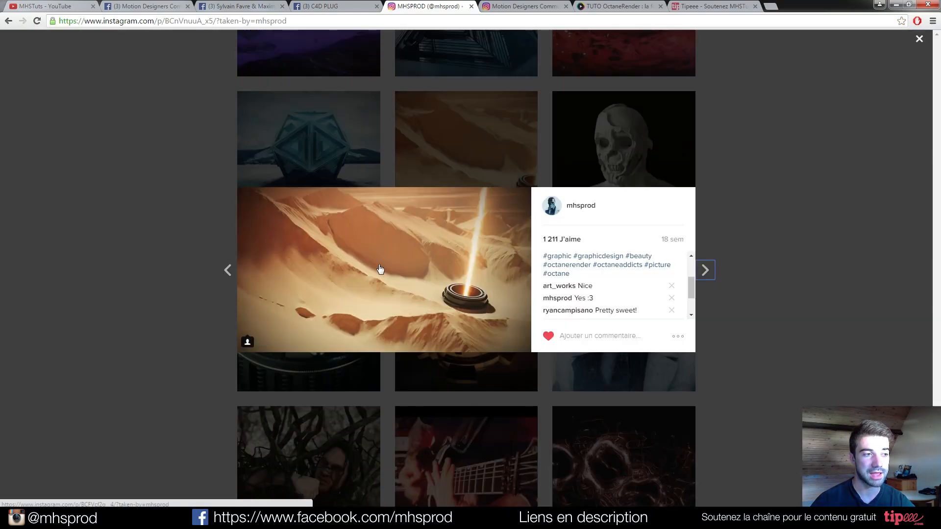
pyautogui.click(920, 39)
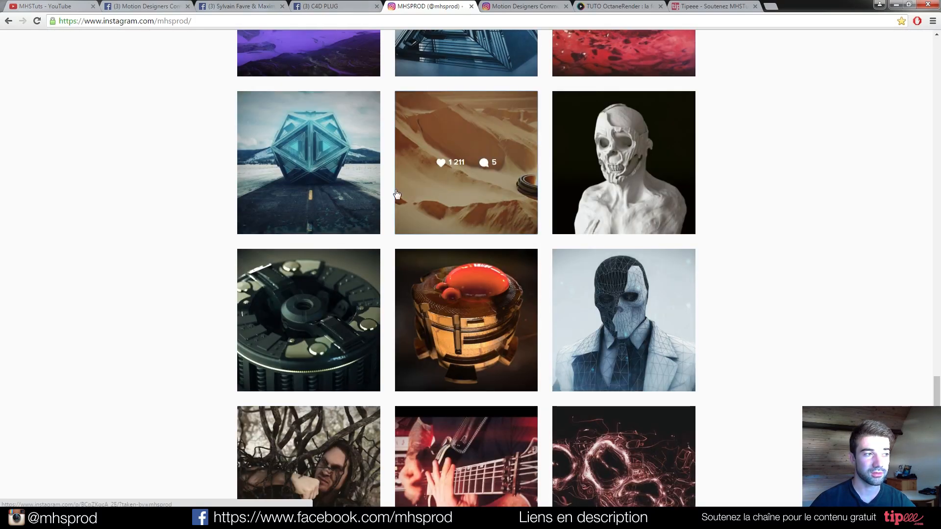
# Show the YouTube channel's home page and scroll its videos
pyautogui.click(44, 6)
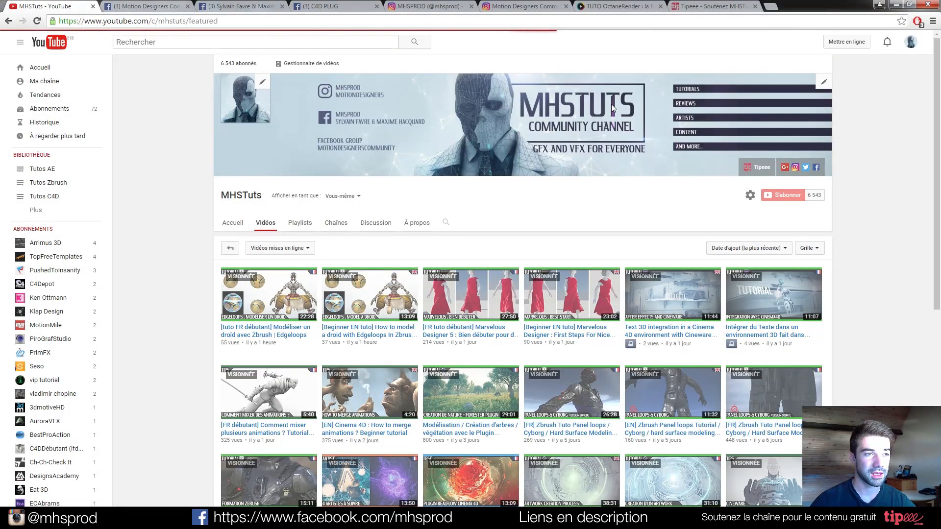
pyautogui.click(233, 222)
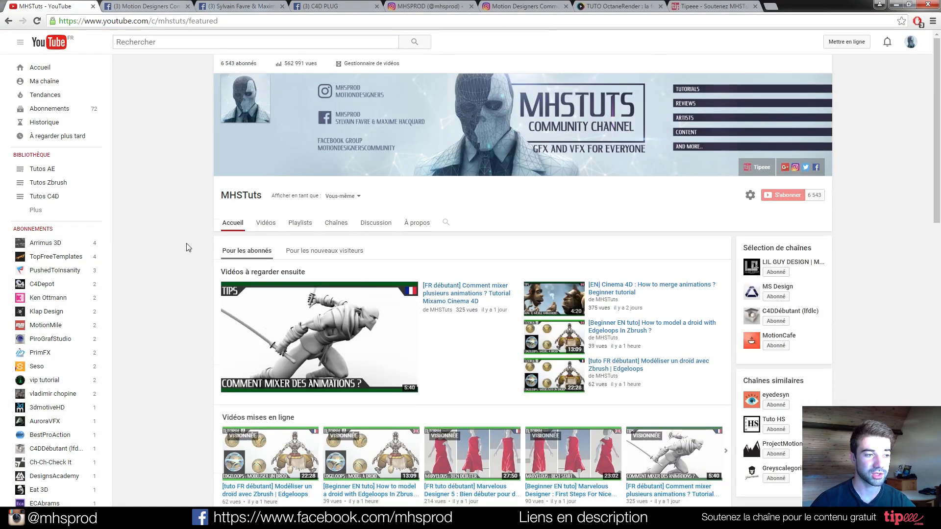
pyautogui.scroll(-3)
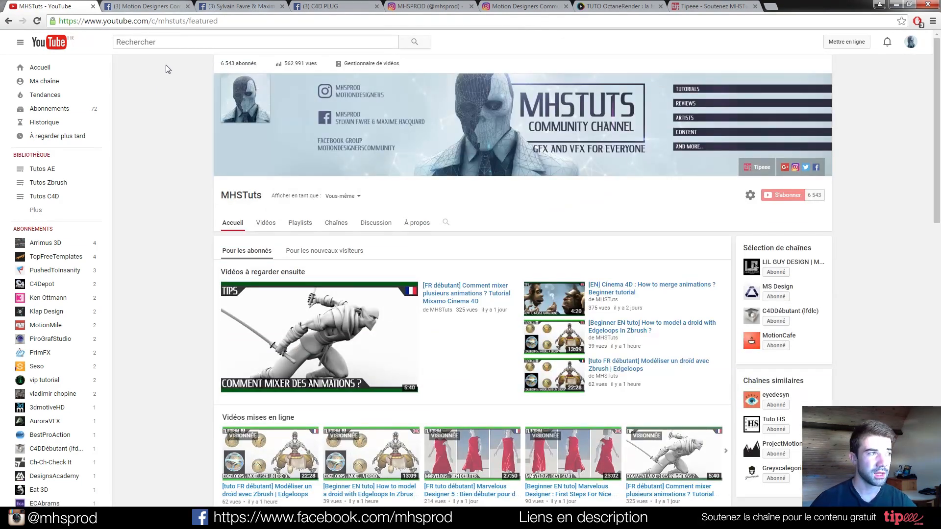
# Scroll through the Motion Designers Facebook group feed
pyautogui.click(147, 6)
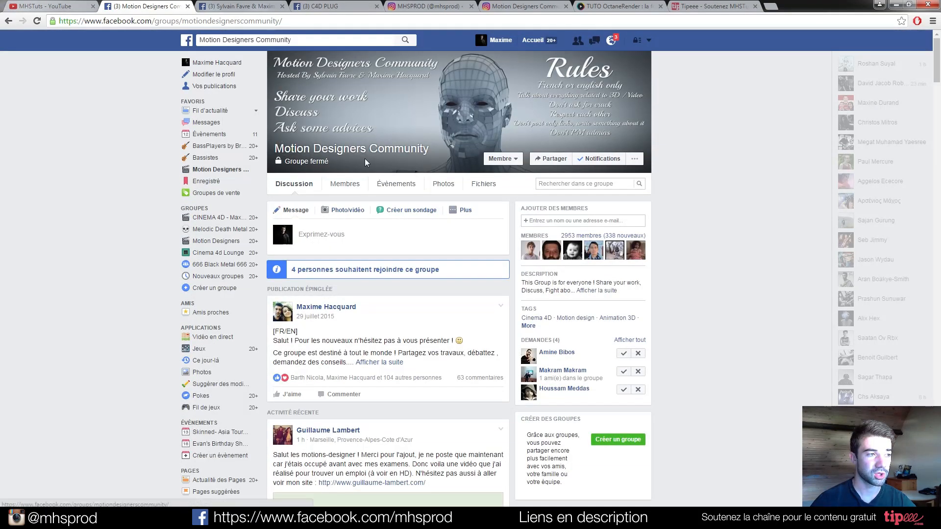
pyautogui.scroll(-3)
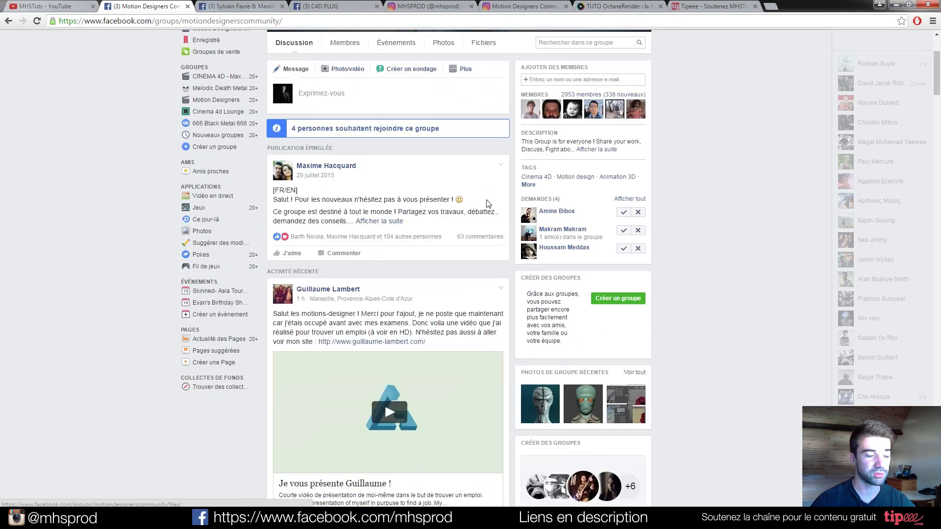
pyautogui.scroll(-3)
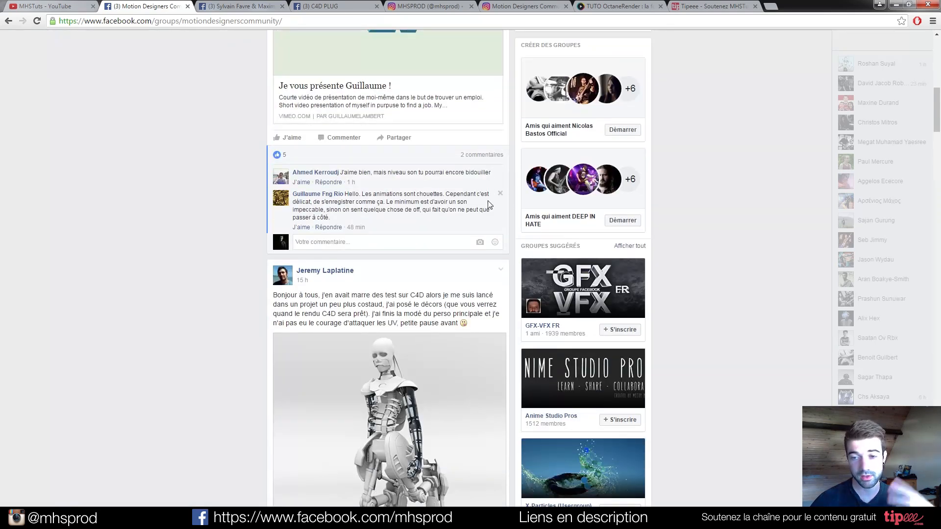
pyautogui.scroll(-3)
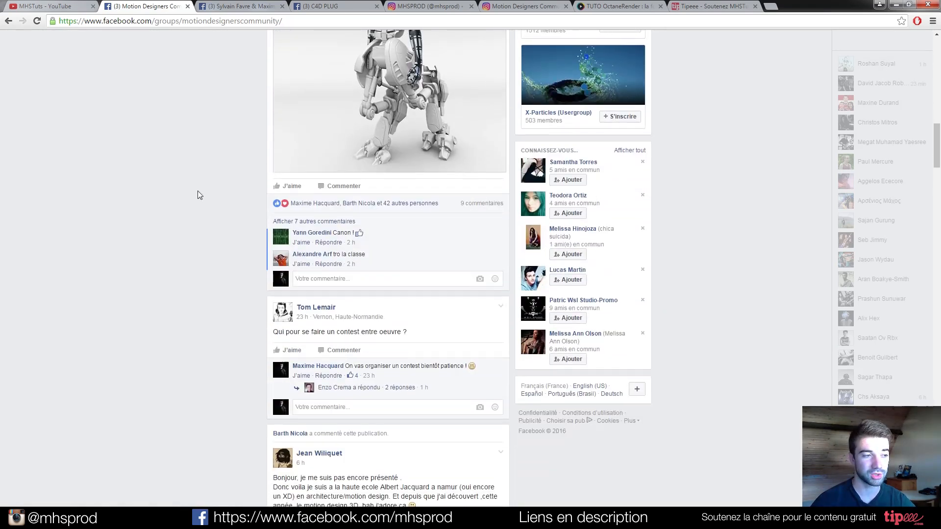
pyautogui.scroll(-3)
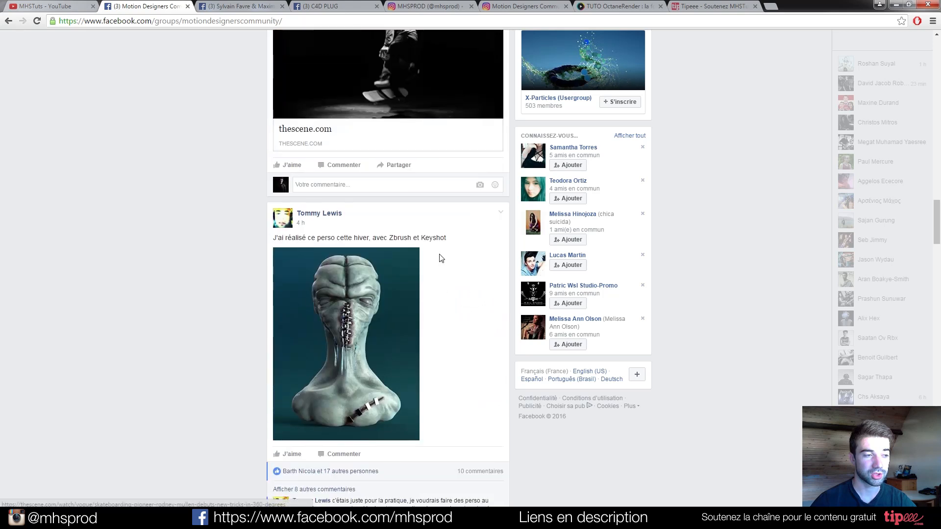
# Continue down the producers' page, then land on the C4D PLUG Facebook page
pyautogui.scroll(-3)
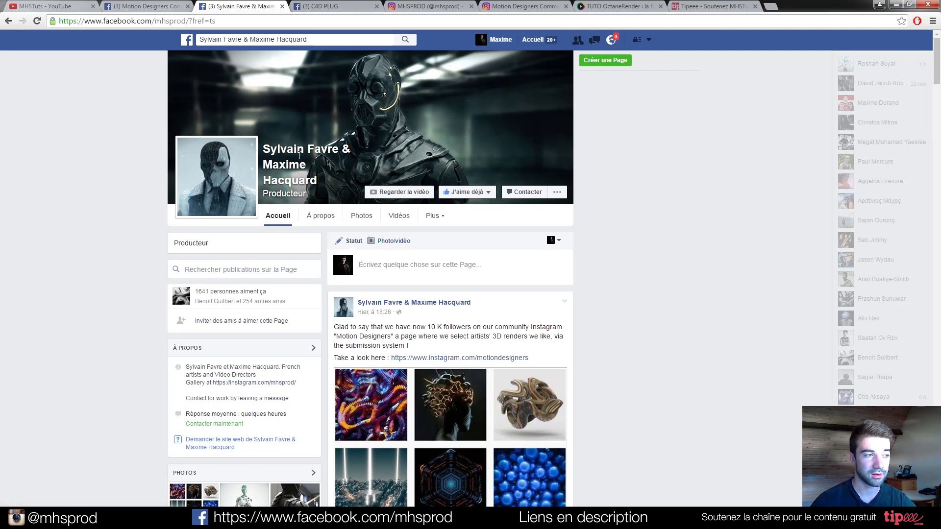
pyautogui.moveTo(121, 103)
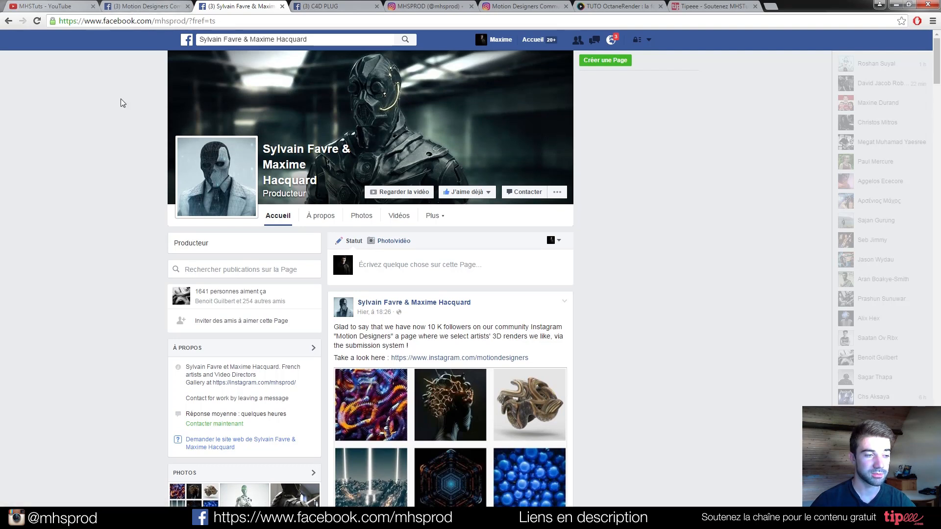
pyautogui.scroll(-3)
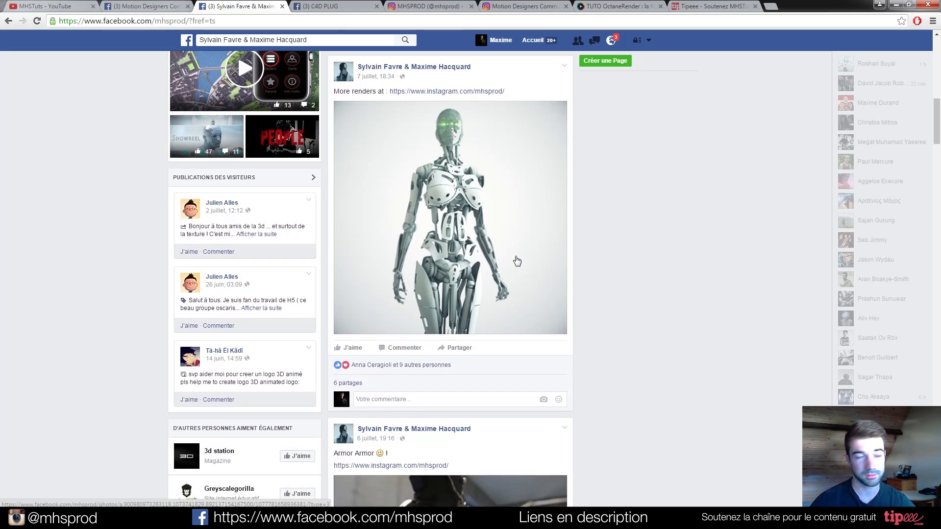
pyautogui.click(335, 6)
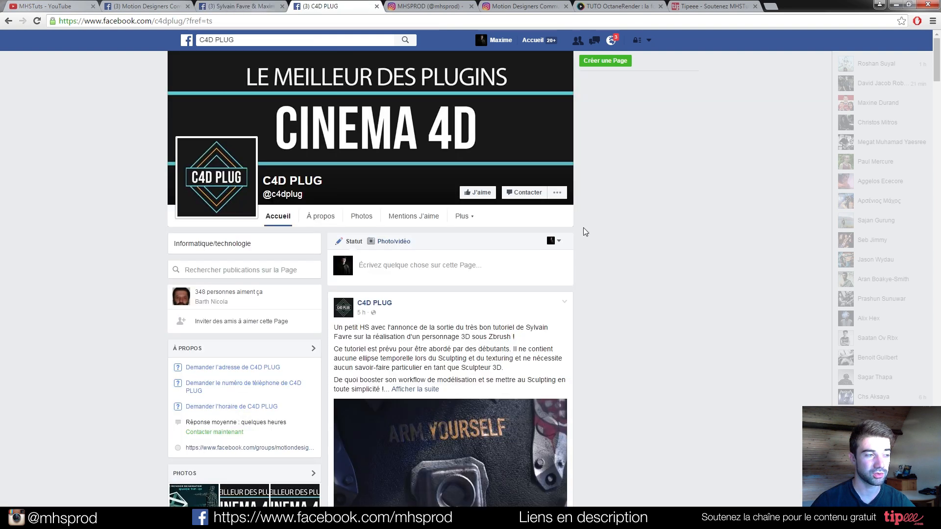
pyautogui.scroll(-3)
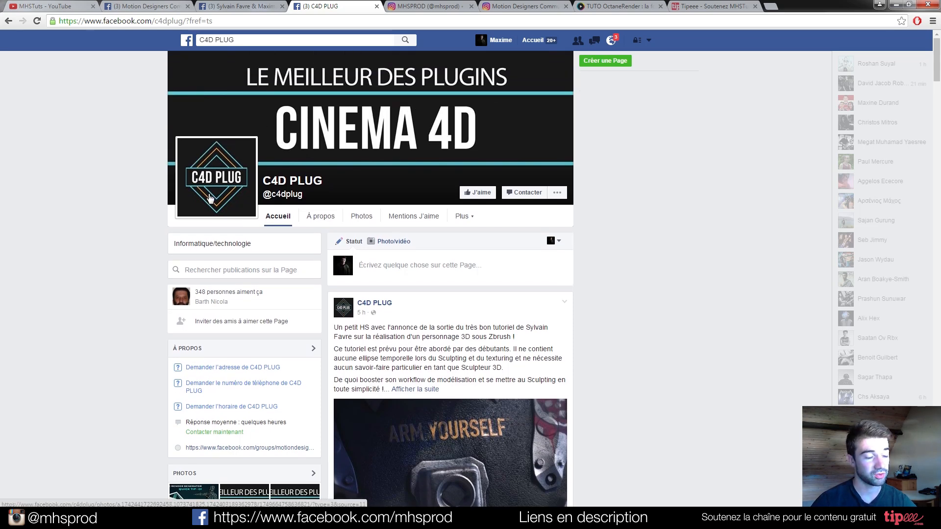
pyautogui.moveTo(103, 188)
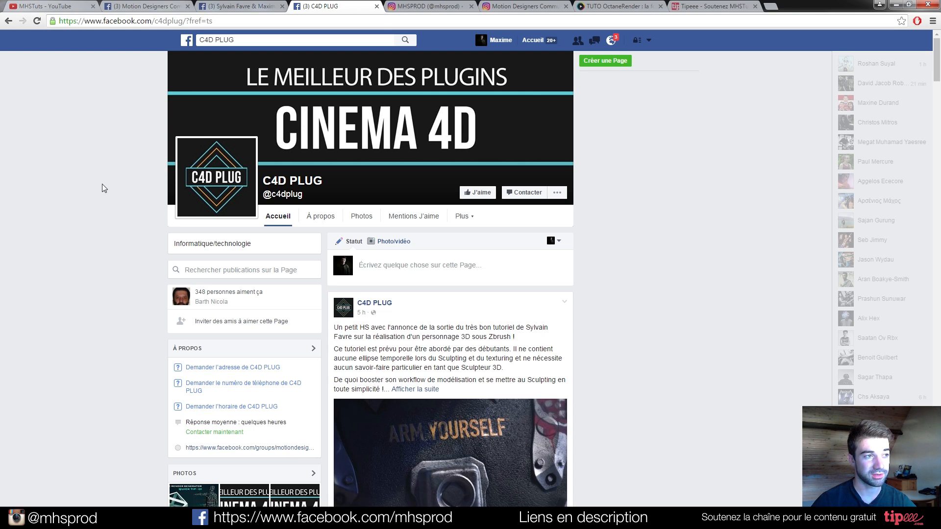
# Browse the motiondesigners Instagram gallery of 3D renders before returning to Cinema 4D
pyautogui.click(521, 6)
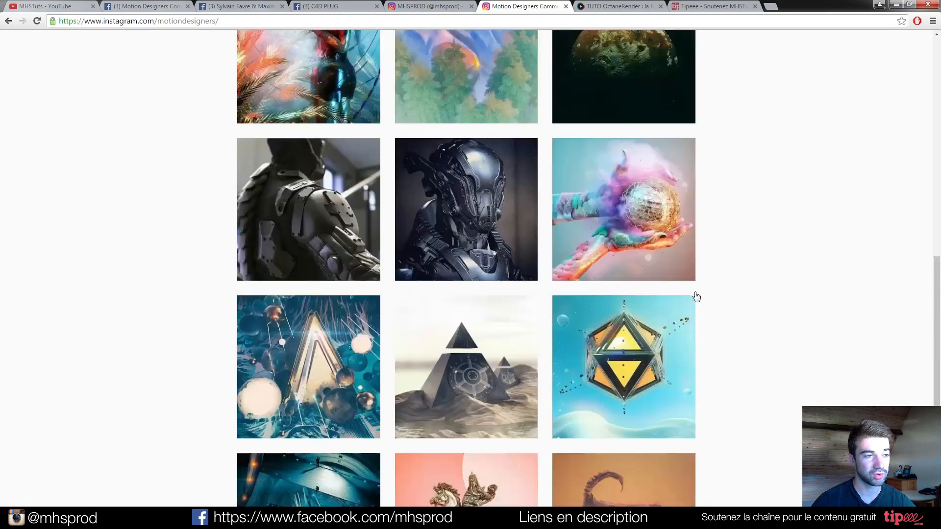
pyautogui.scroll(3)
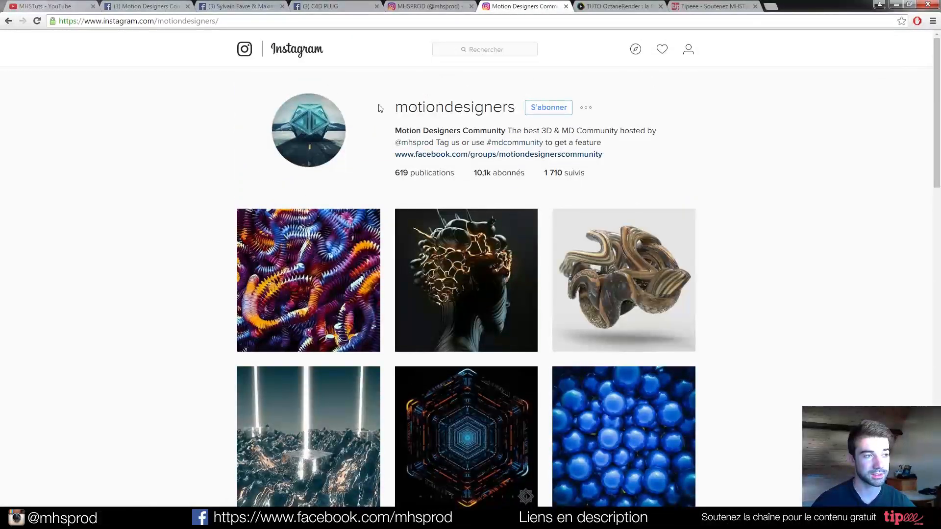
pyautogui.moveTo(181, 135)
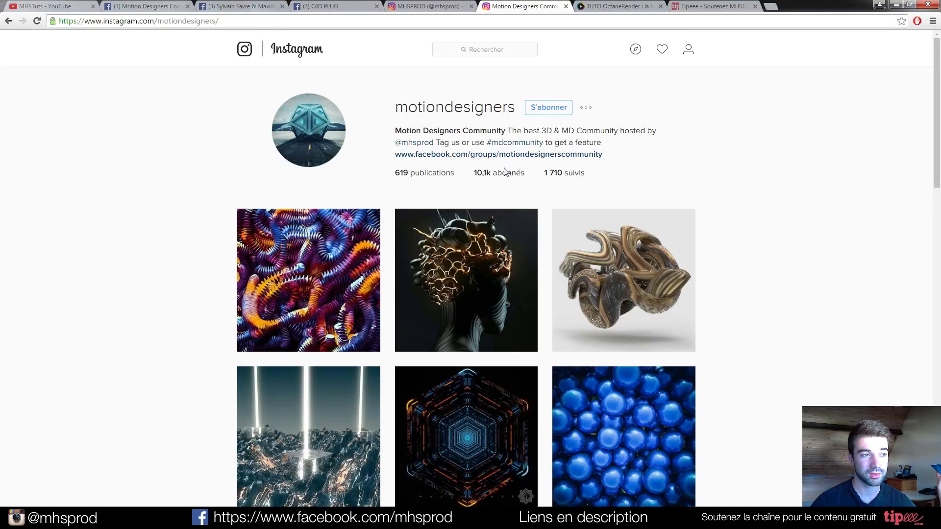
pyautogui.moveTo(509, 145)
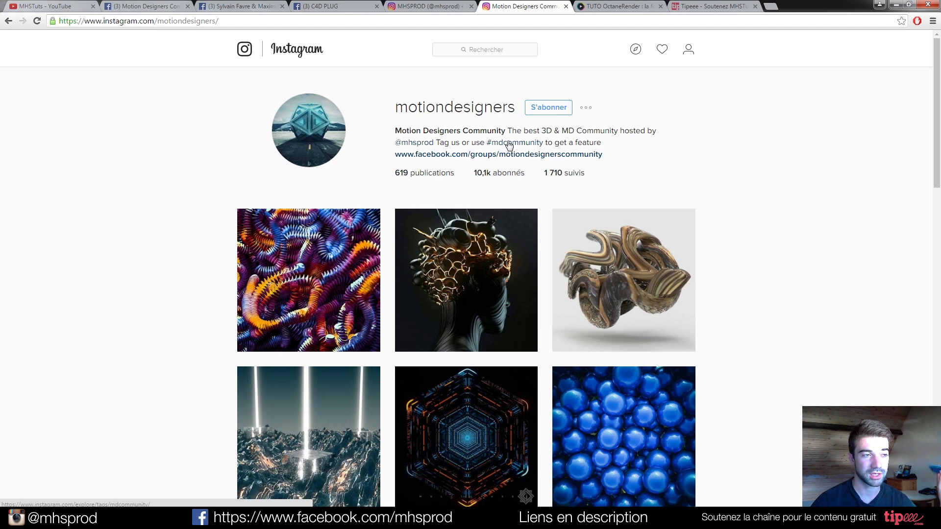
pyautogui.scroll(-3)
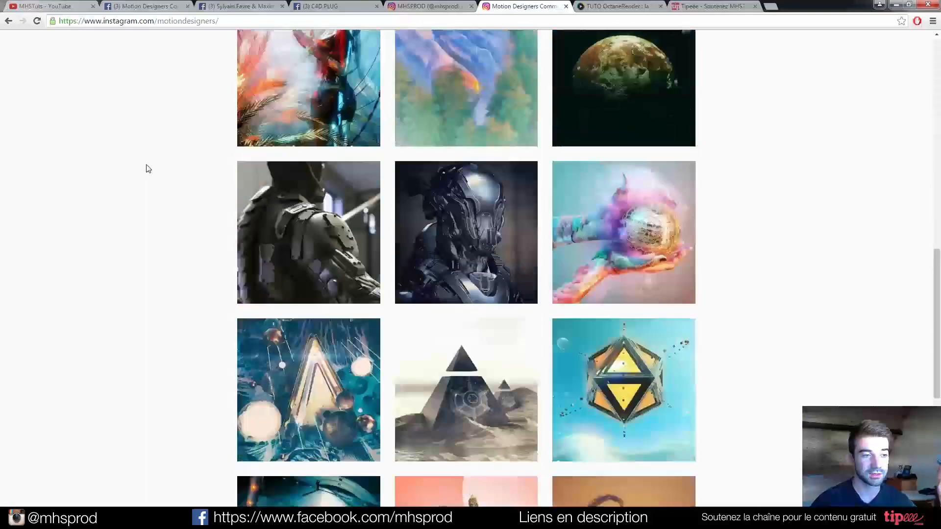
pyautogui.scroll(-3)
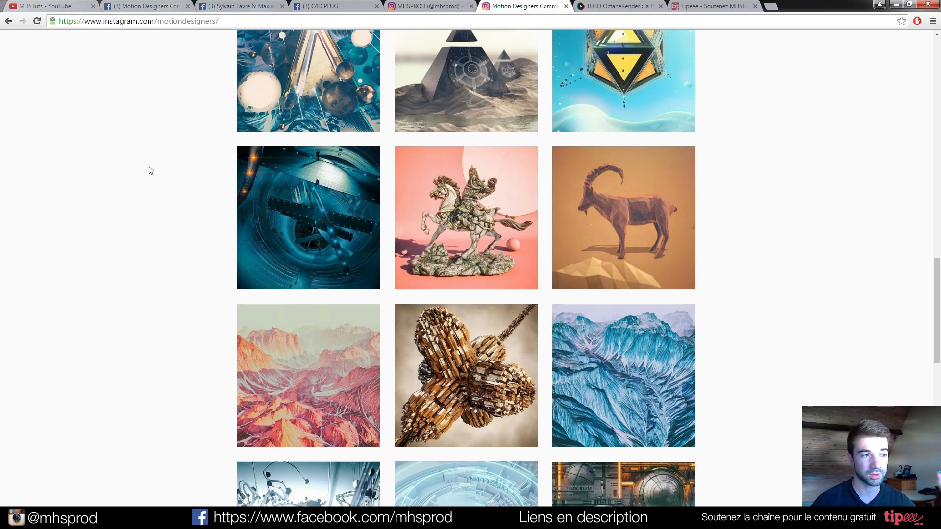
pyautogui.moveTo(443, 98)
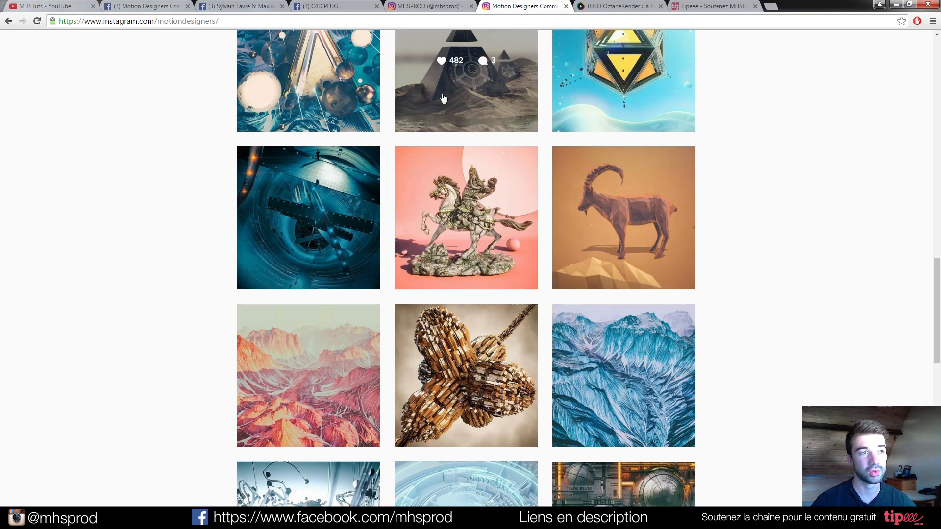
pyautogui.moveTo(745, 107)
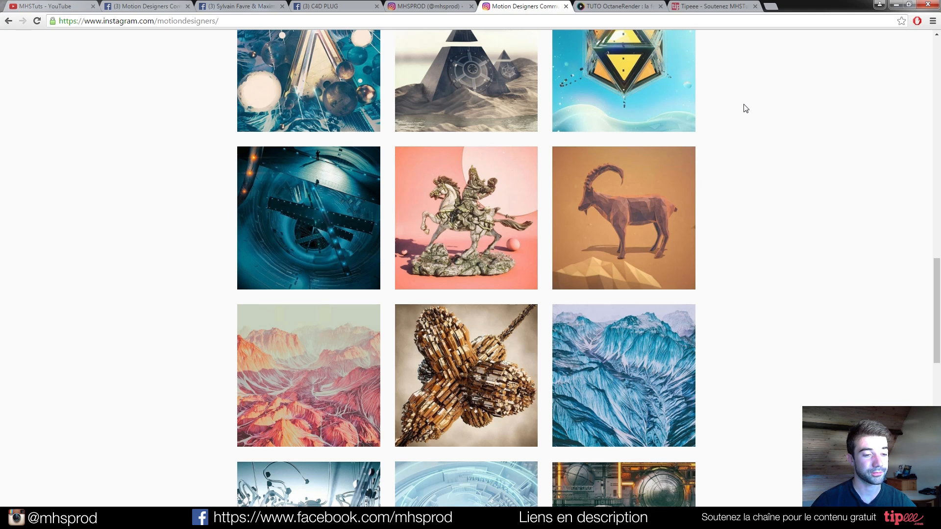
pyautogui.scroll(-3)
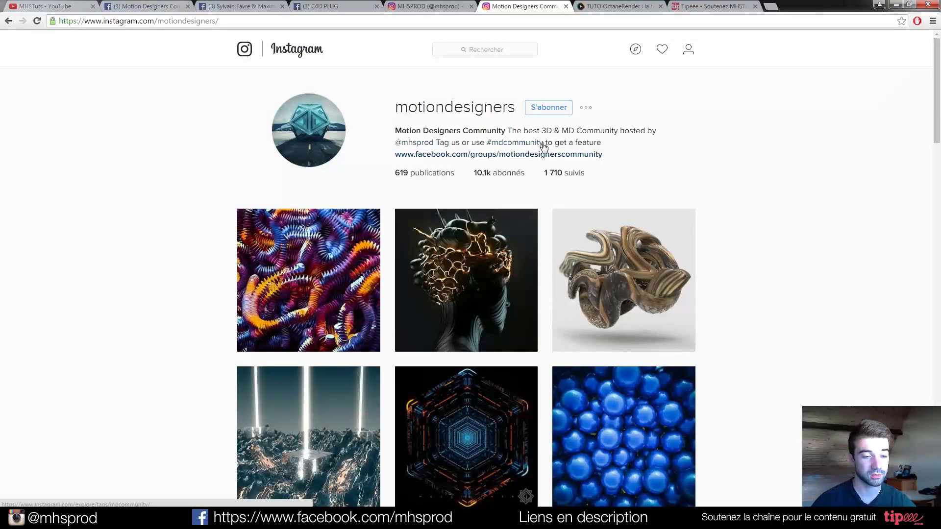
pyautogui.moveTo(263, 11)
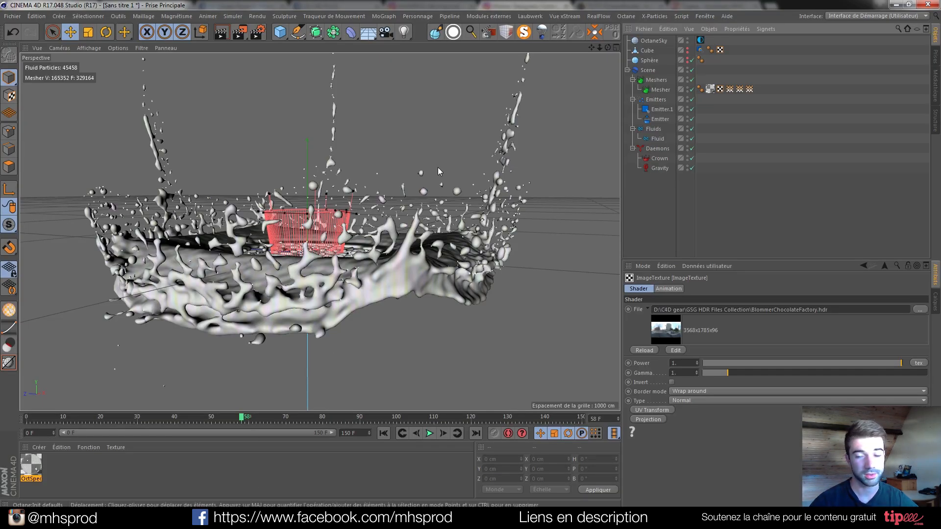
pyautogui.moveTo(458, 159)
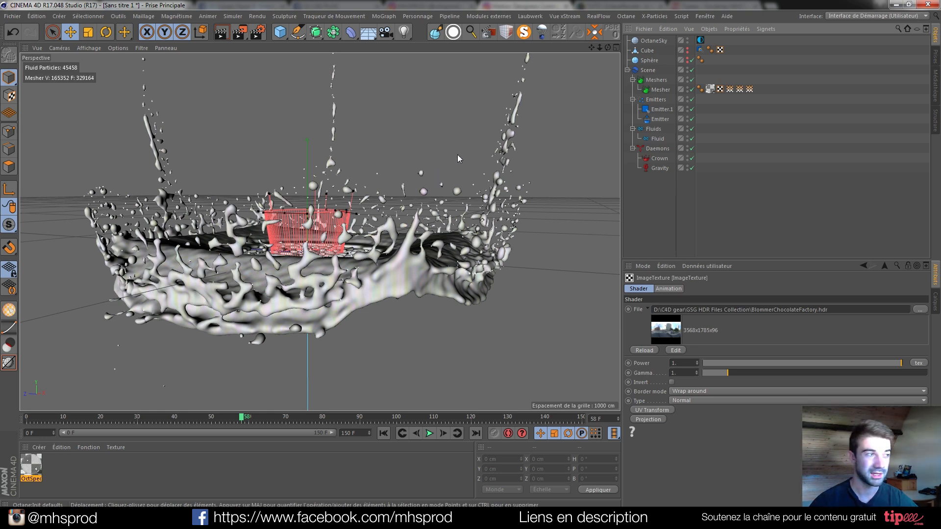
pyautogui.moveTo(227, 306)
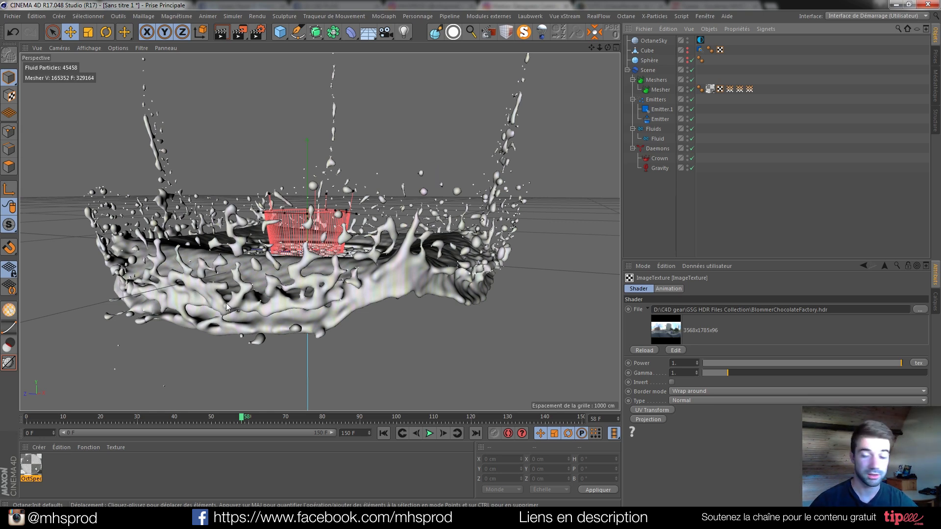